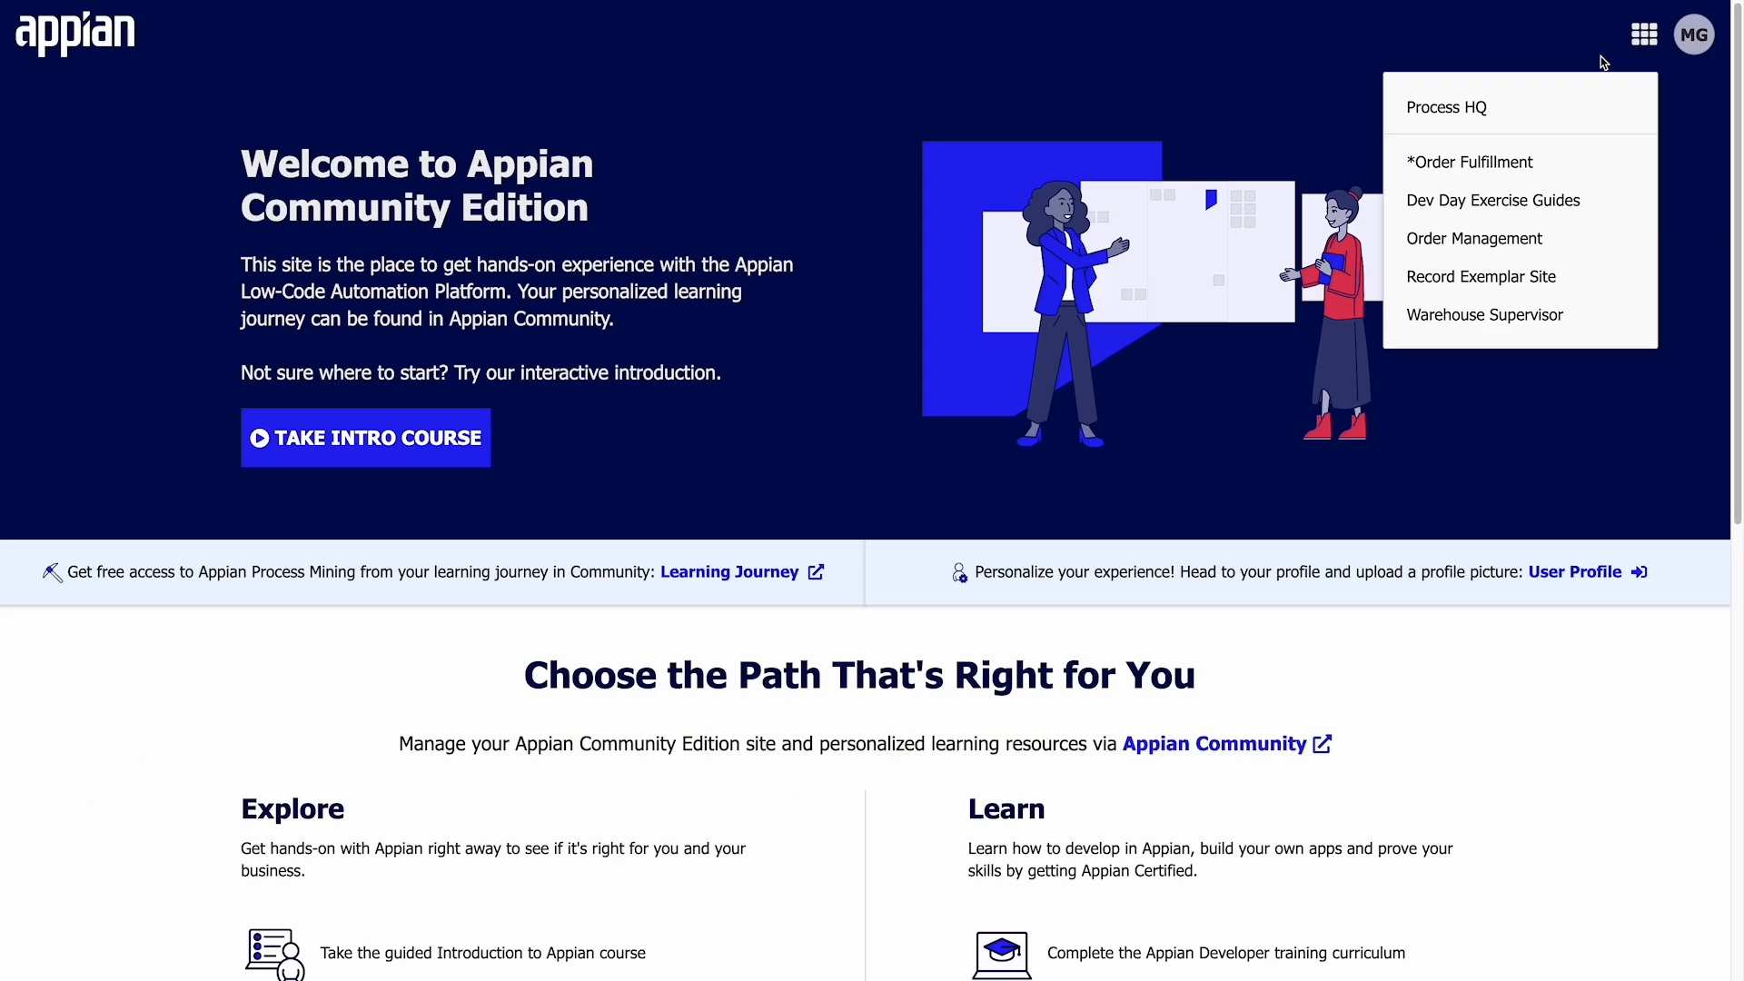
Go from the app switcher into Process HQ's Data Catalog and start a Regions report.
{"action": "left_click", "coordinate": [1446, 107]}
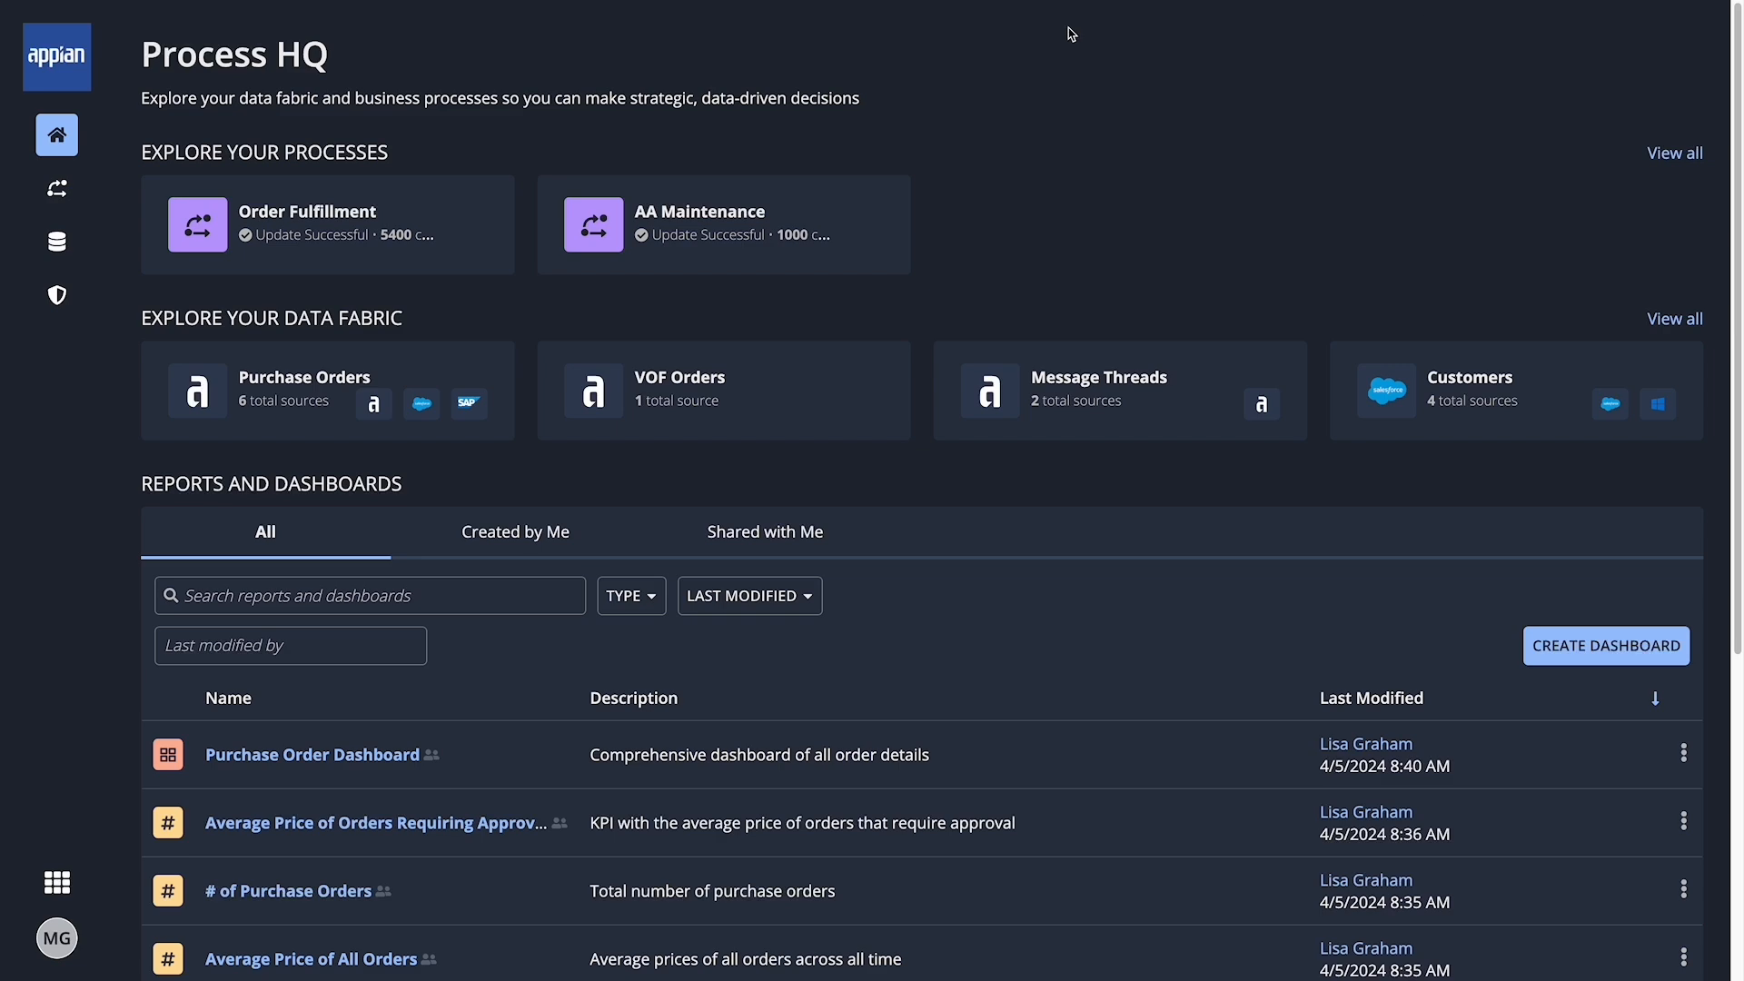
{"action": "mouse_move", "coordinate": [56, 242]}
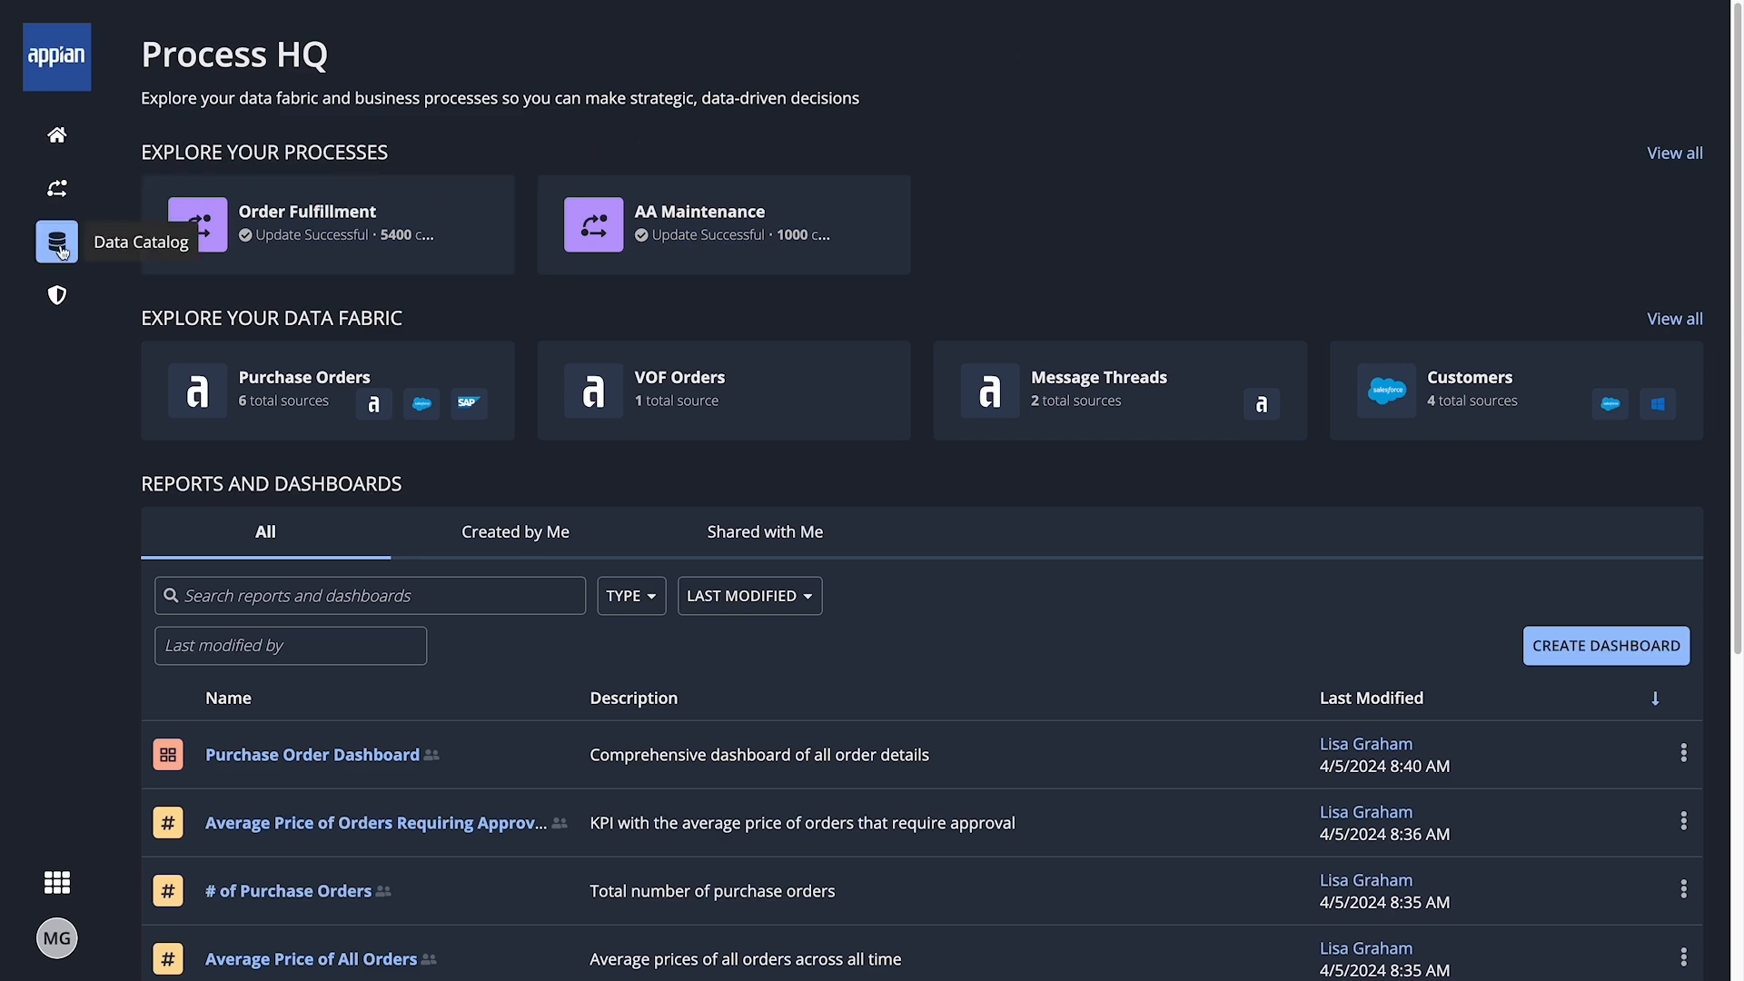
{"action": "left_click", "coordinate": [57, 242]}
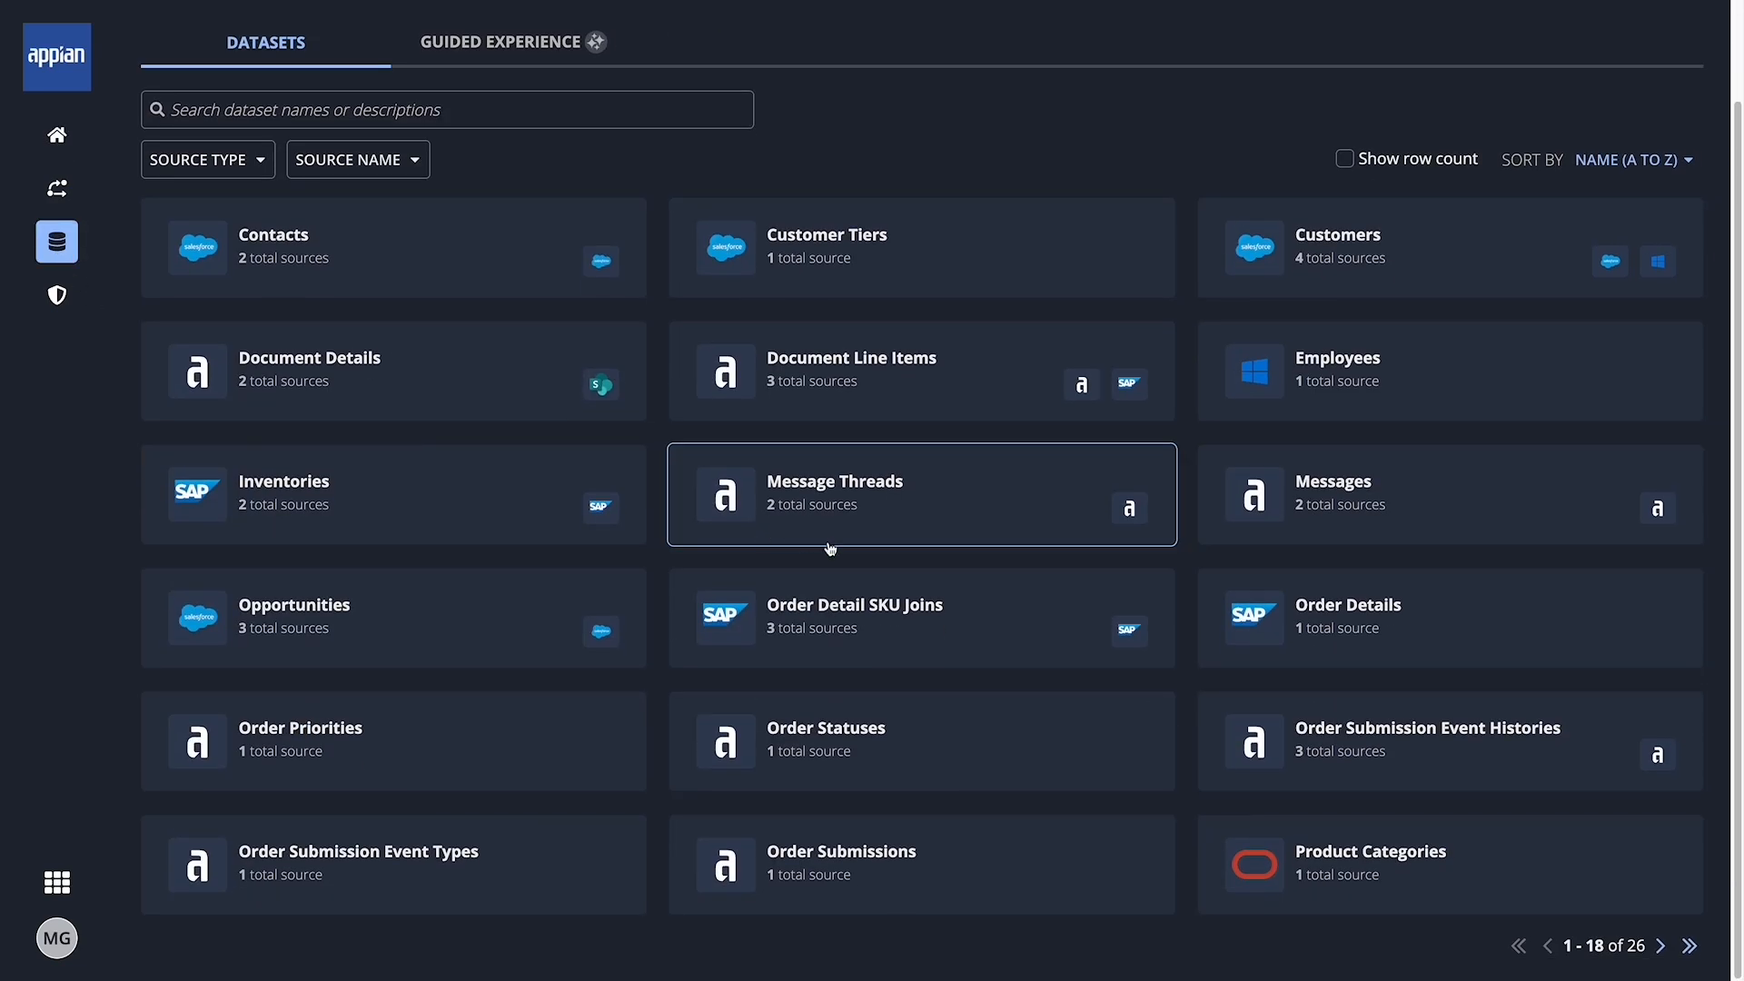
{"action": "left_click", "coordinate": [1662, 944]}
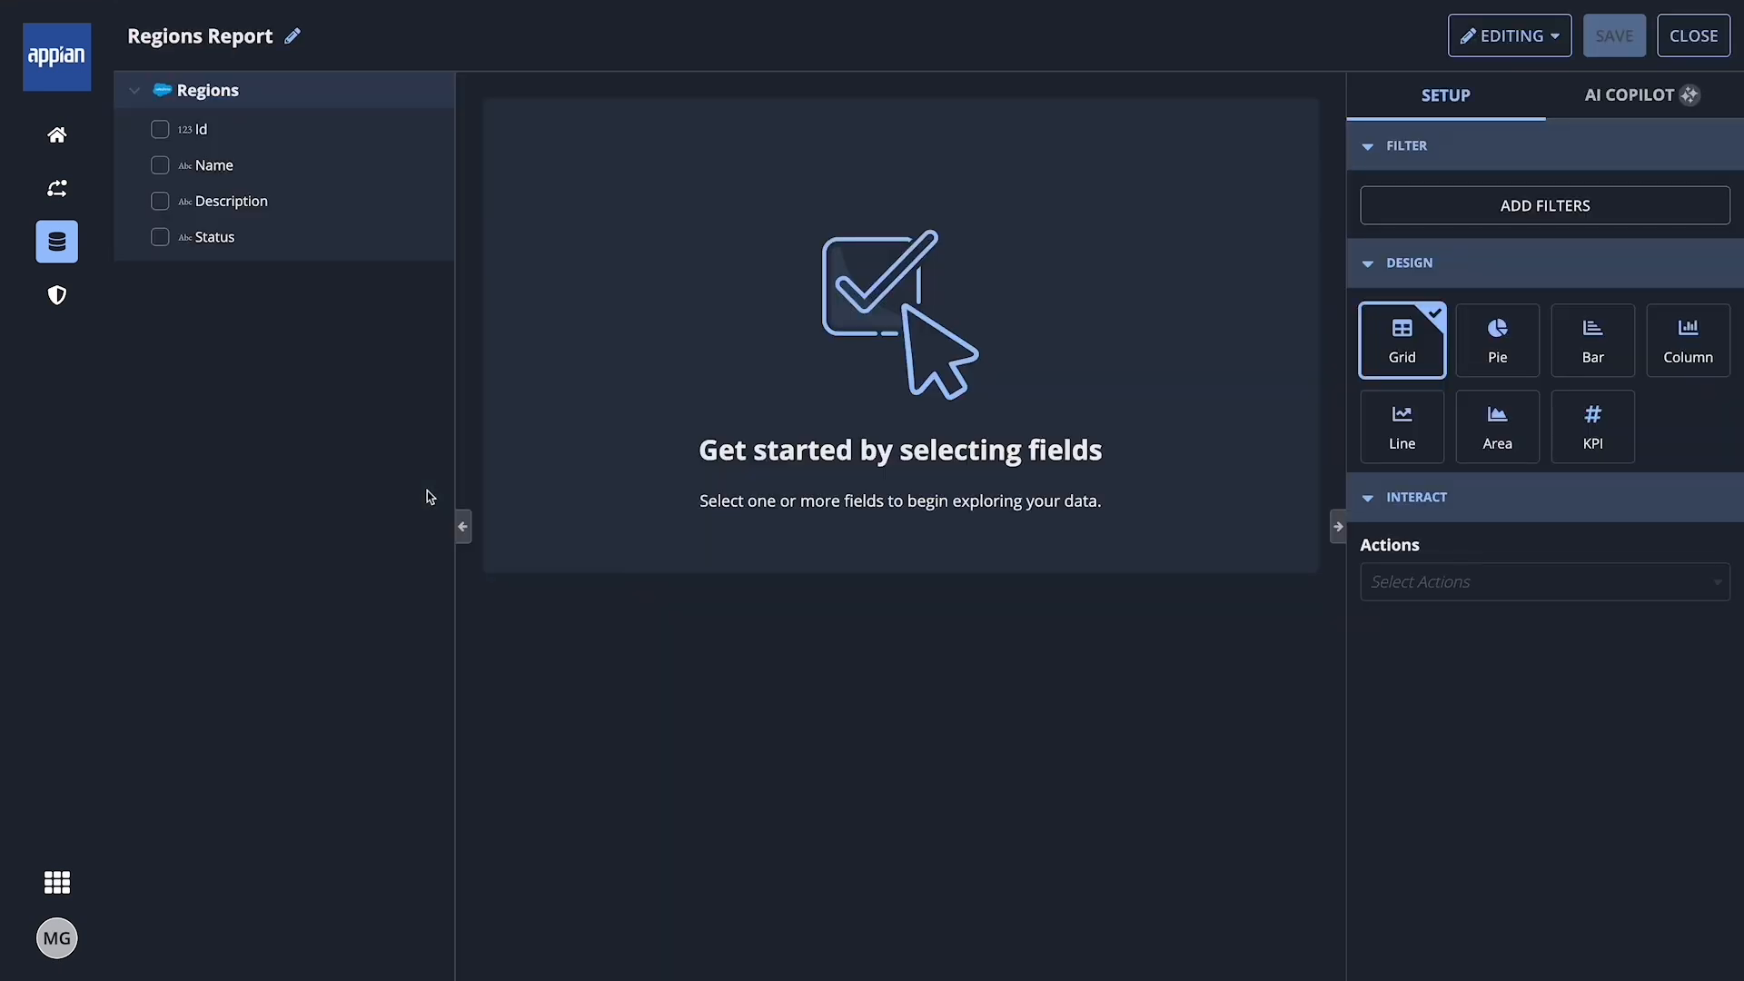
Add the Id field, then start a Guided Experience report aggregating by Count.
{"action": "left_click", "coordinate": [160, 129]}
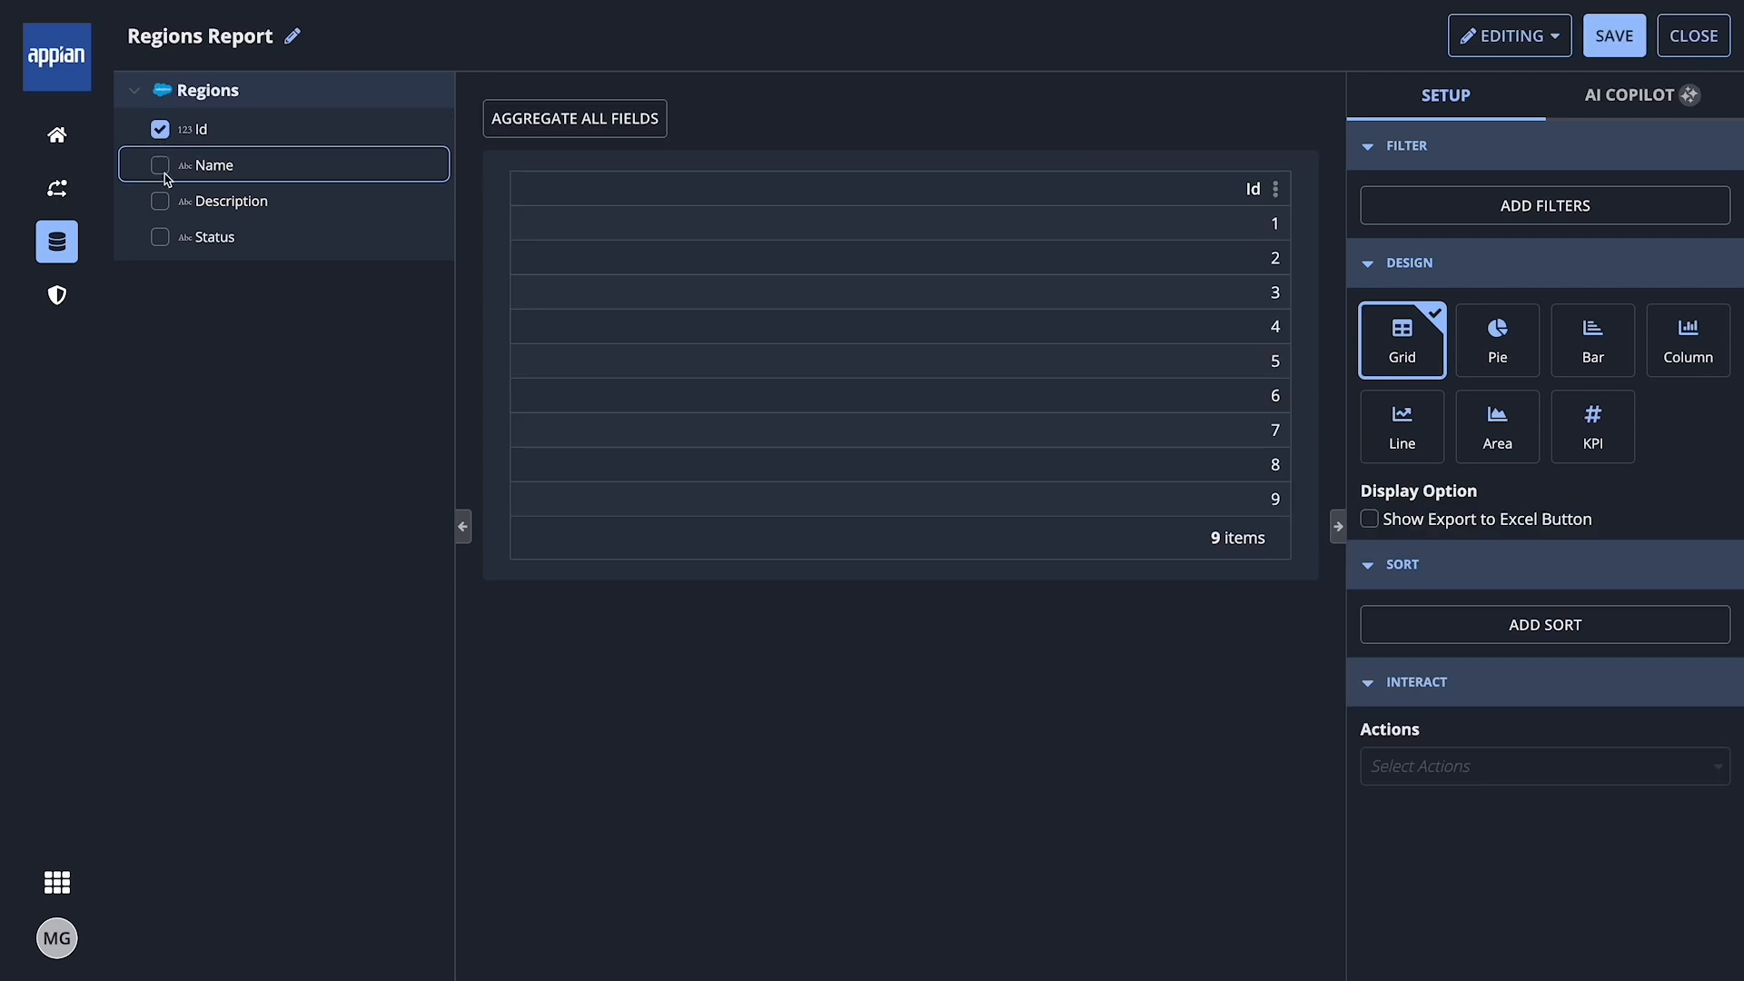
{"action": "left_click", "coordinate": [159, 202]}
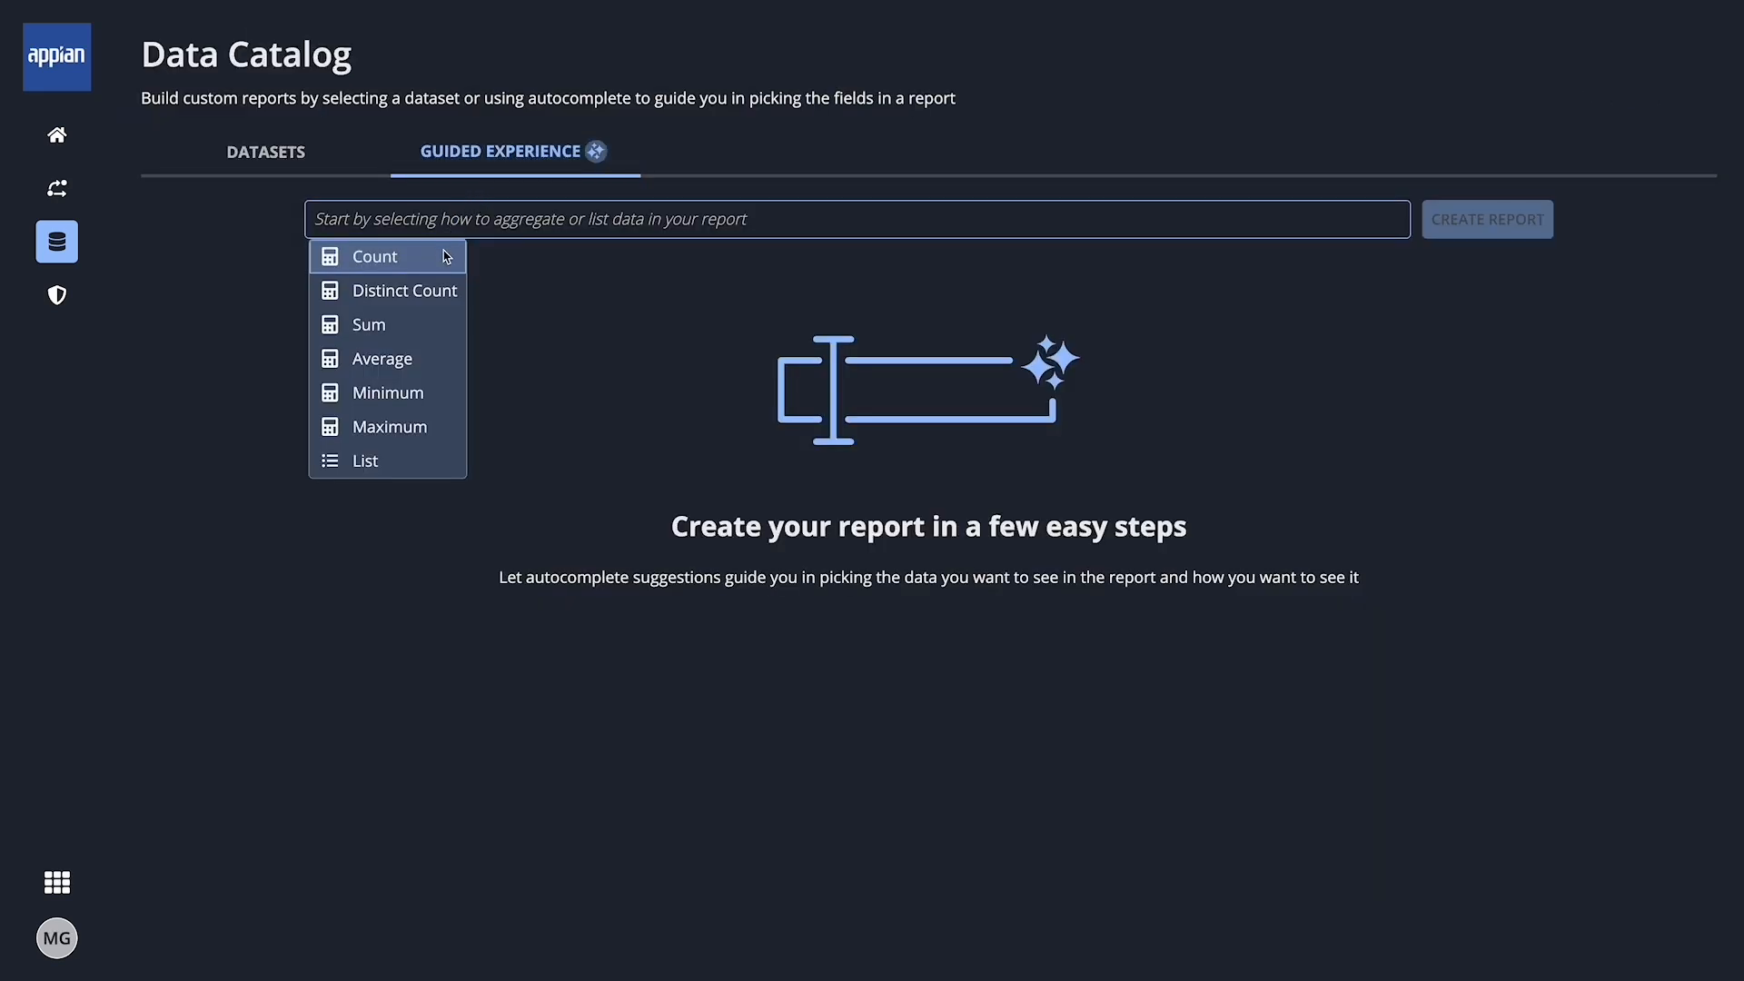
{"action": "left_click", "coordinate": [369, 323]}
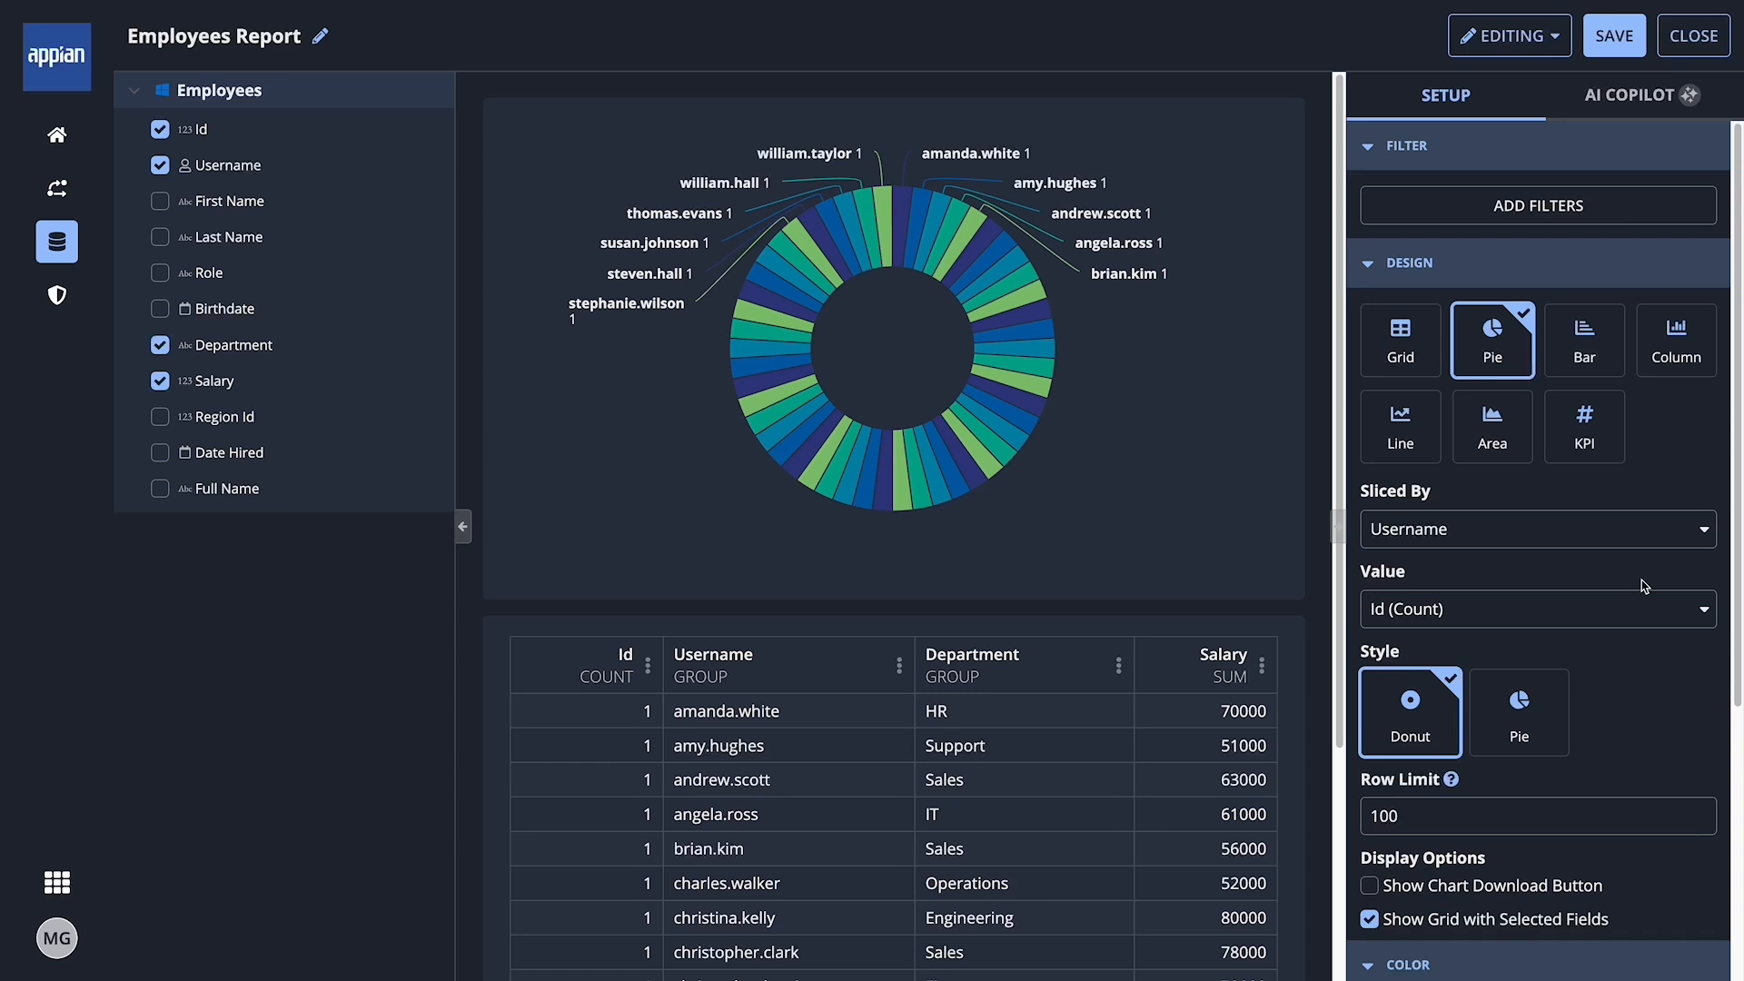
Slice the donut by Department with Salary (Sum) as value, then return home.
{"action": "left_click", "coordinate": [1538, 528]}
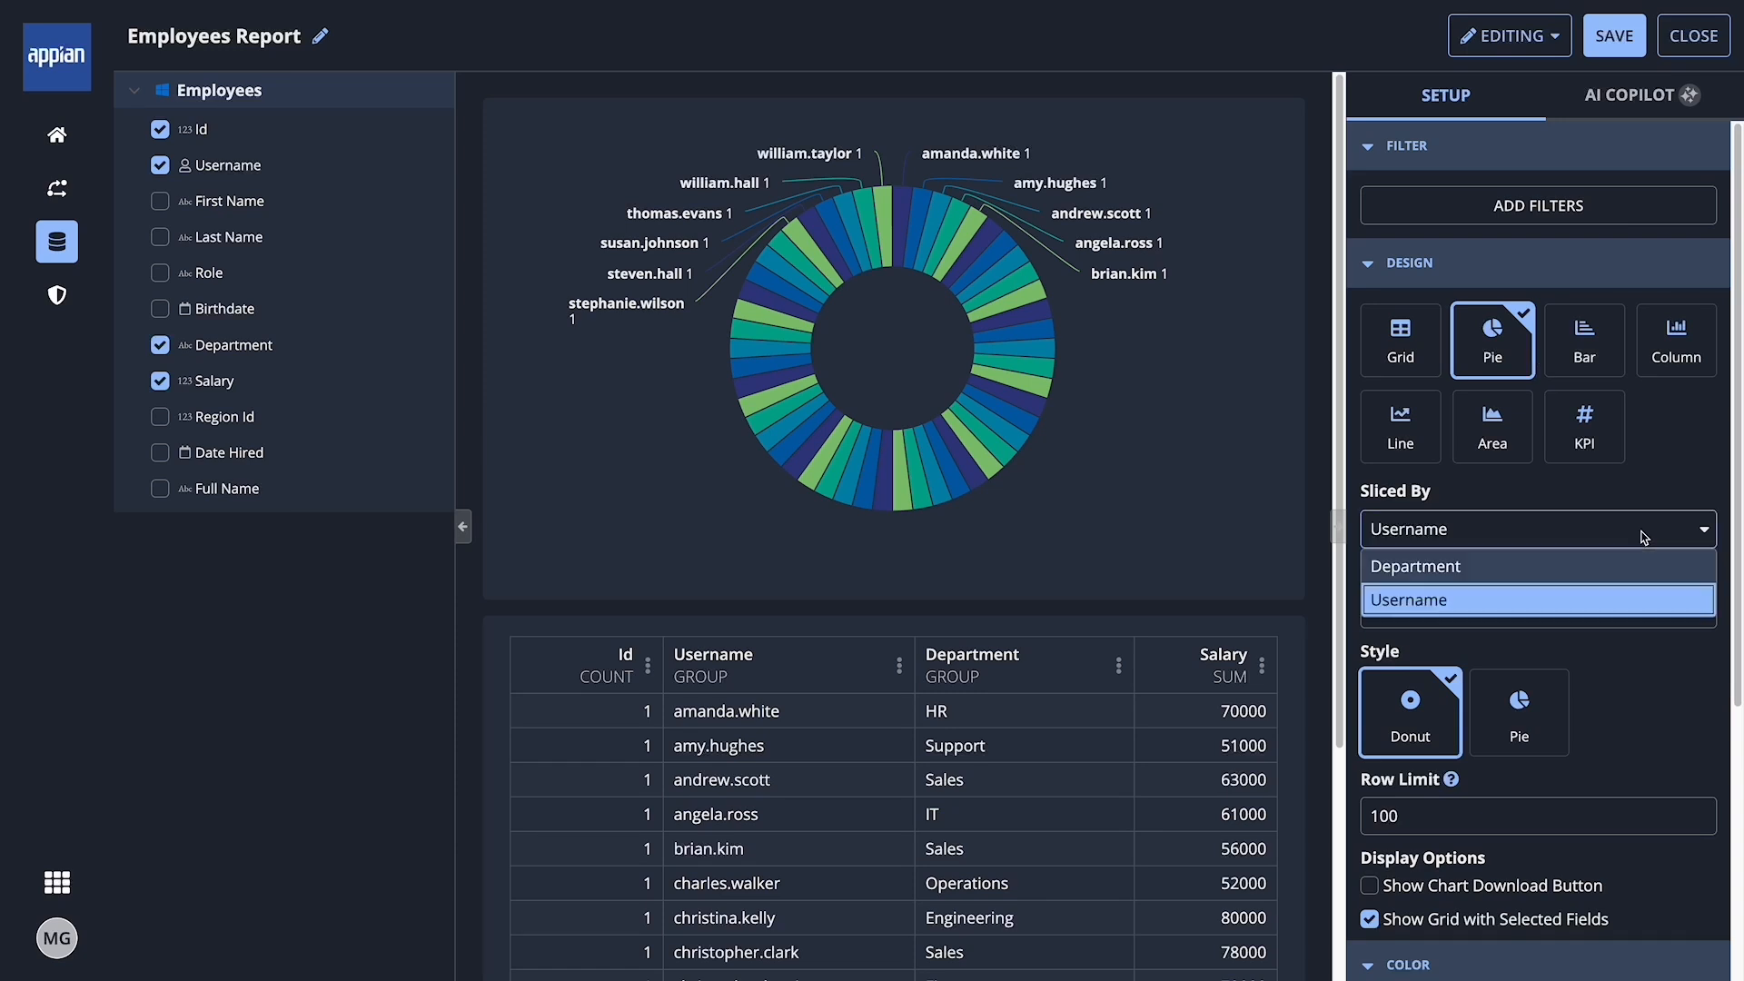
{"action": "left_click", "coordinate": [1415, 567]}
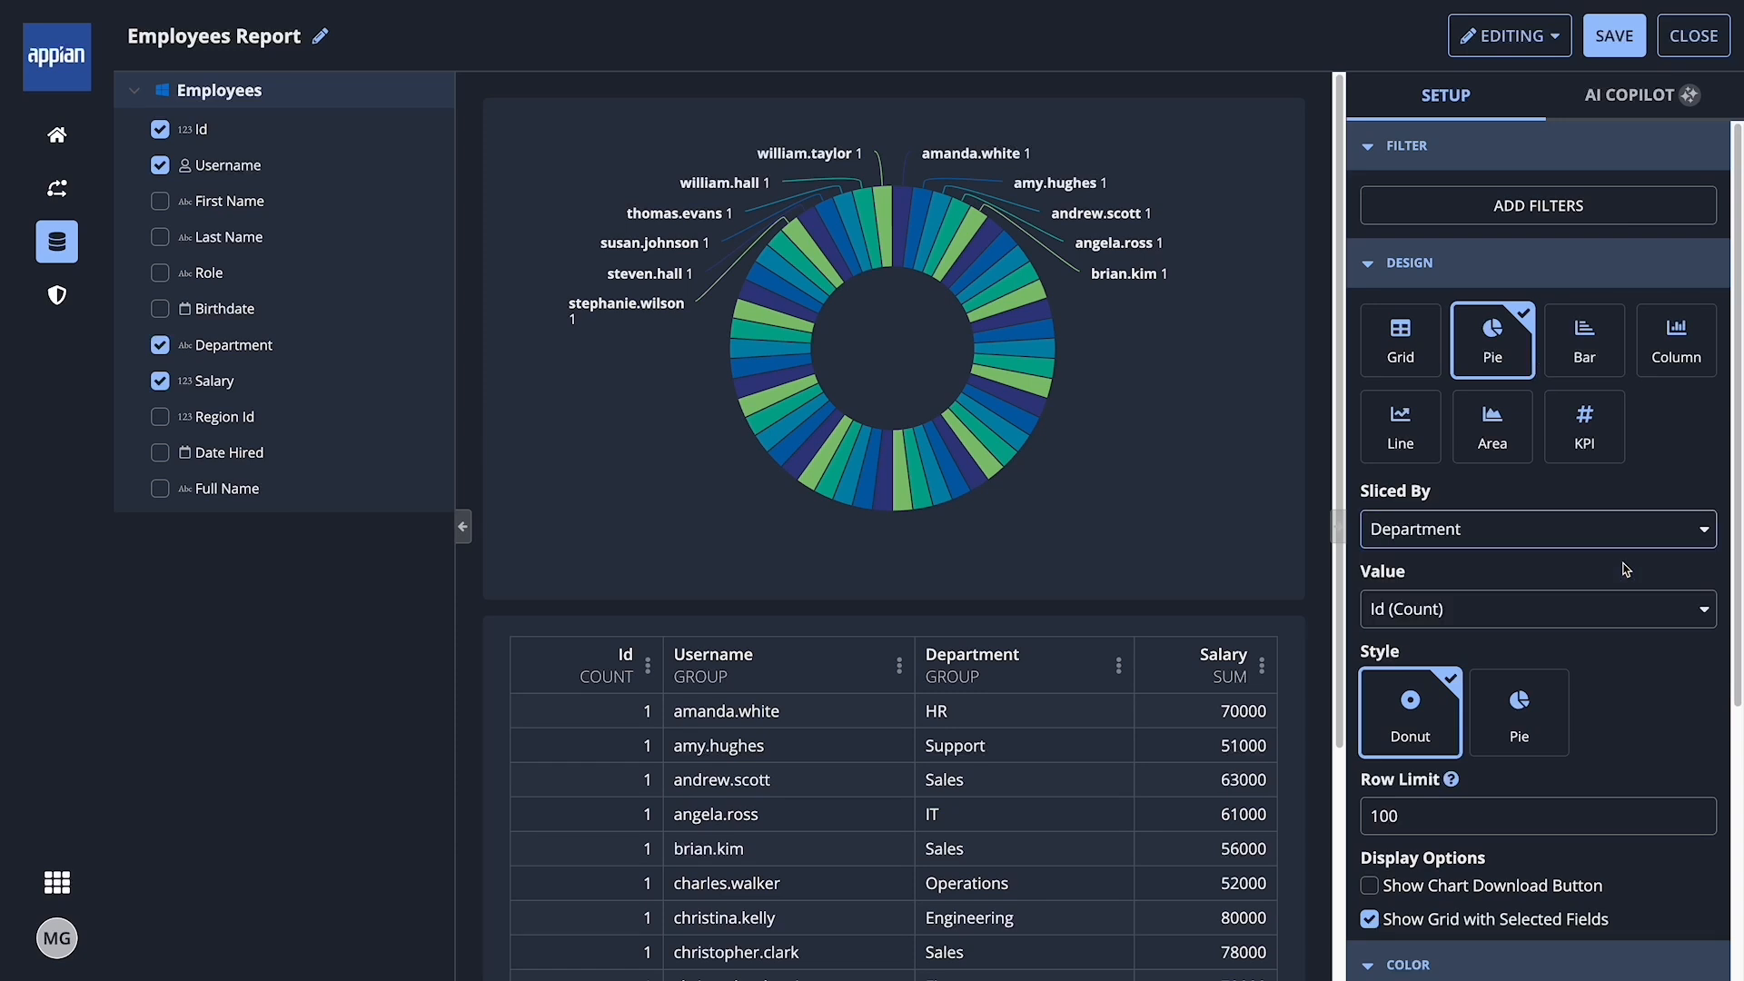
{"action": "left_click", "coordinate": [1538, 608]}
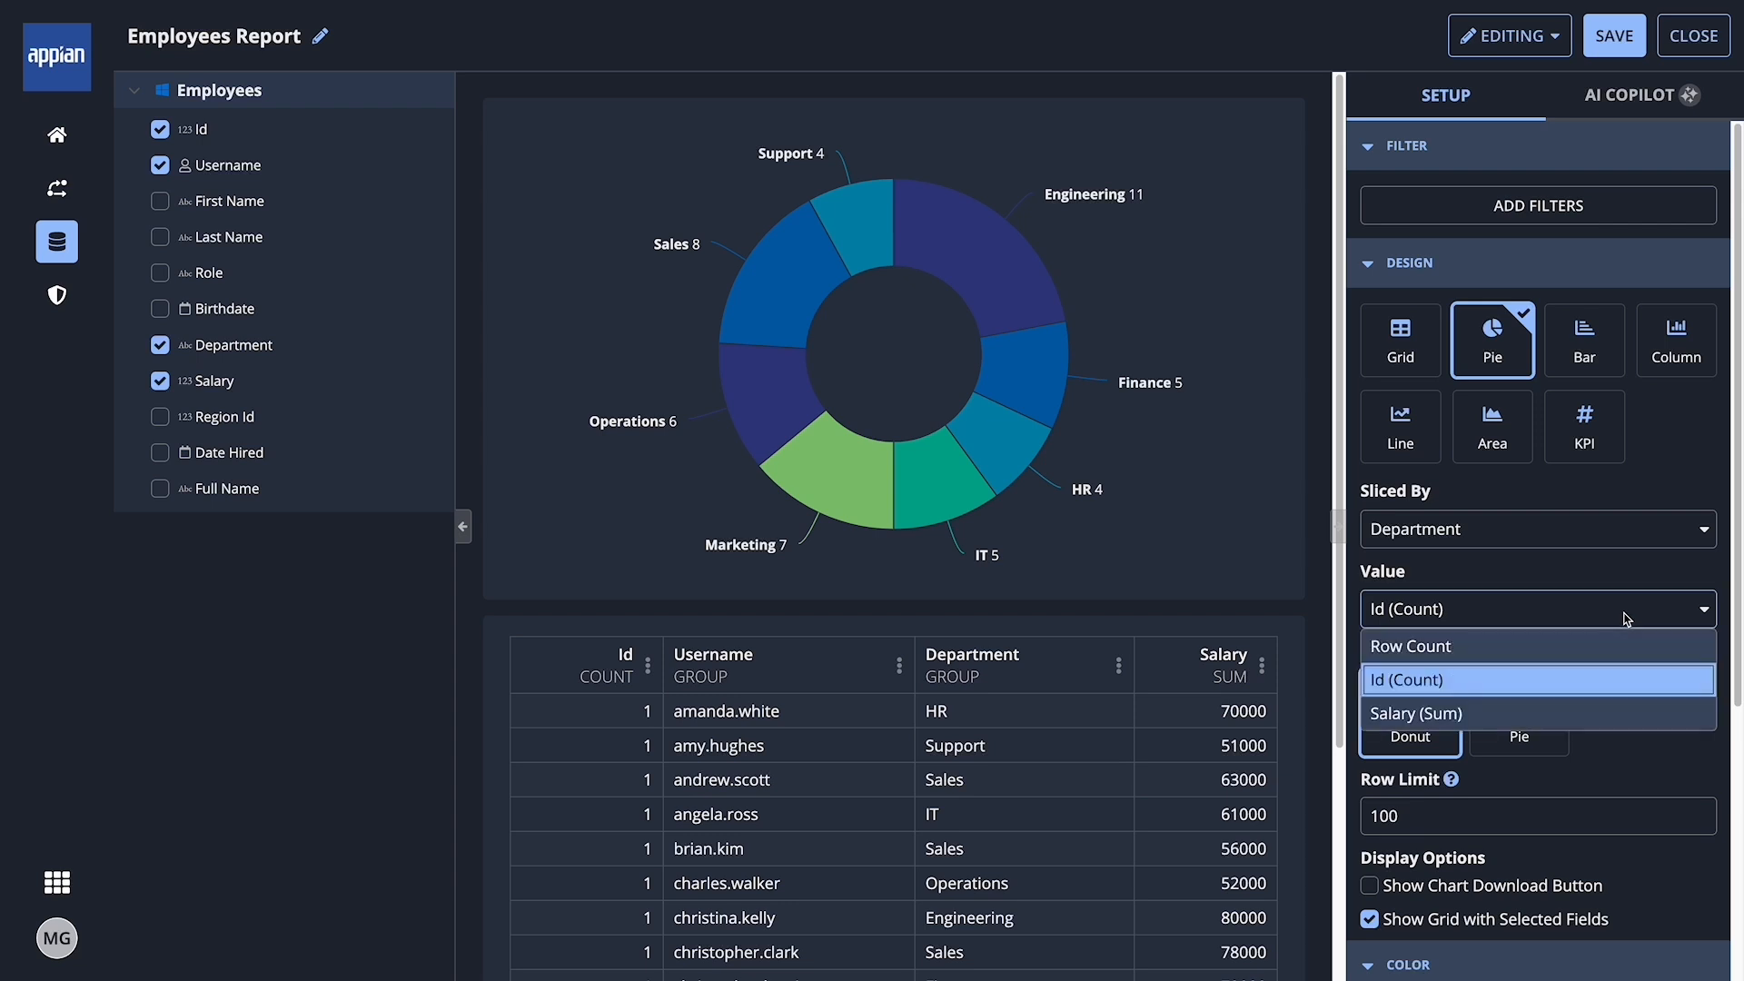
{"action": "left_click", "coordinate": [1415, 712]}
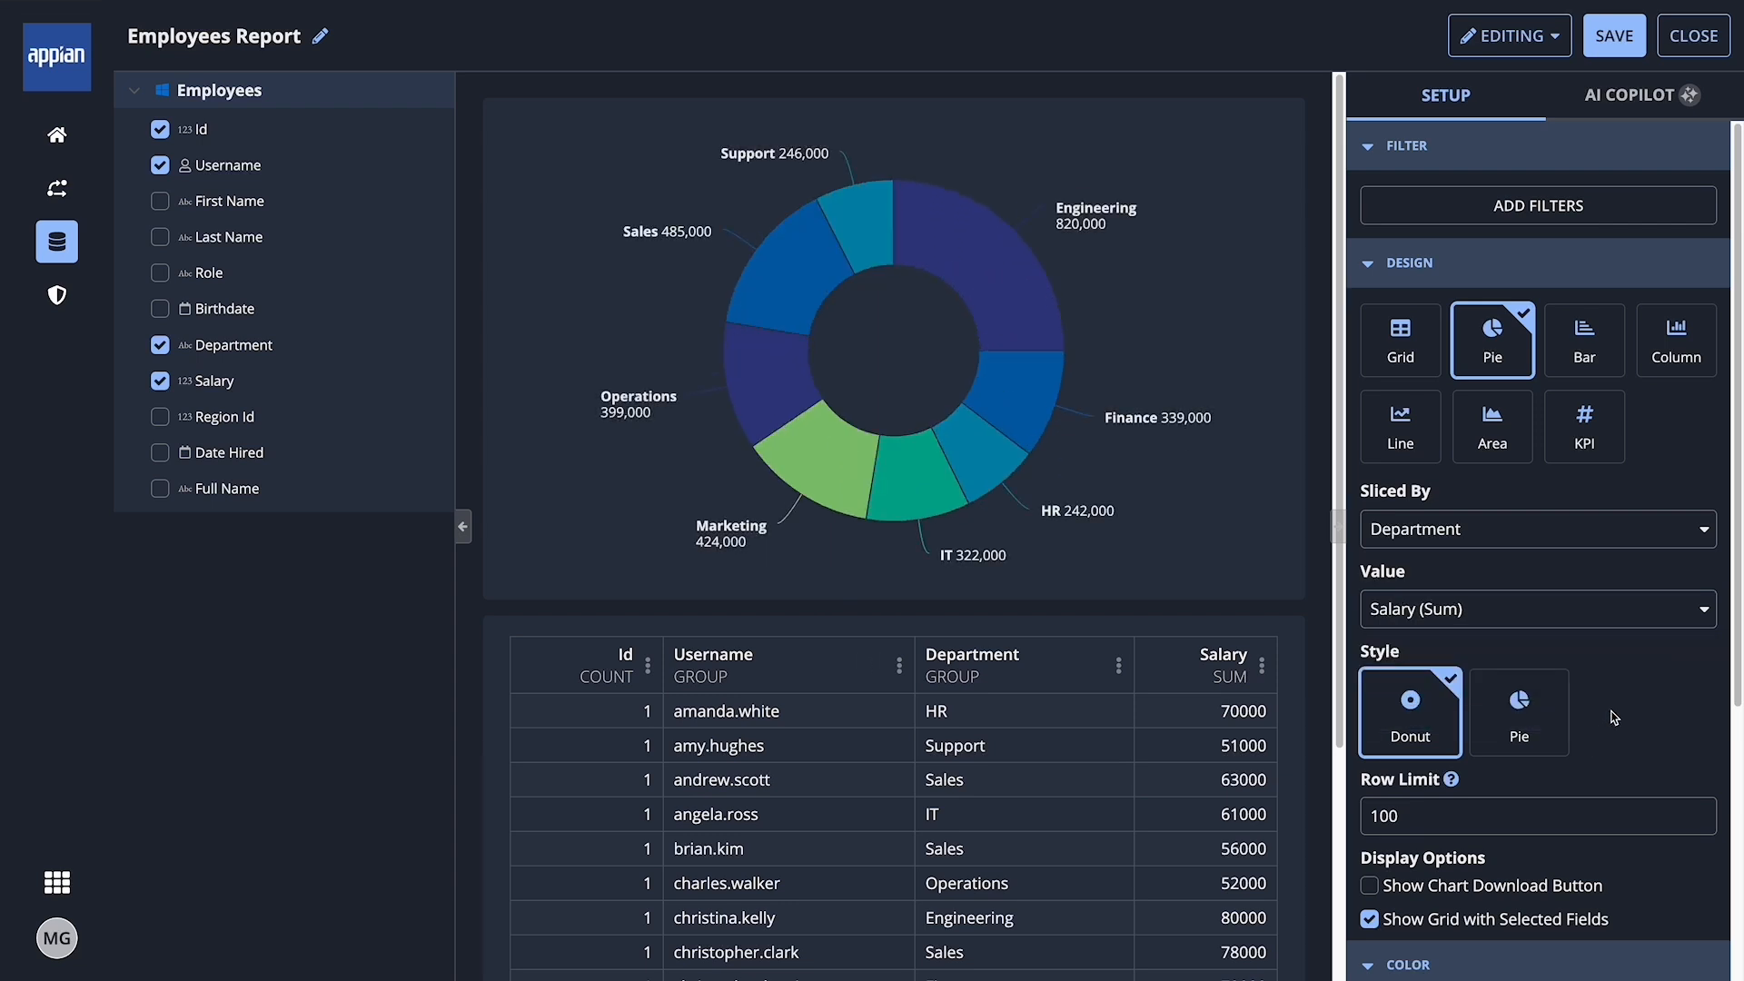
{"action": "left_click", "coordinate": [57, 242]}
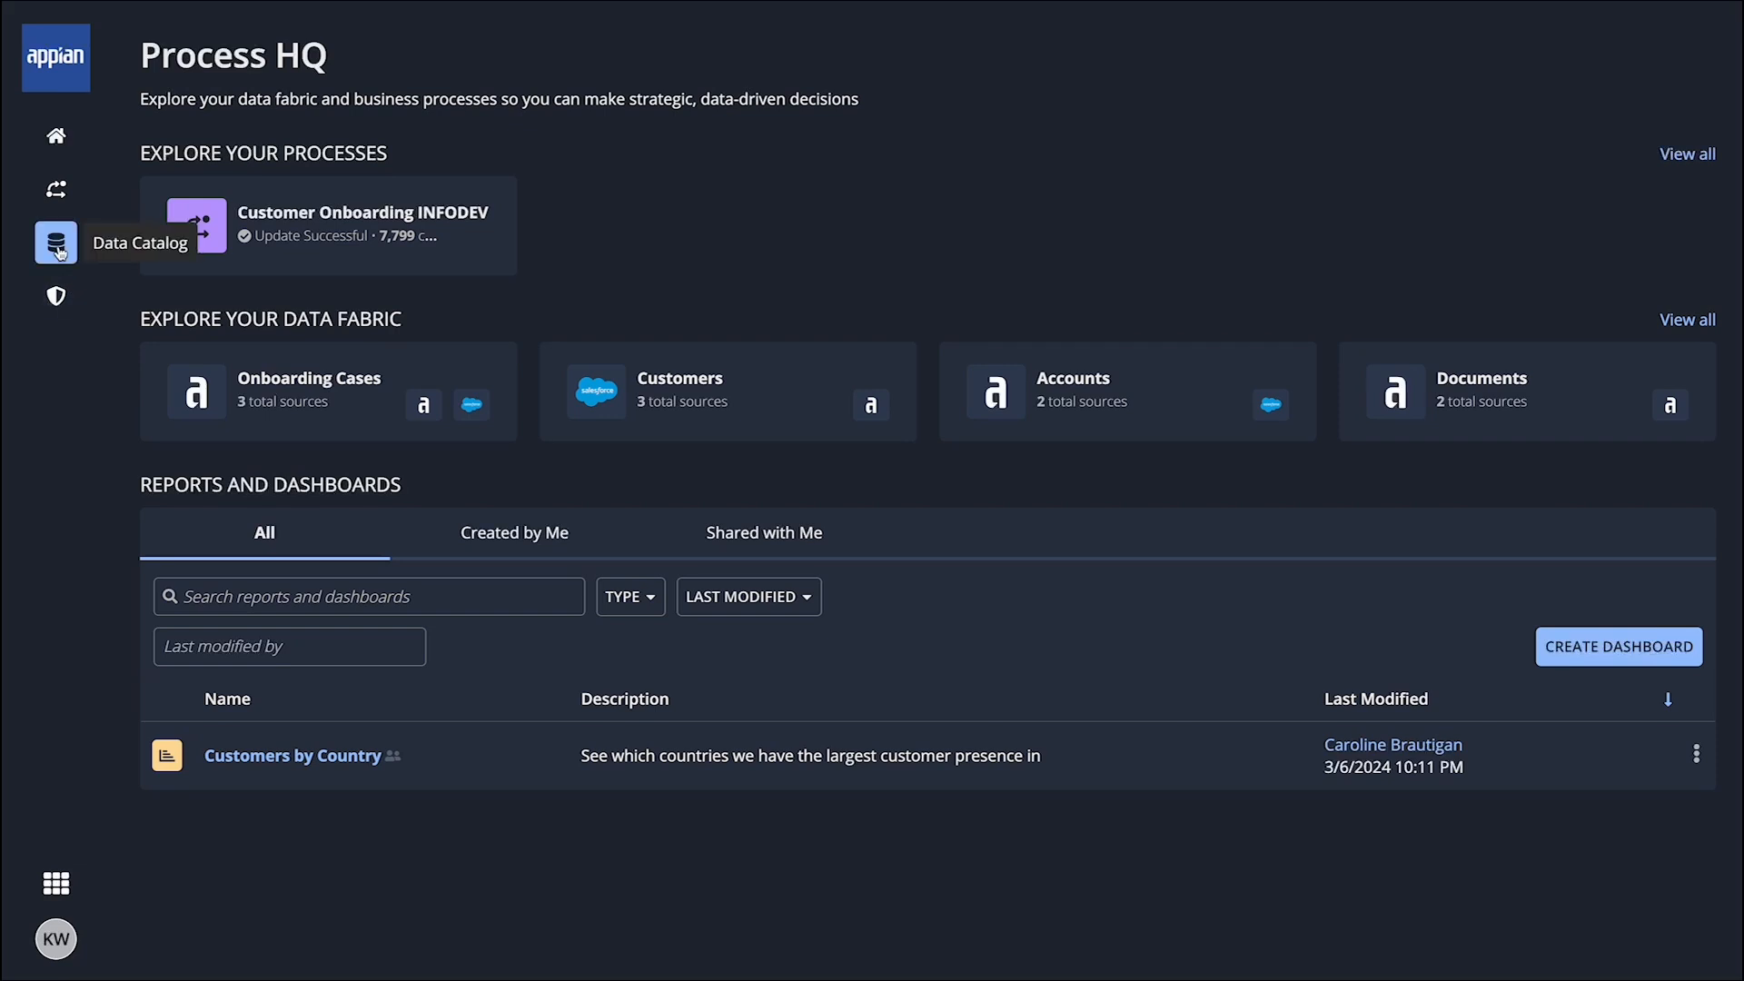
Start a report from the Customers dataset in the Data Catalog.
{"action": "left_click", "coordinate": [57, 242]}
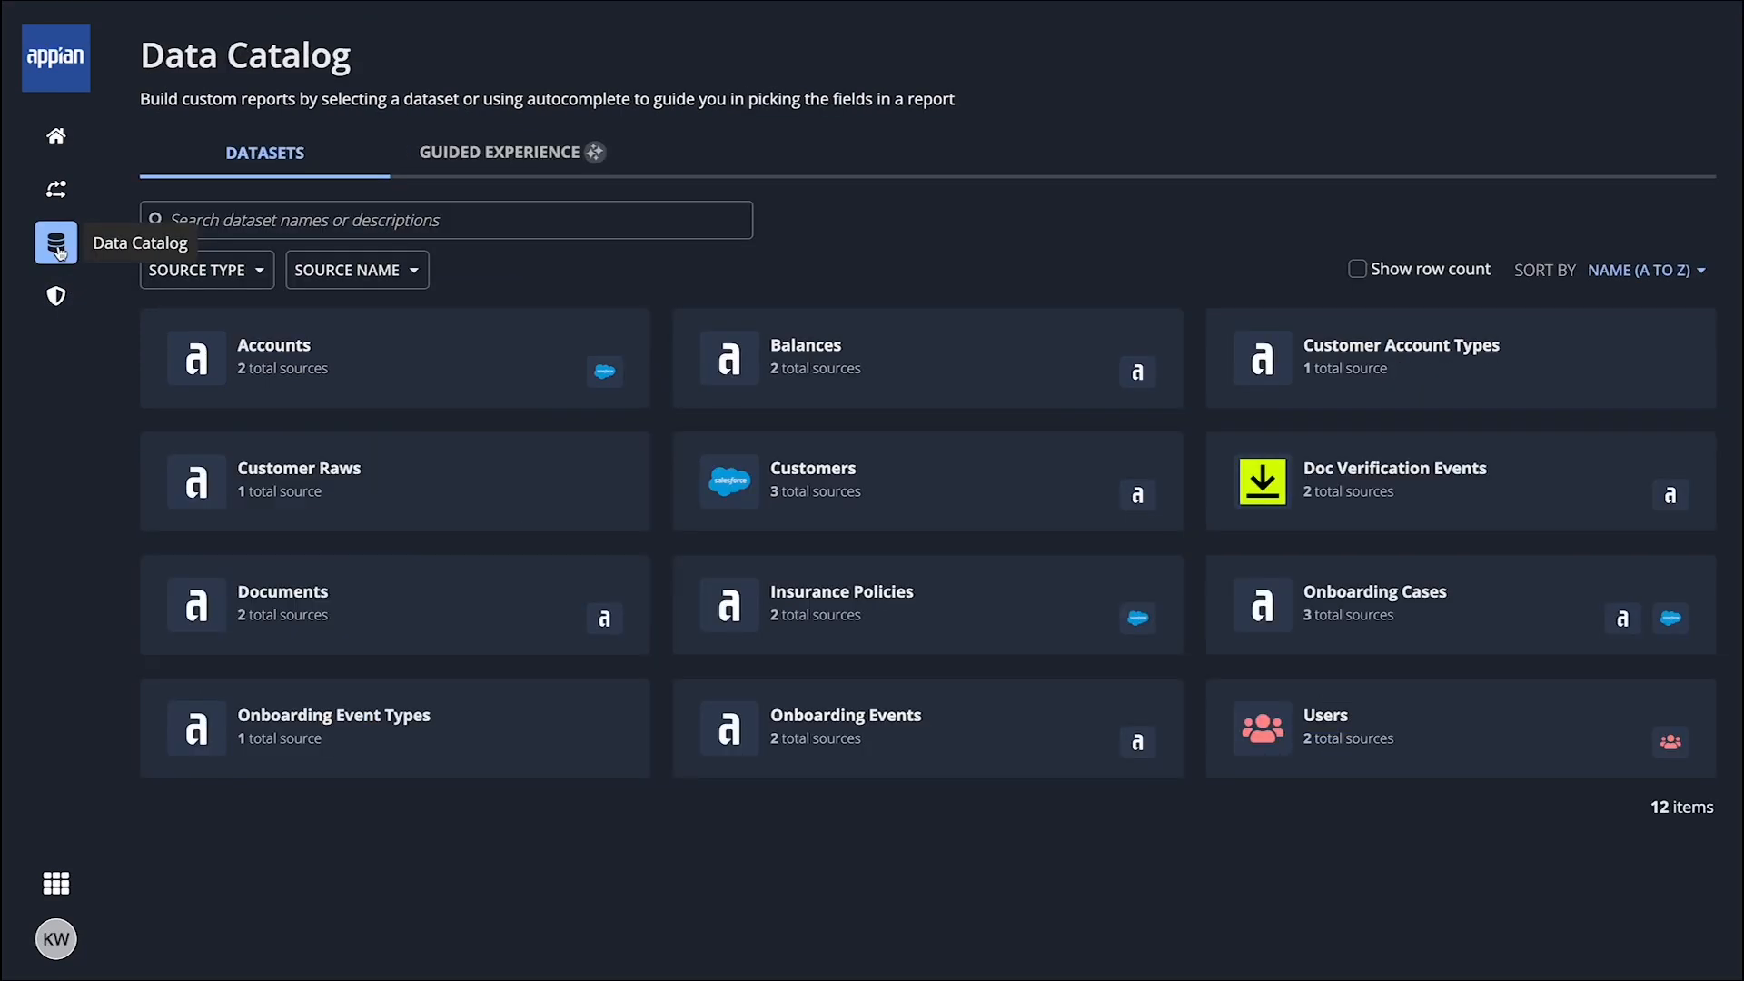
{"action": "mouse_move", "coordinate": [87, 250]}
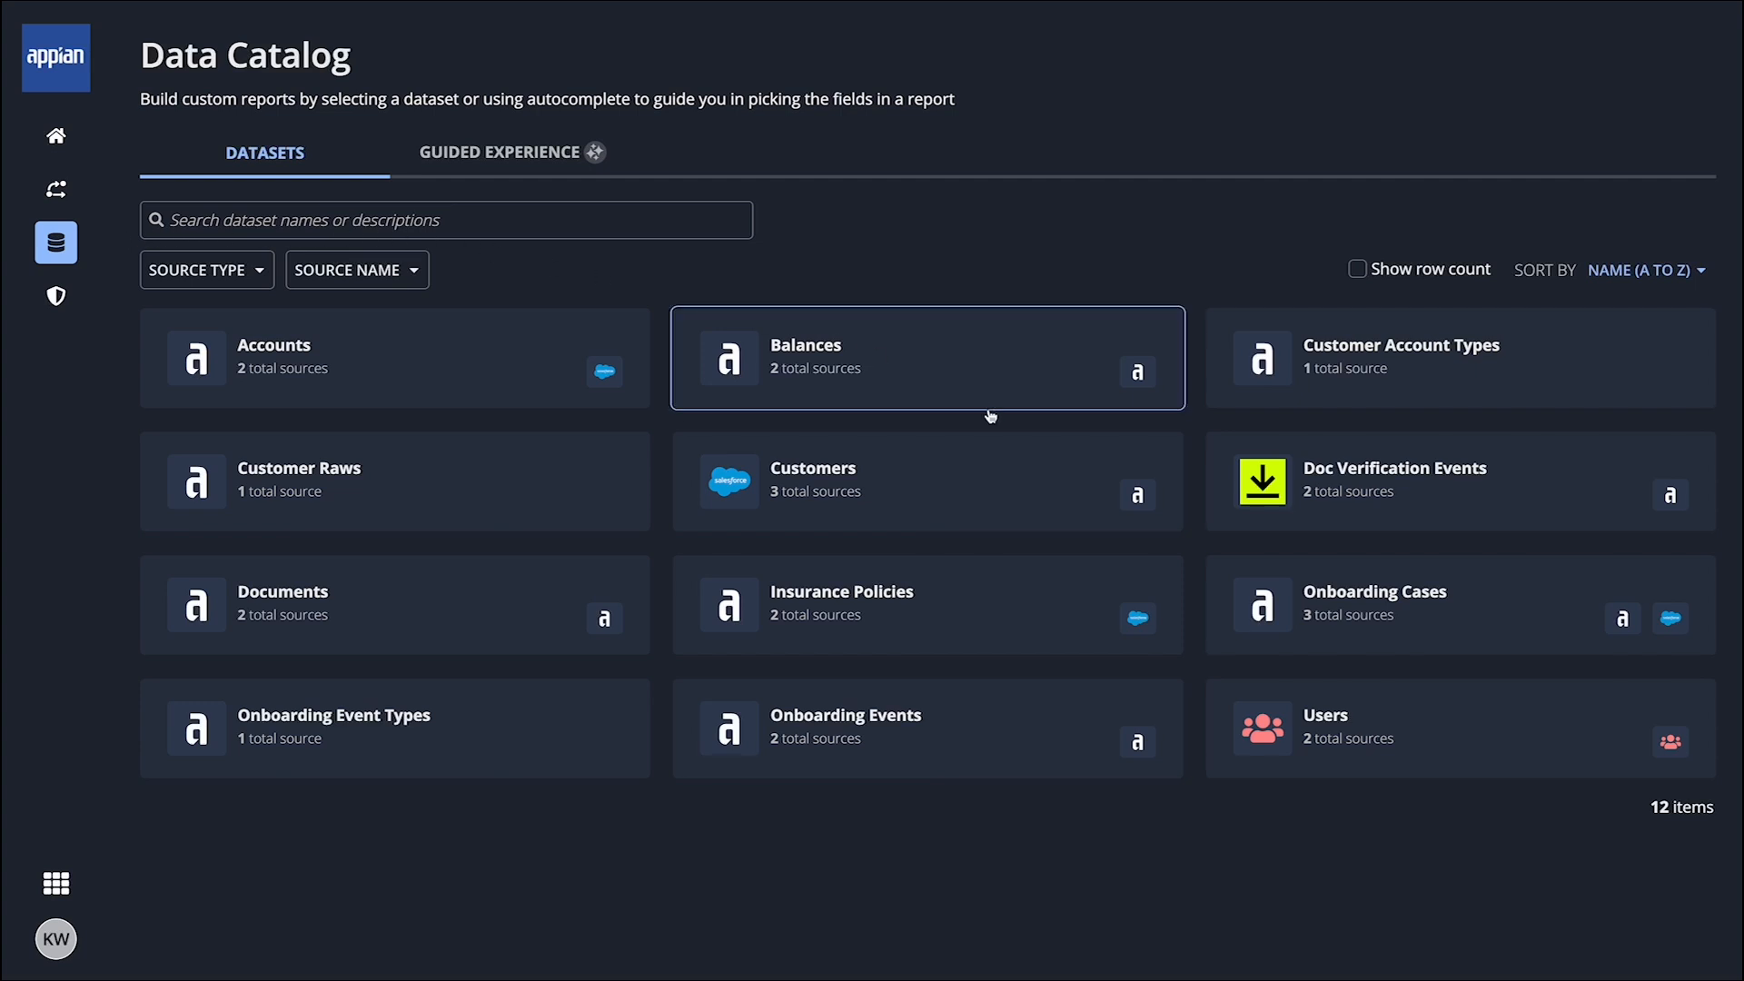
{"action": "mouse_move", "coordinate": [1043, 474]}
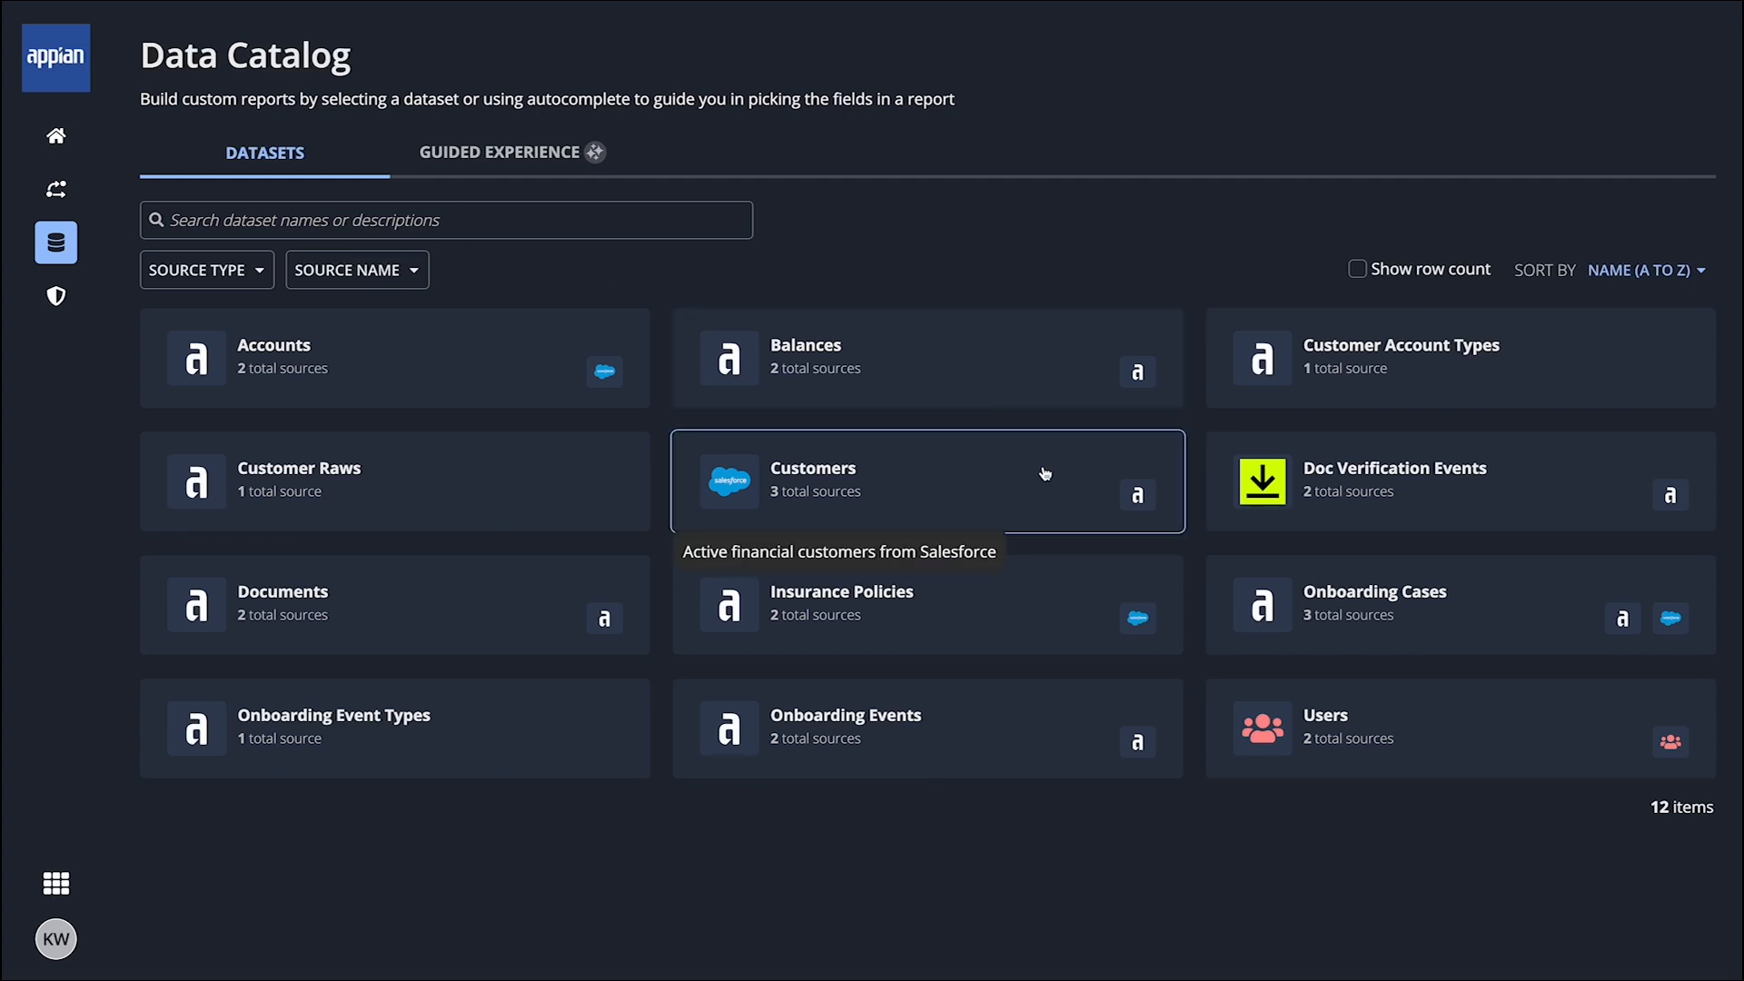
{"action": "left_click", "coordinate": [927, 479]}
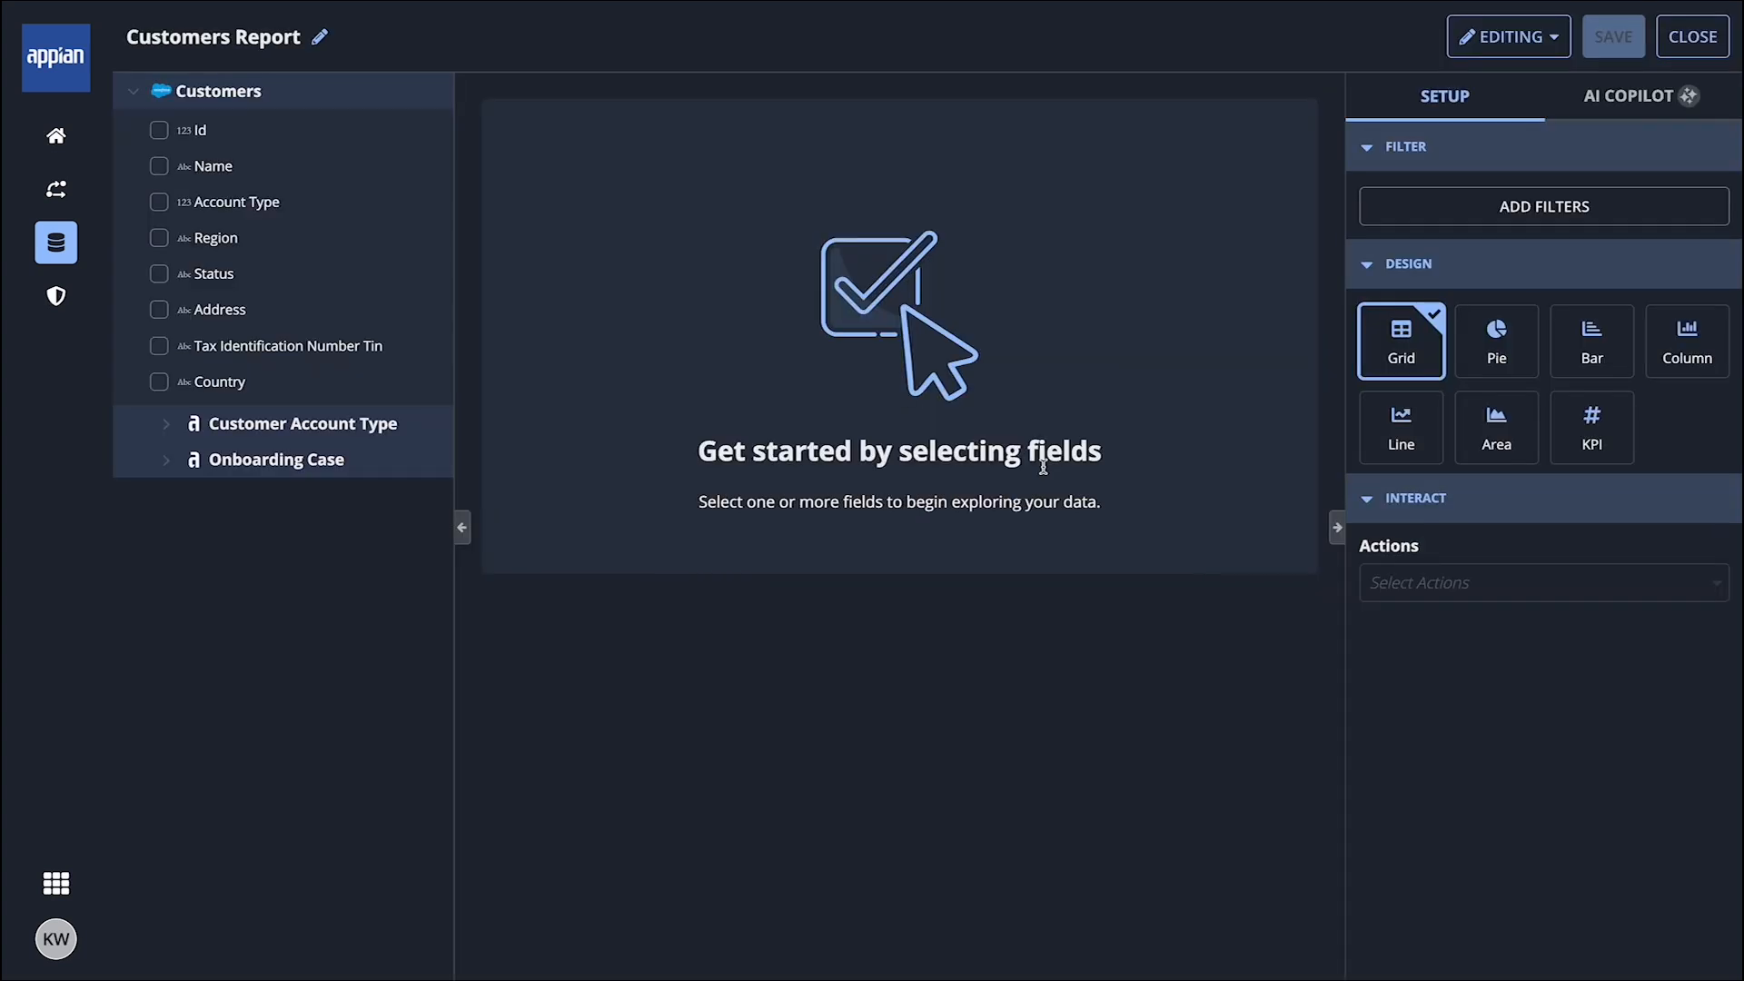
Add Id, Tax Identification Number Tin and Country columns, then bring up Net Worth column options.
{"action": "left_click", "coordinate": [160, 129]}
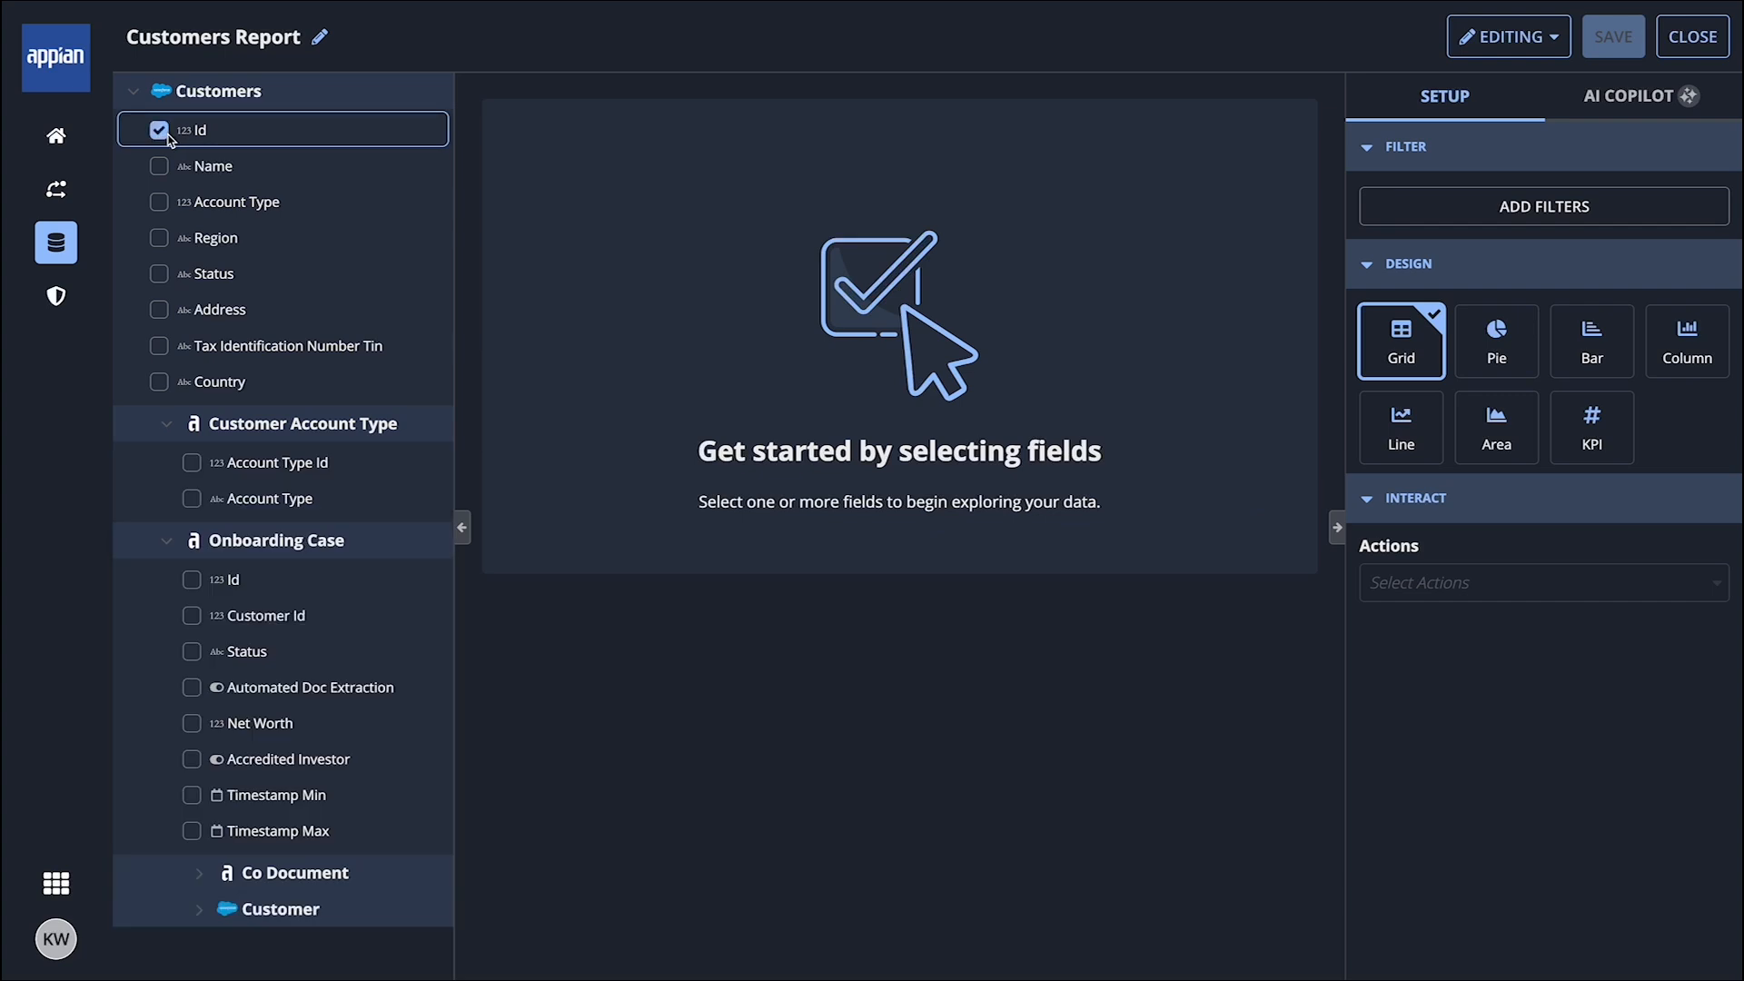
{"action": "left_click", "coordinate": [160, 129]}
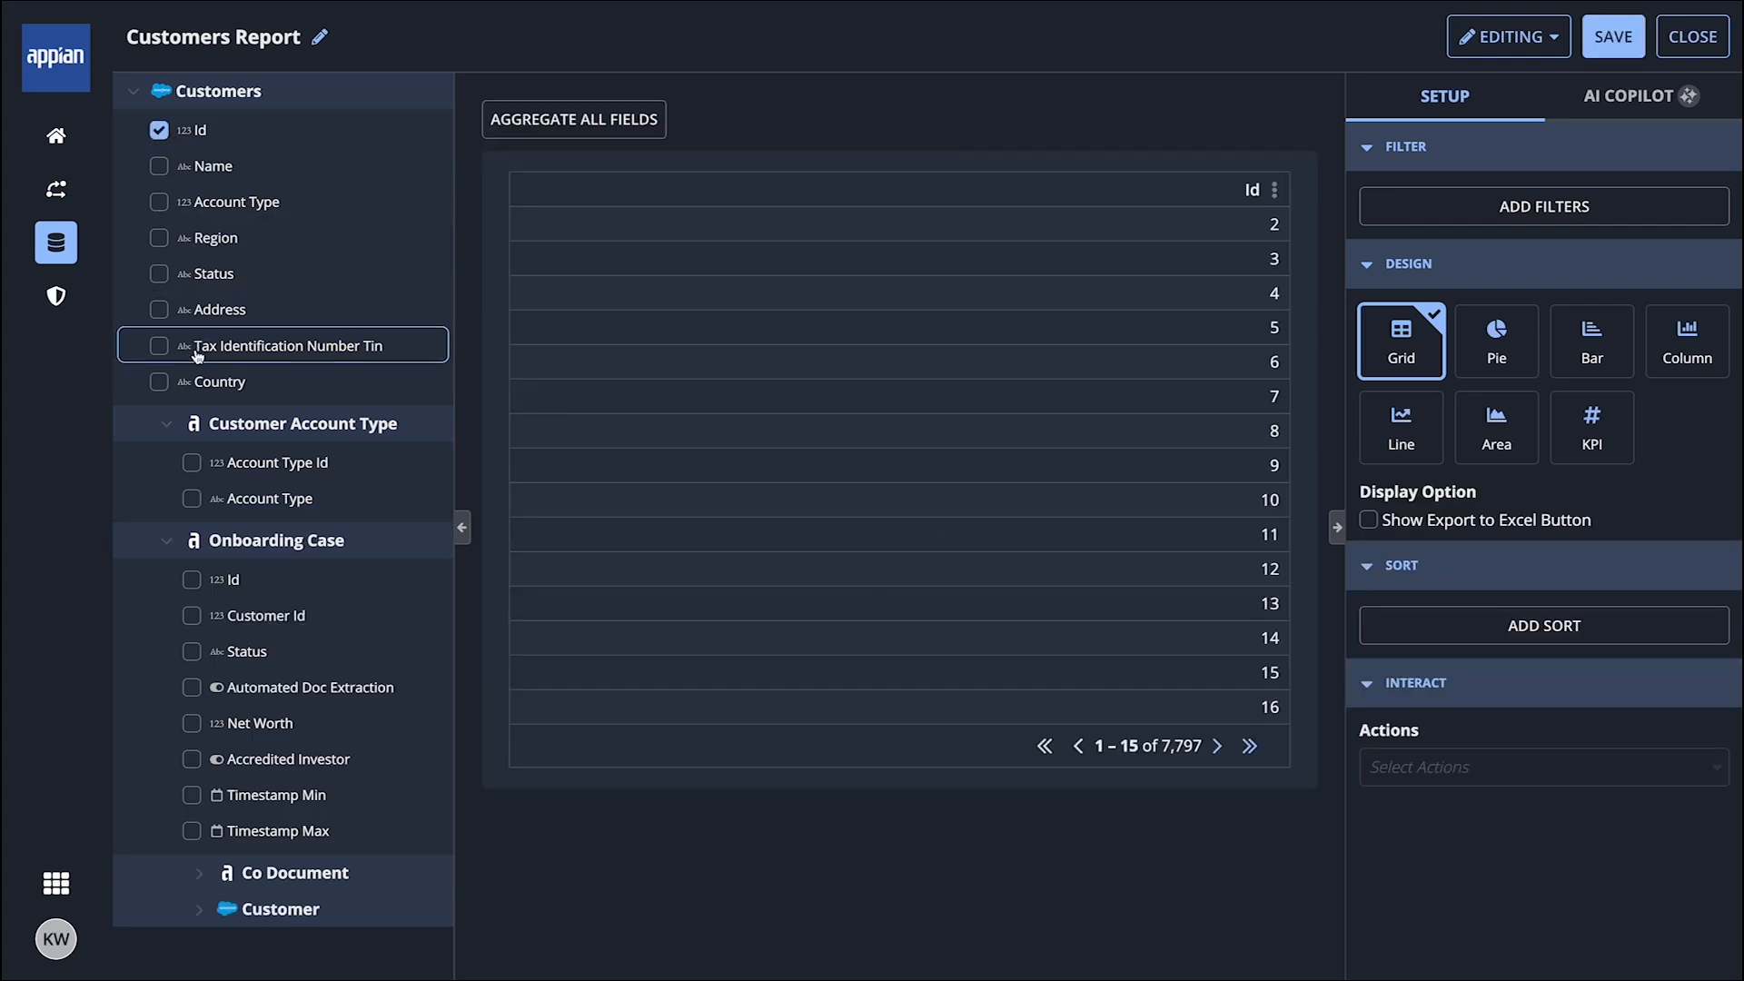
{"action": "left_click", "coordinate": [160, 346]}
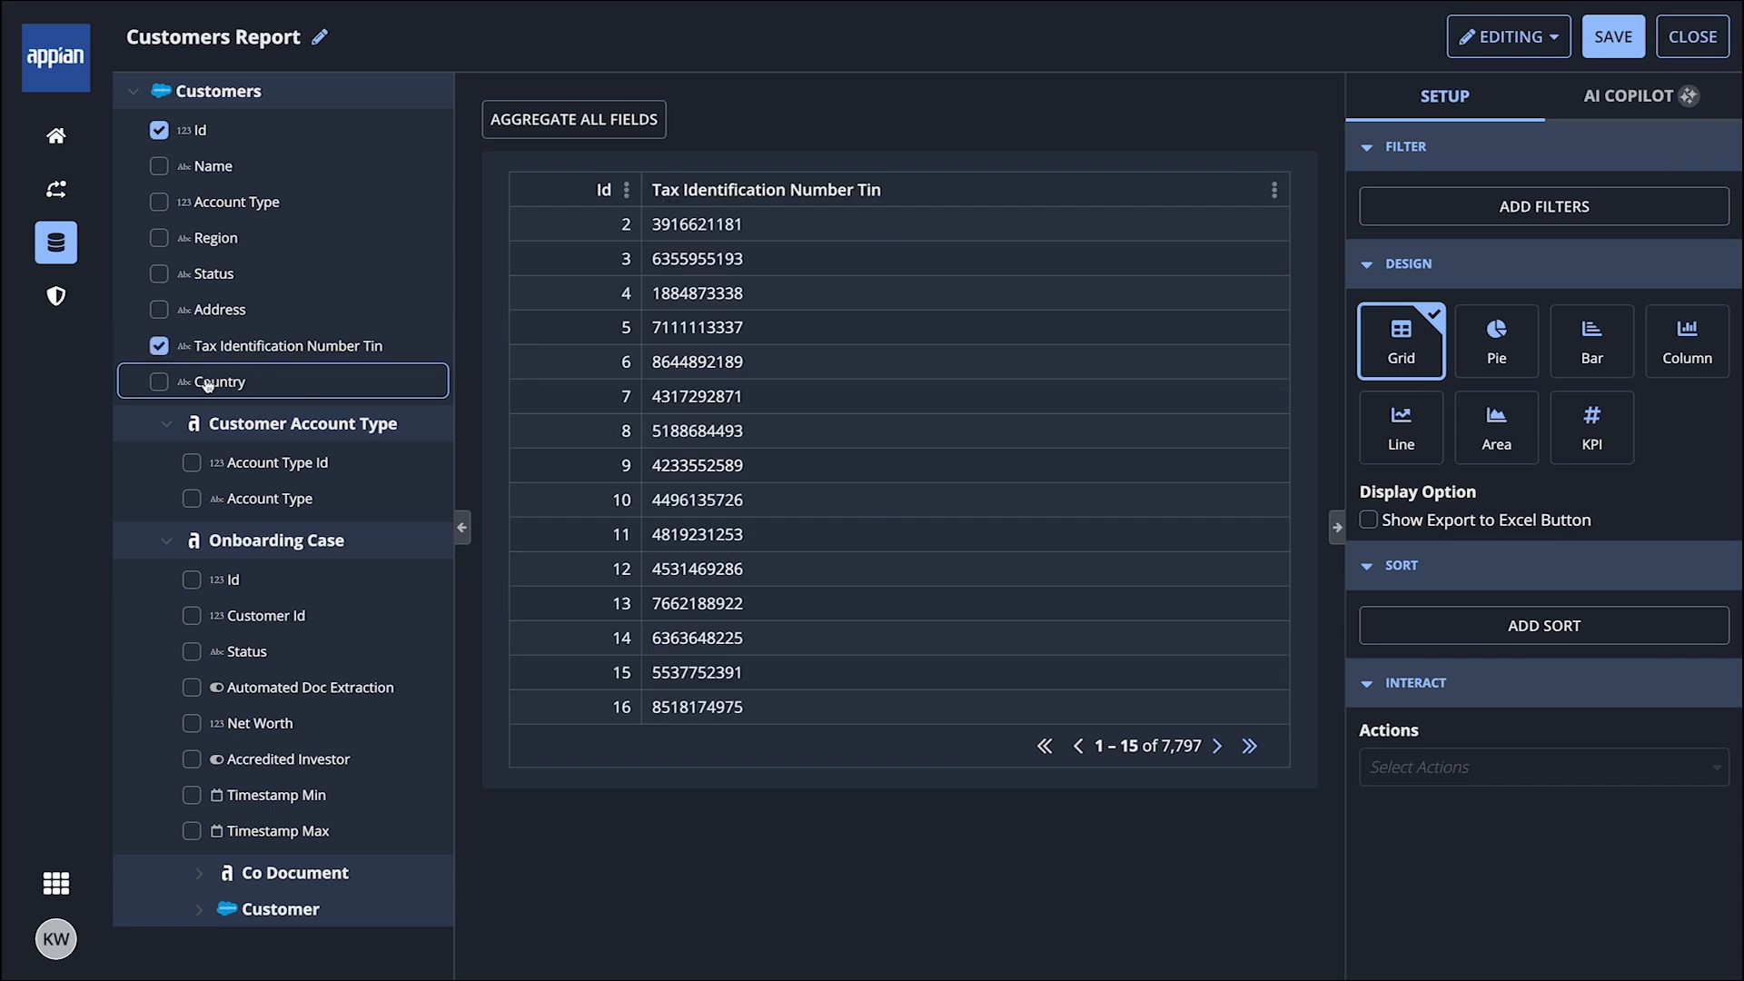
{"action": "left_click", "coordinate": [160, 381]}
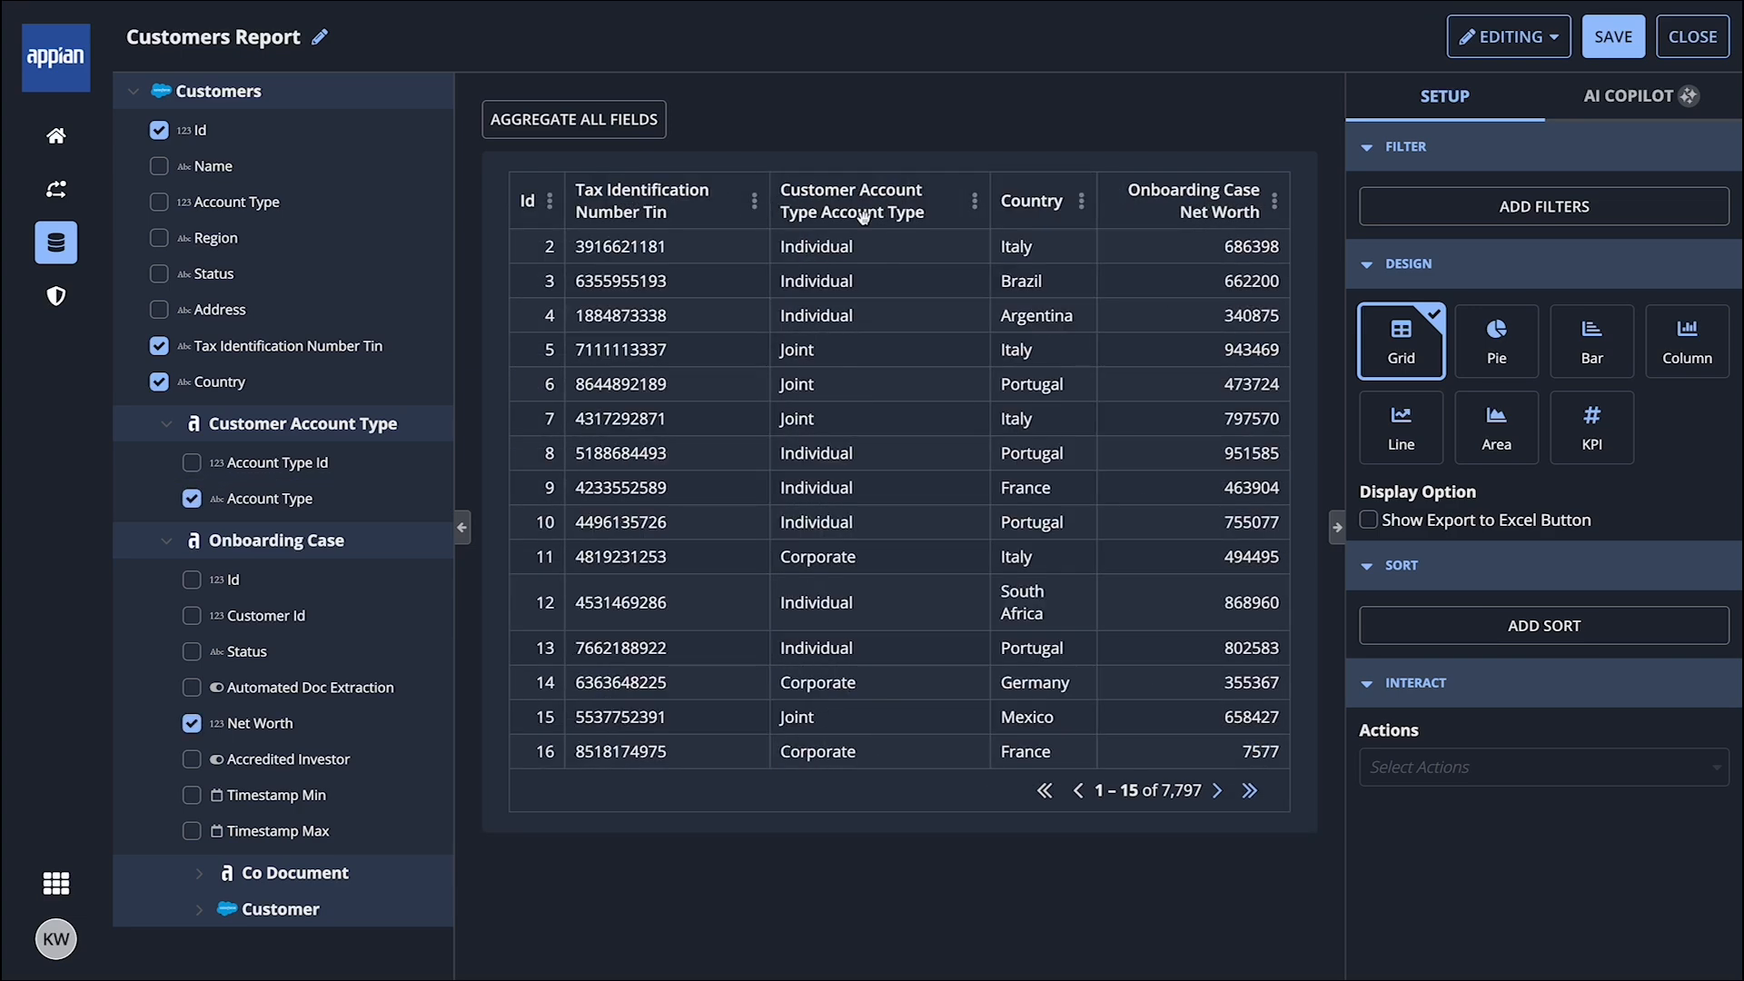
{"action": "left_click", "coordinate": [1274, 200]}
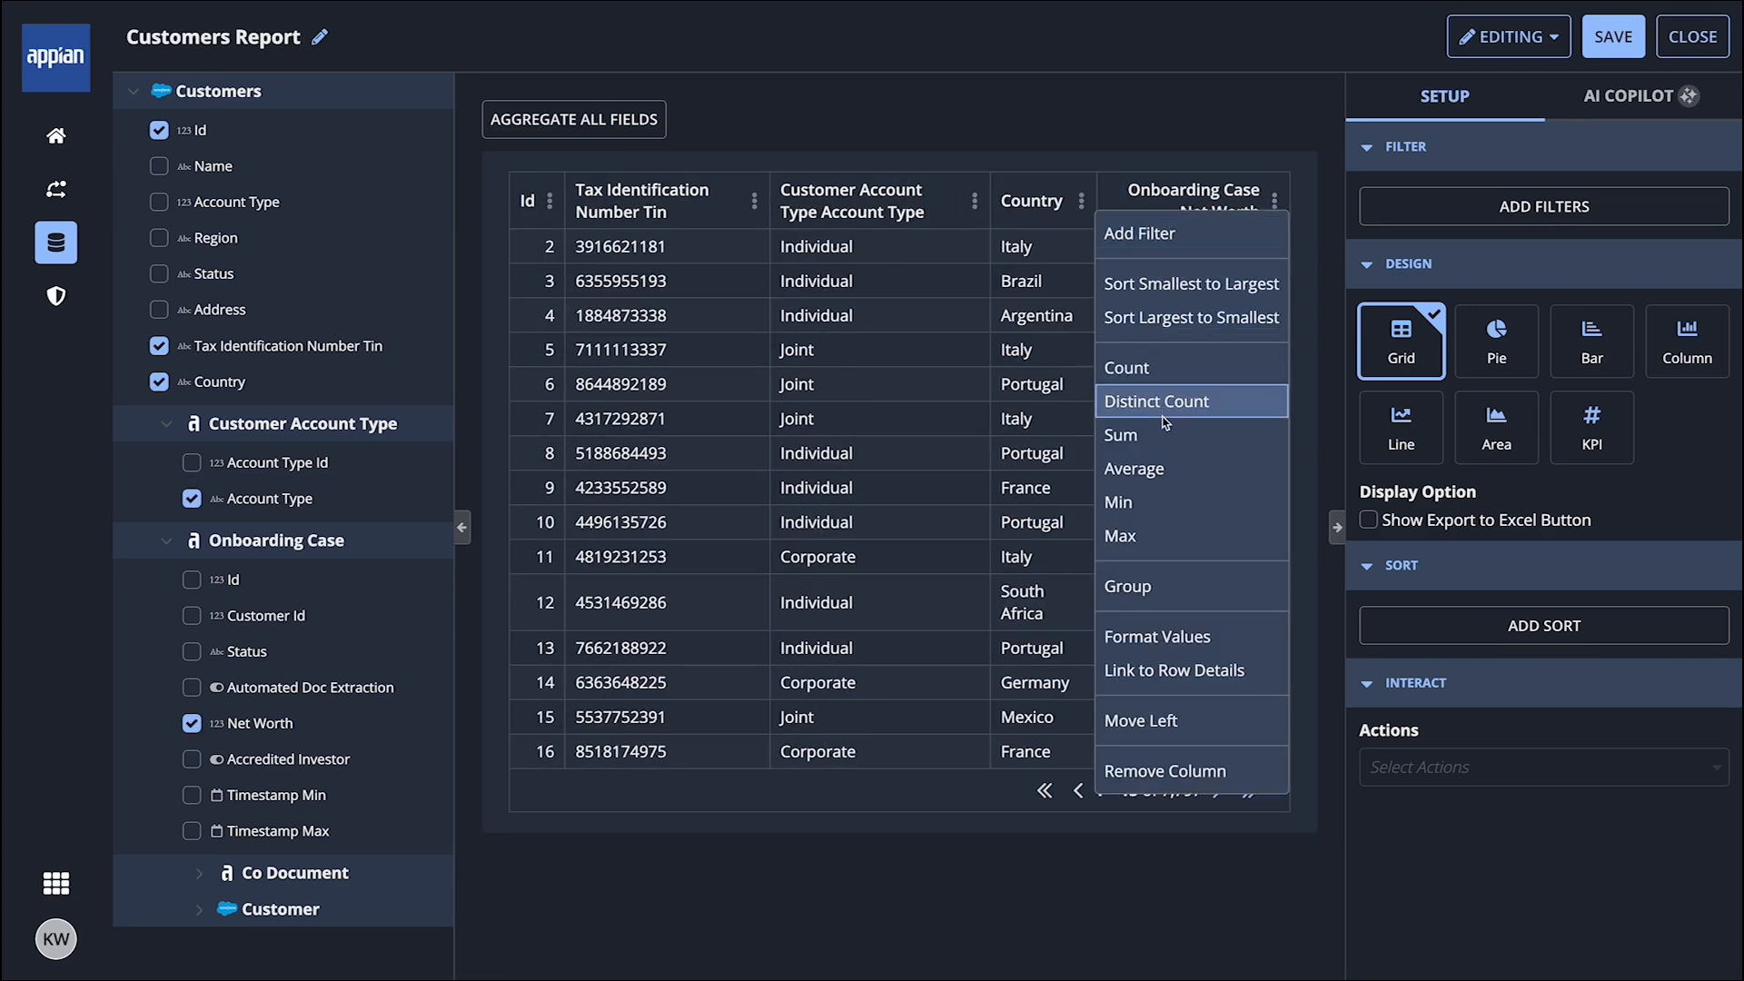
Format Net Worth with $ prefix, comma thousands separators and 2 decimal places.
{"action": "left_click", "coordinate": [1158, 636]}
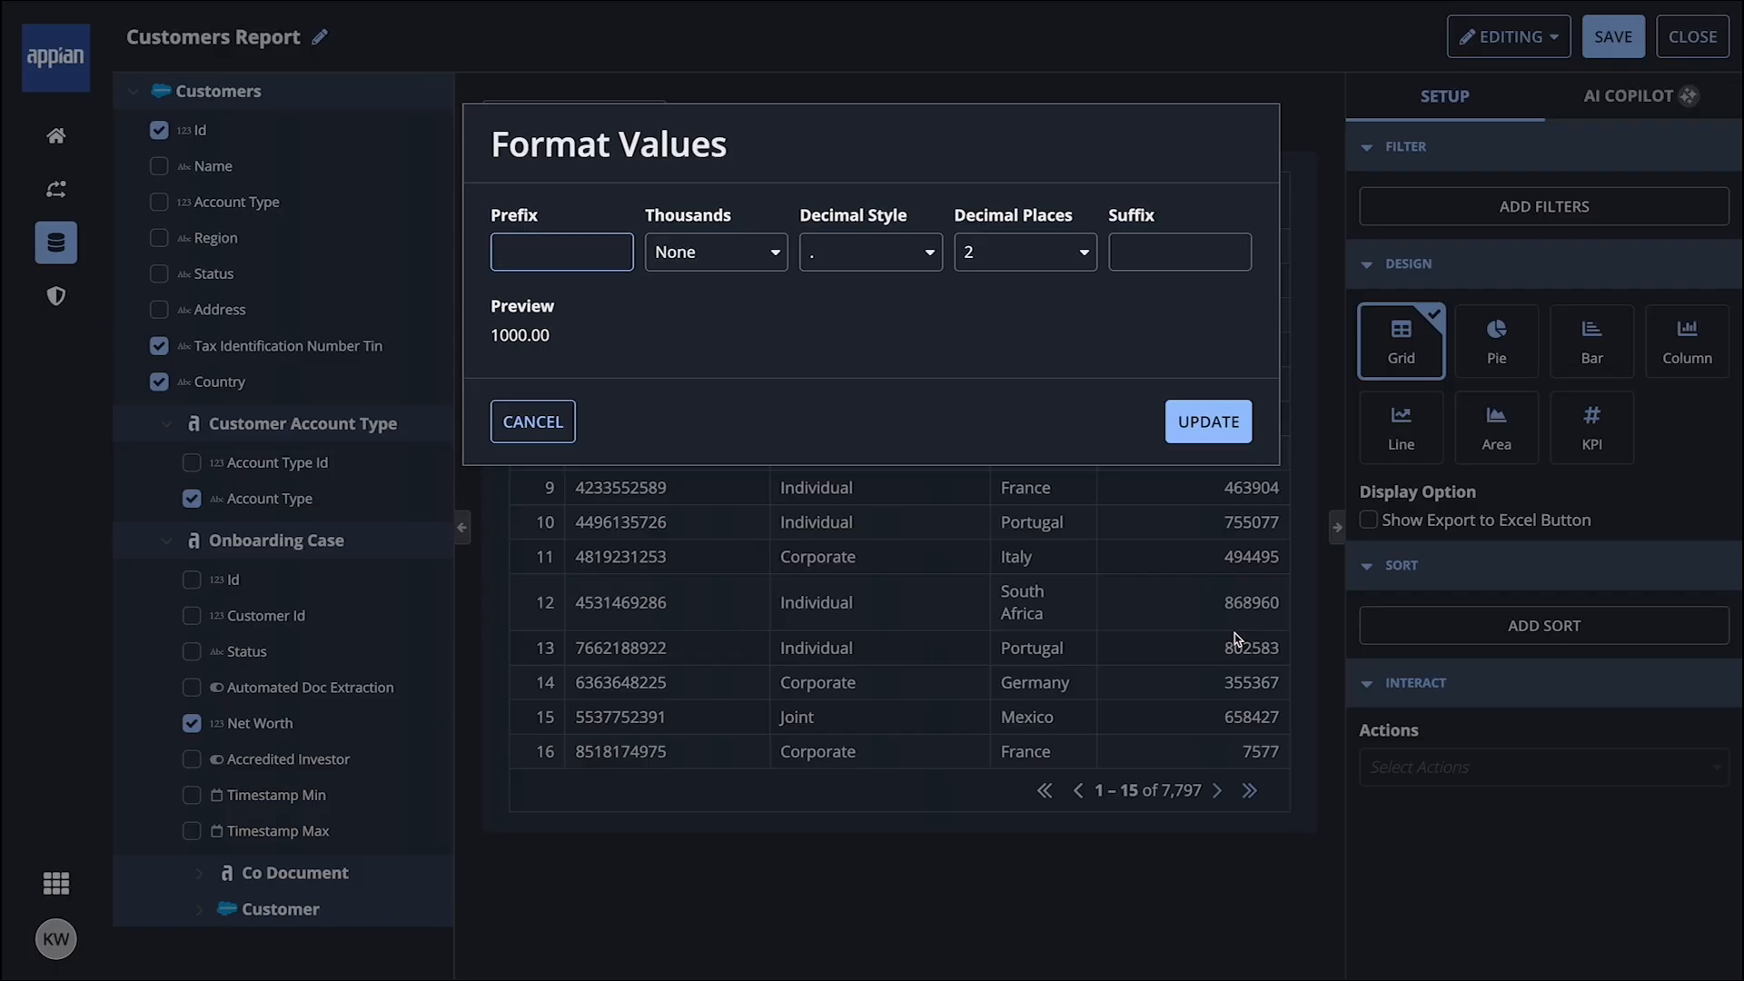
{"action": "type", "text": "$"}
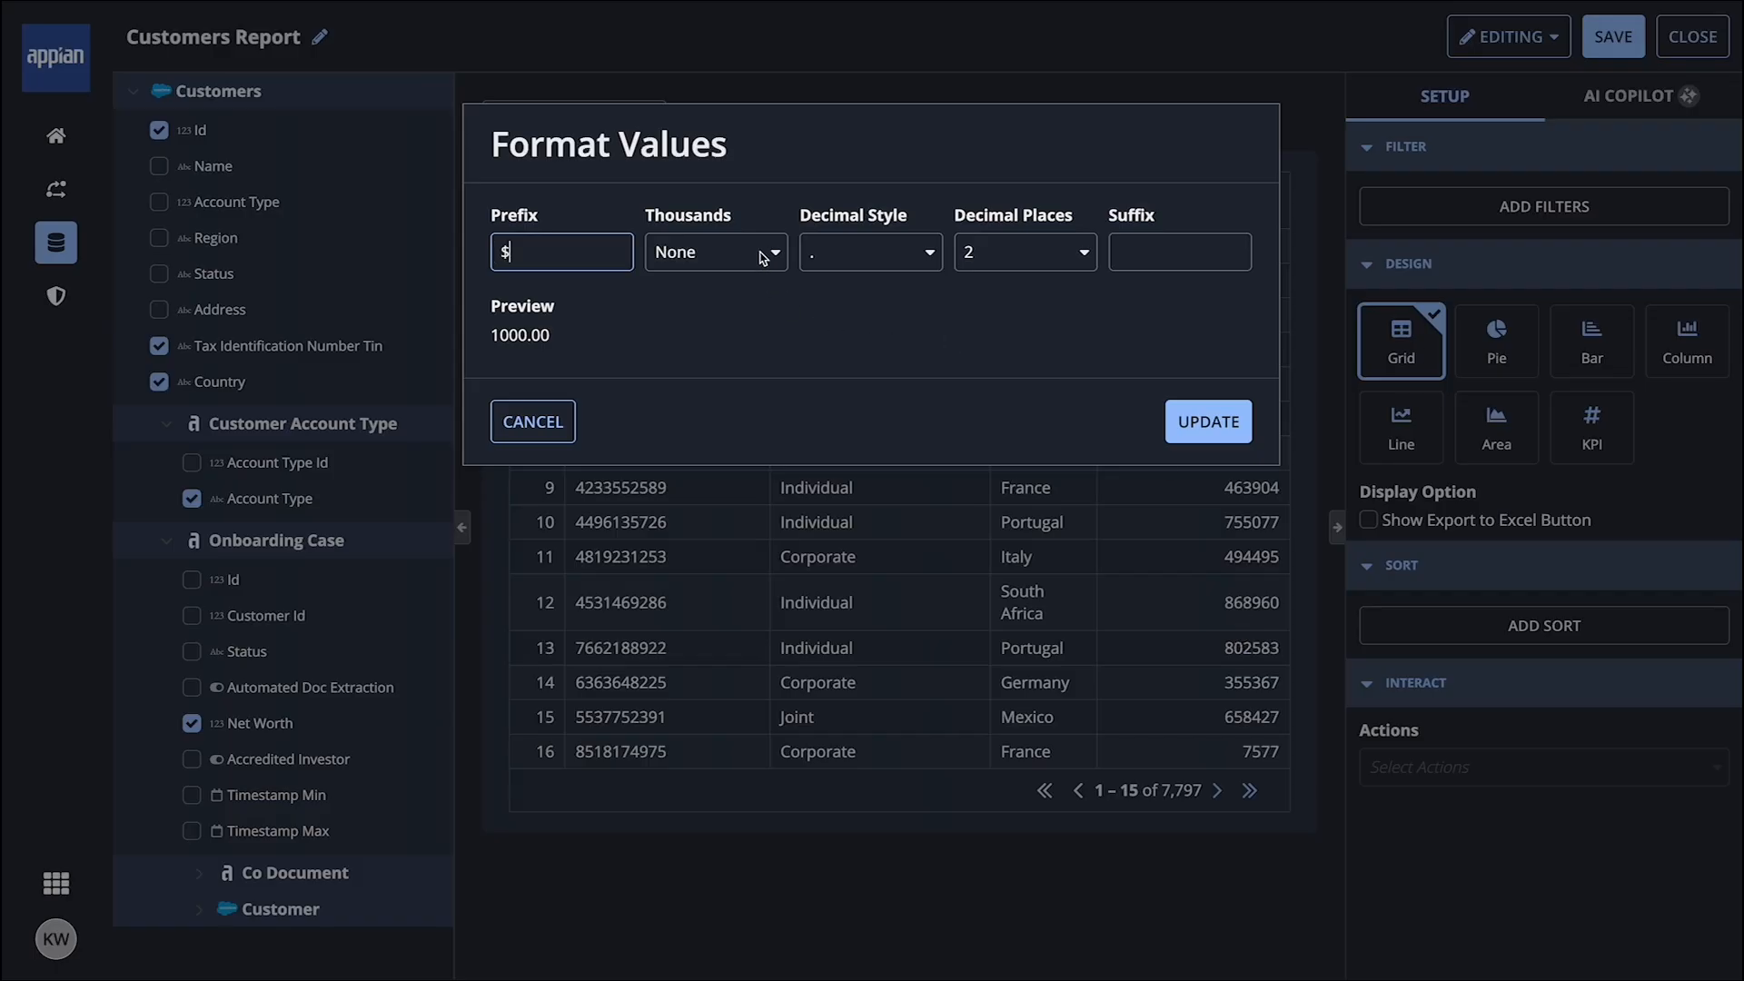
{"action": "left_click", "coordinate": [715, 250]}
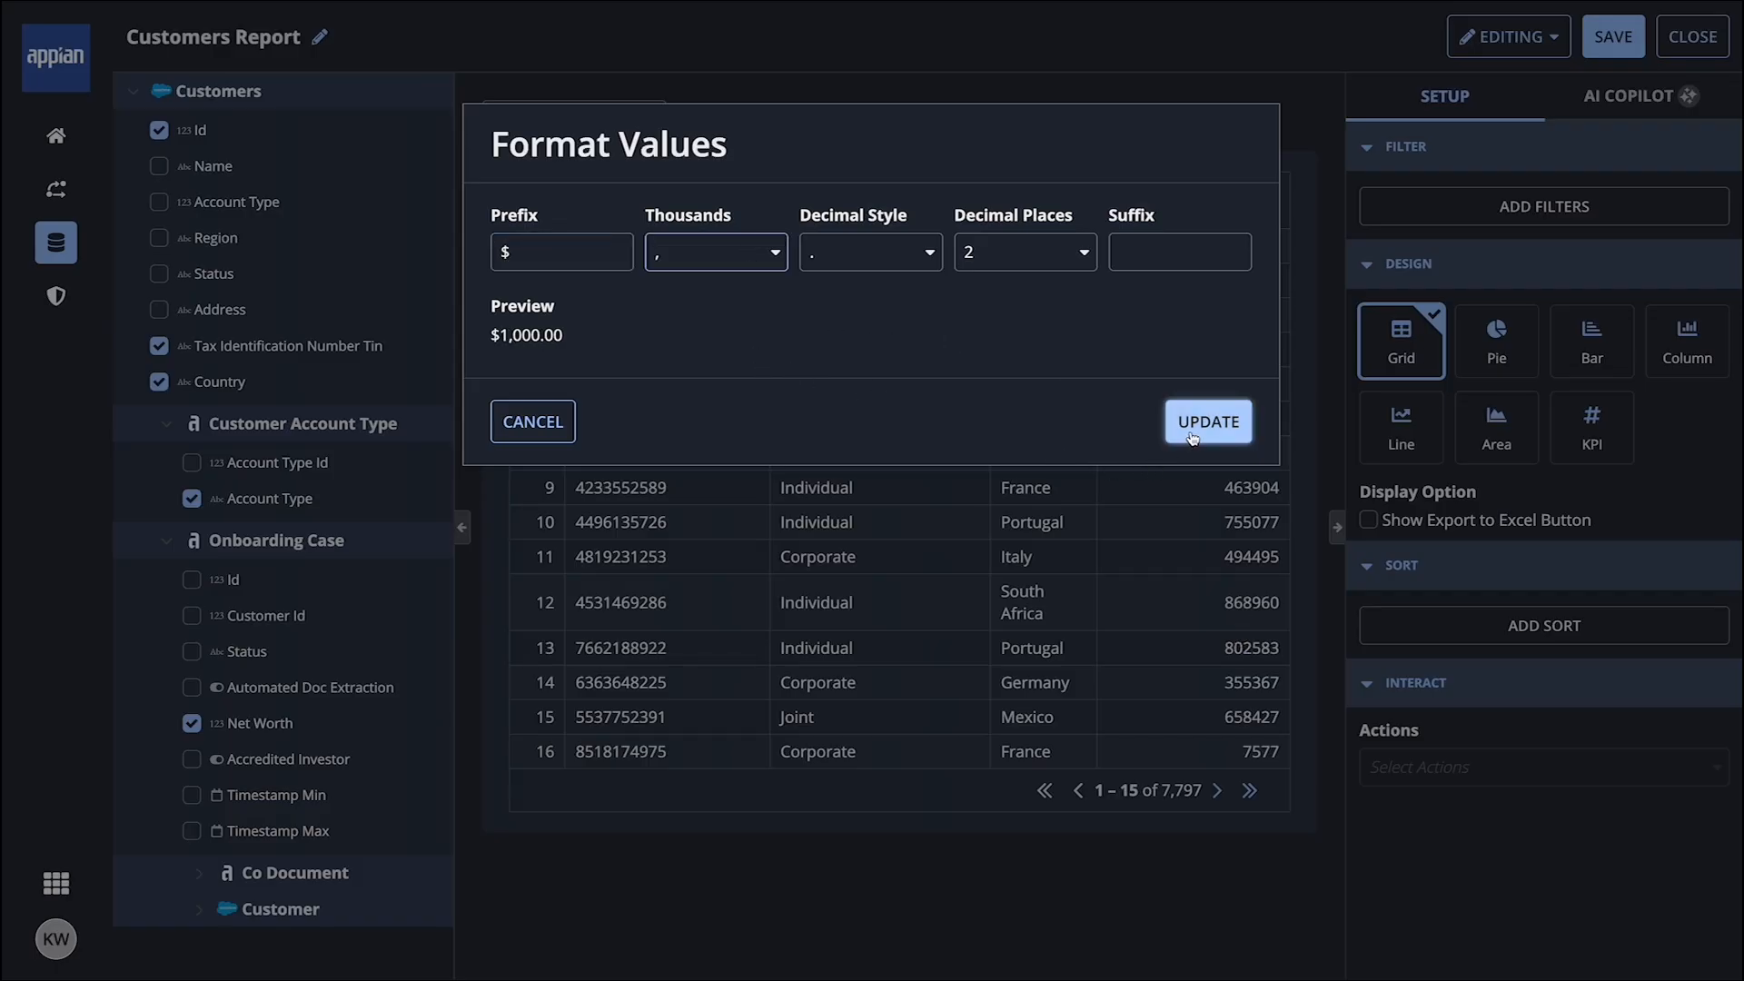
{"action": "left_click", "coordinate": [1207, 422]}
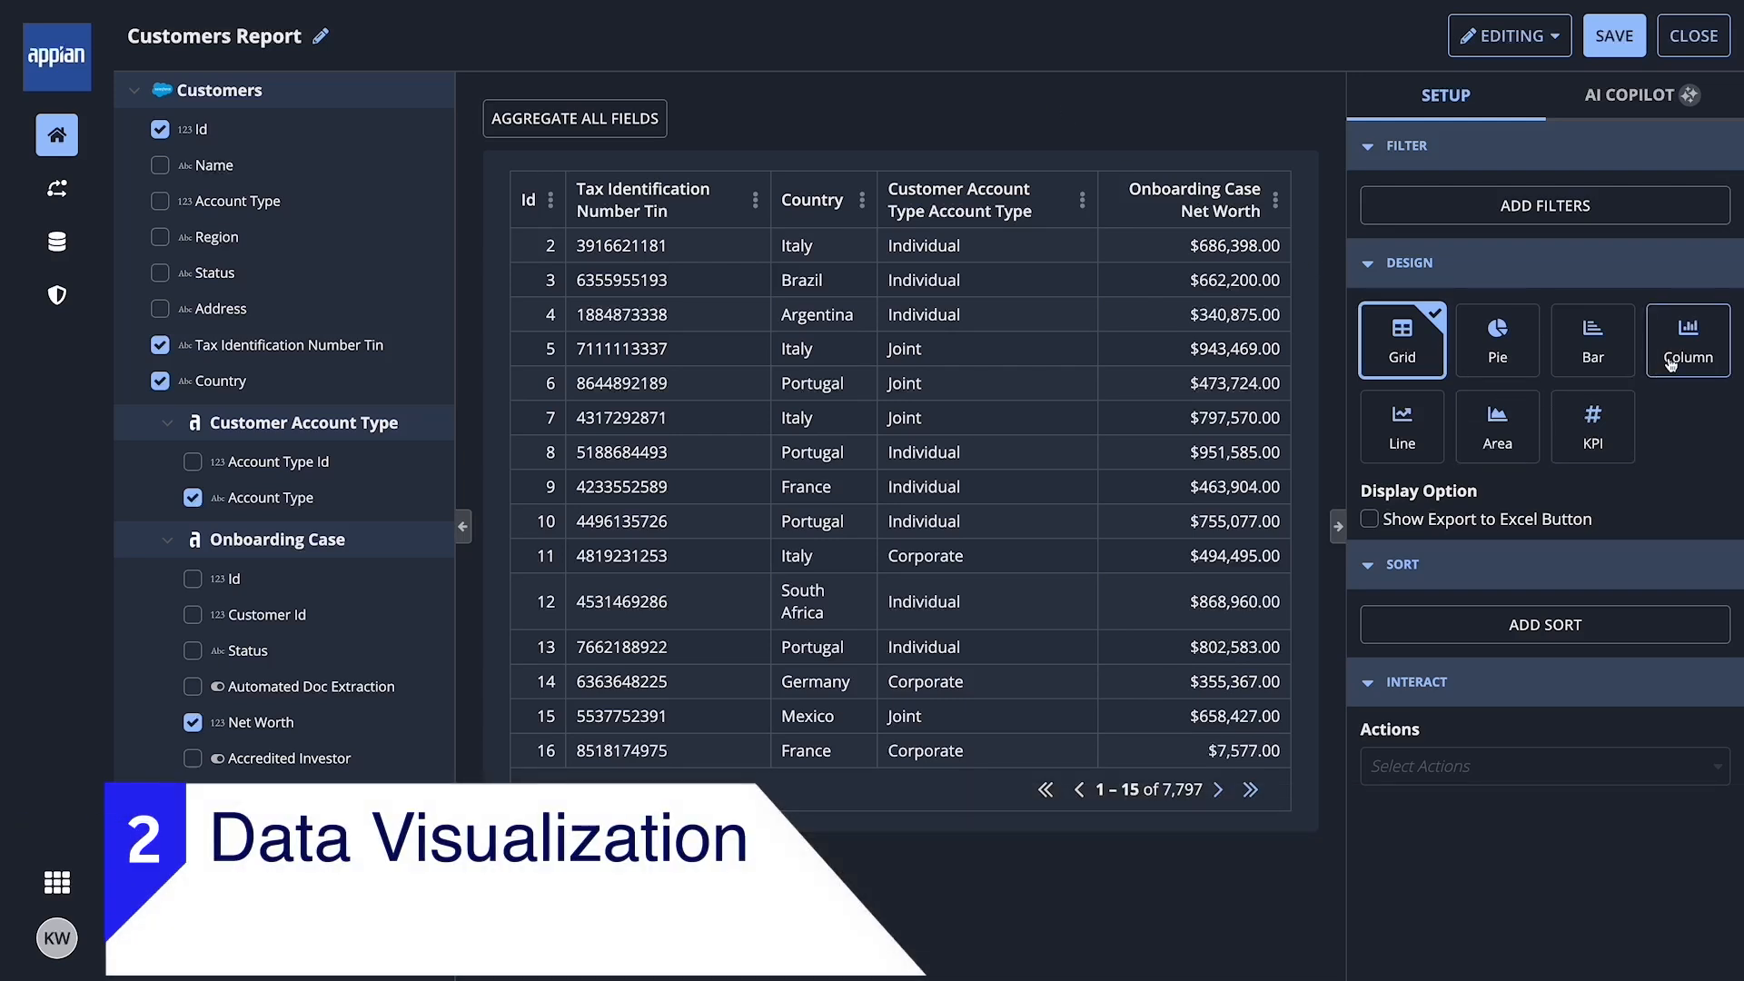
Make a column chart of Net Worth (Sum) by Country excluding Spain, and save it.
{"action": "left_click", "coordinate": [1686, 339]}
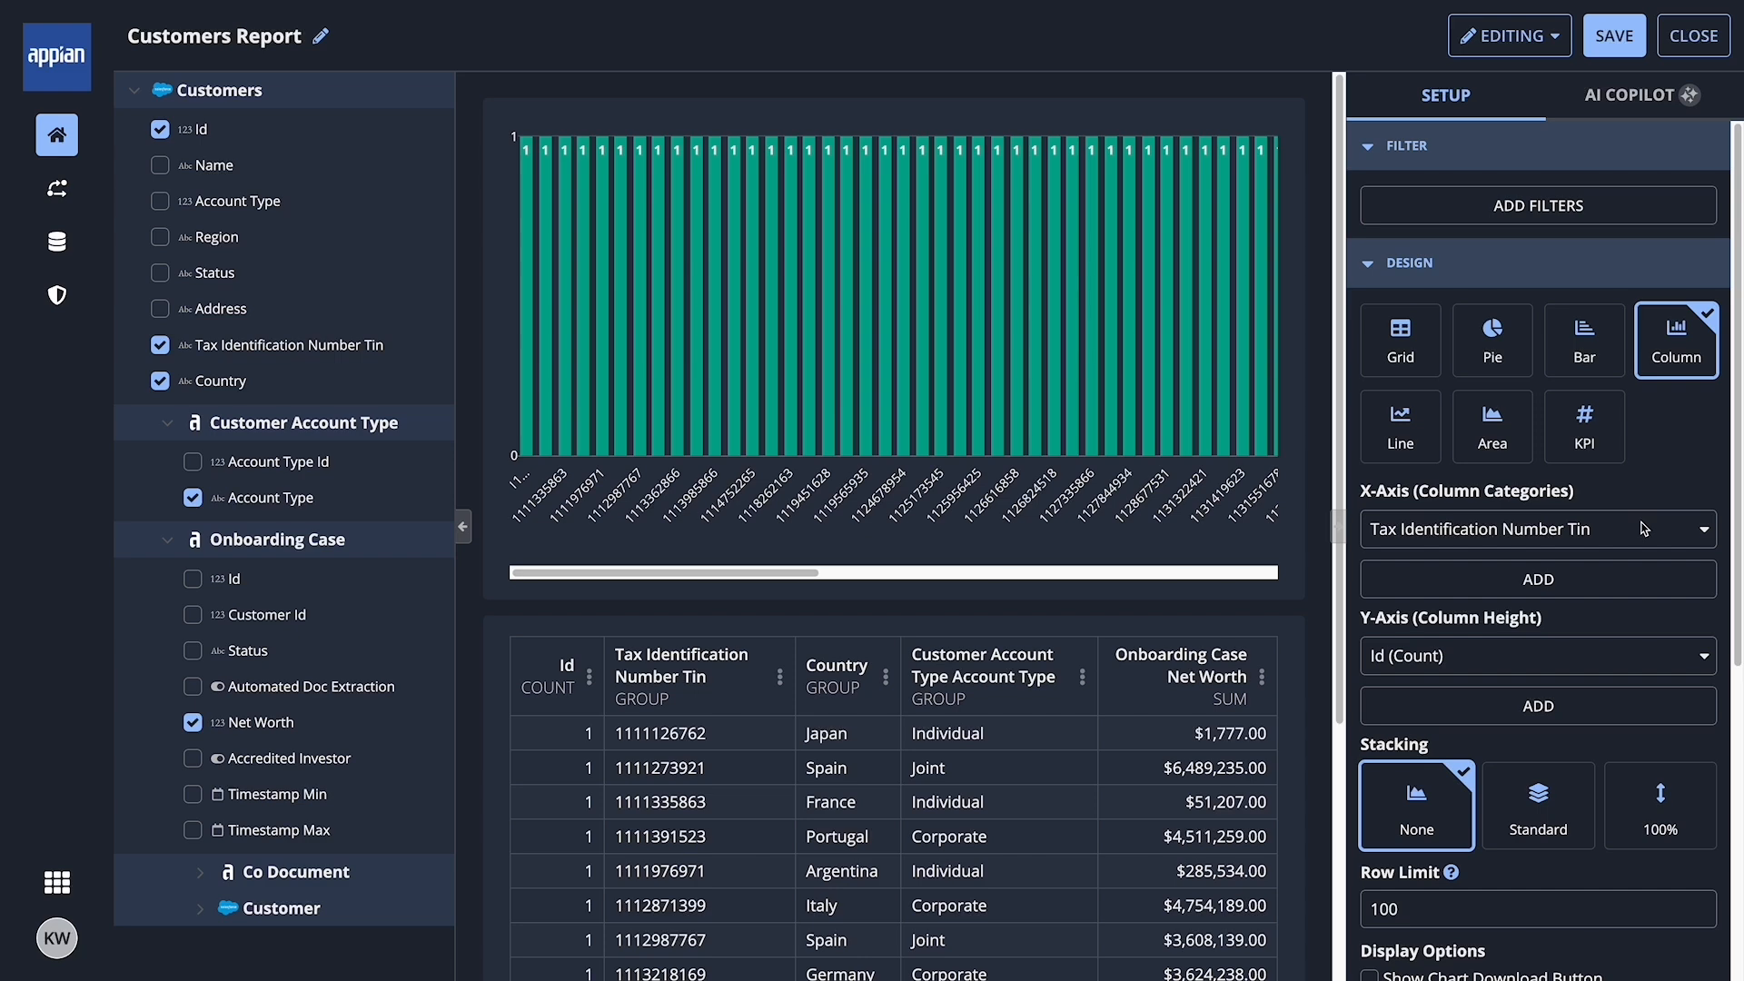
{"action": "left_click", "coordinate": [1538, 529]}
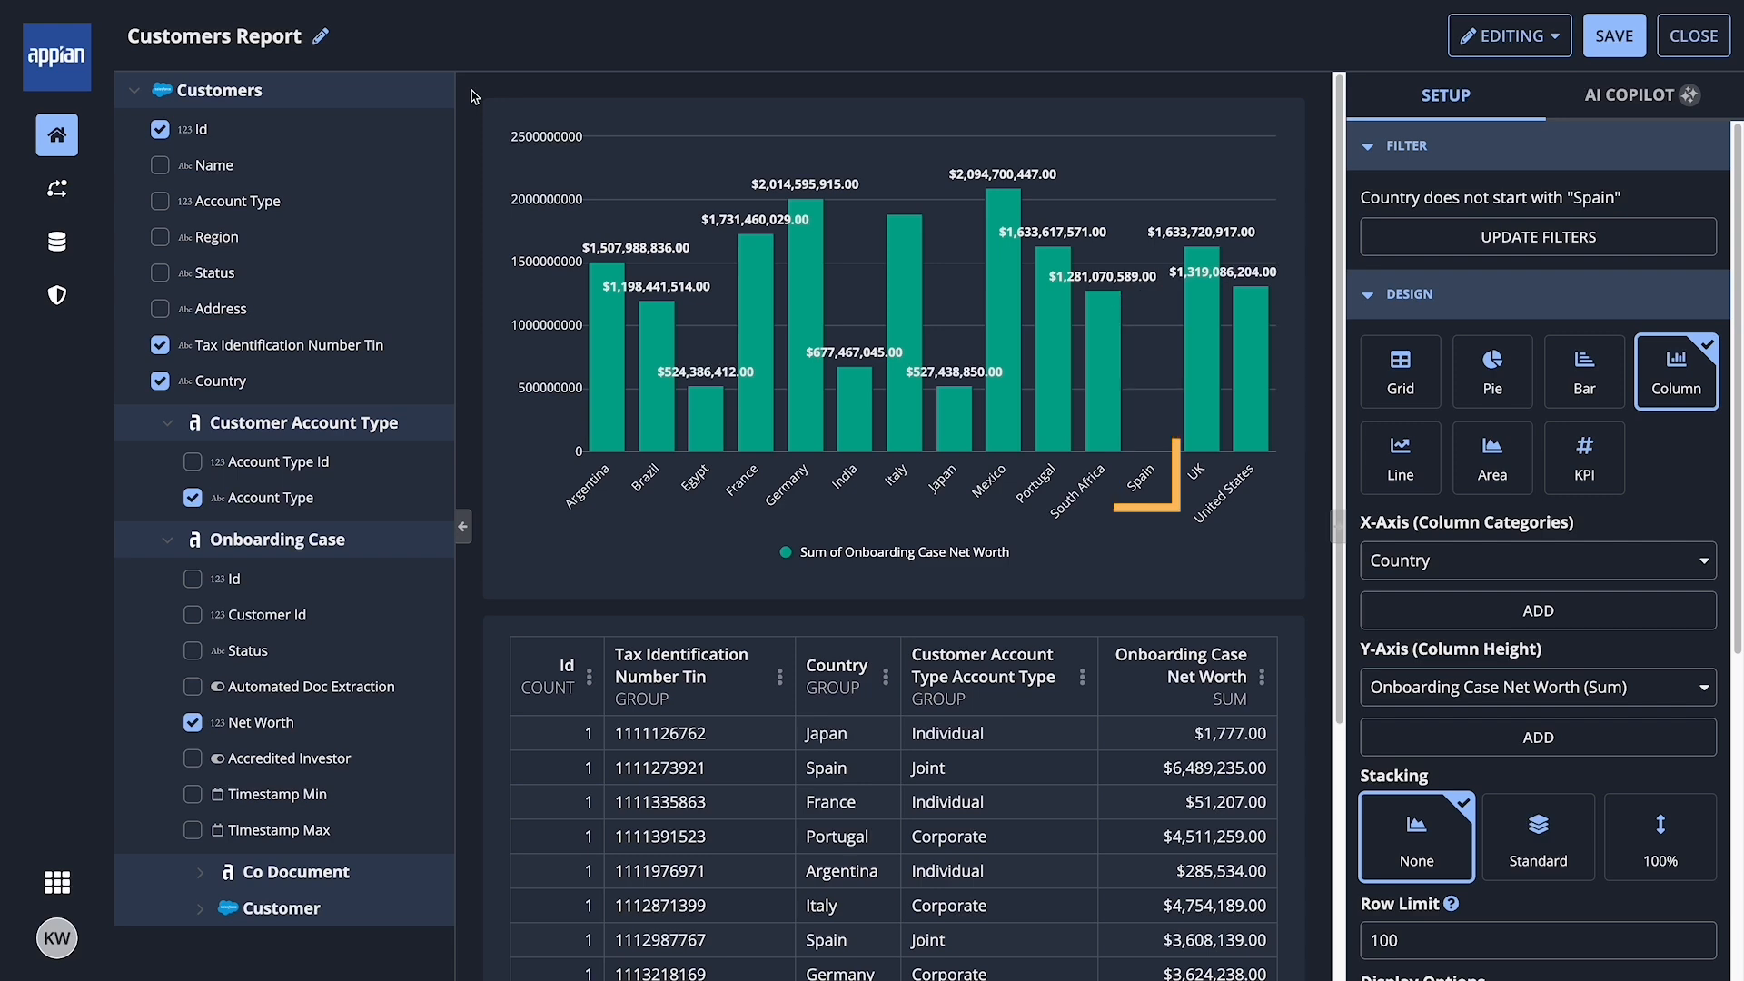
{"action": "left_click", "coordinate": [1613, 35]}
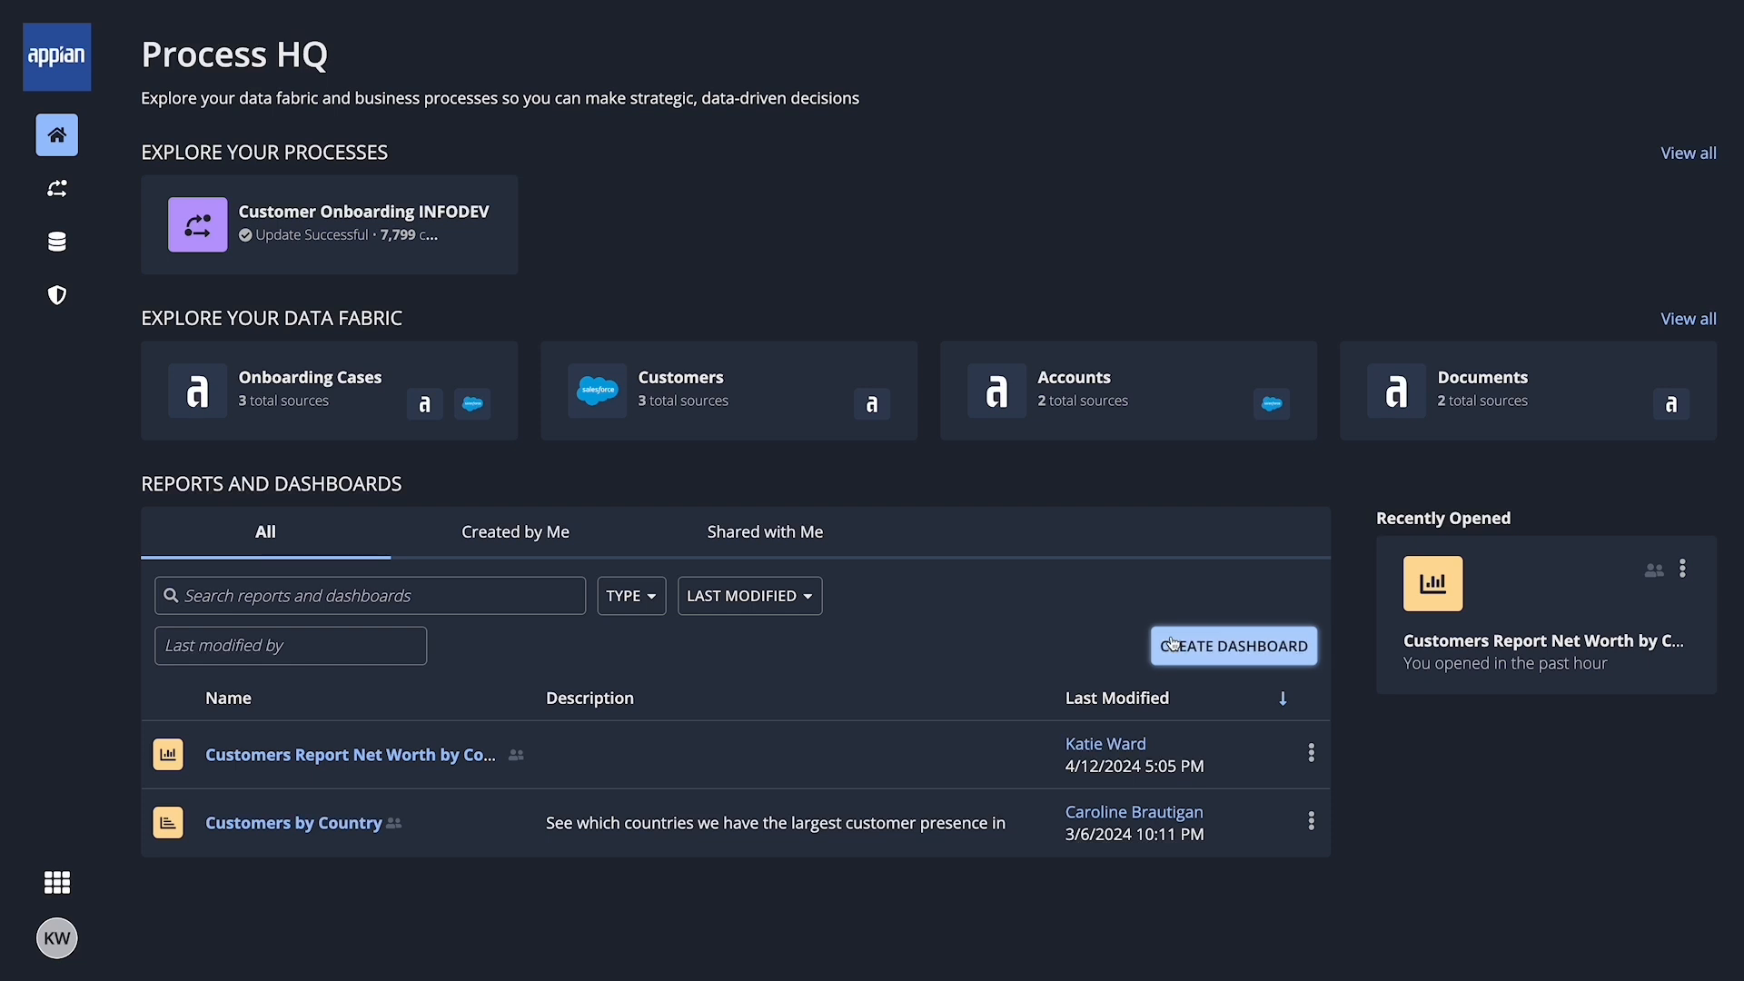
Create and save a dashboard with both charts, then reopen the Net Worth by Country report.
{"action": "left_click", "coordinate": [1232, 645]}
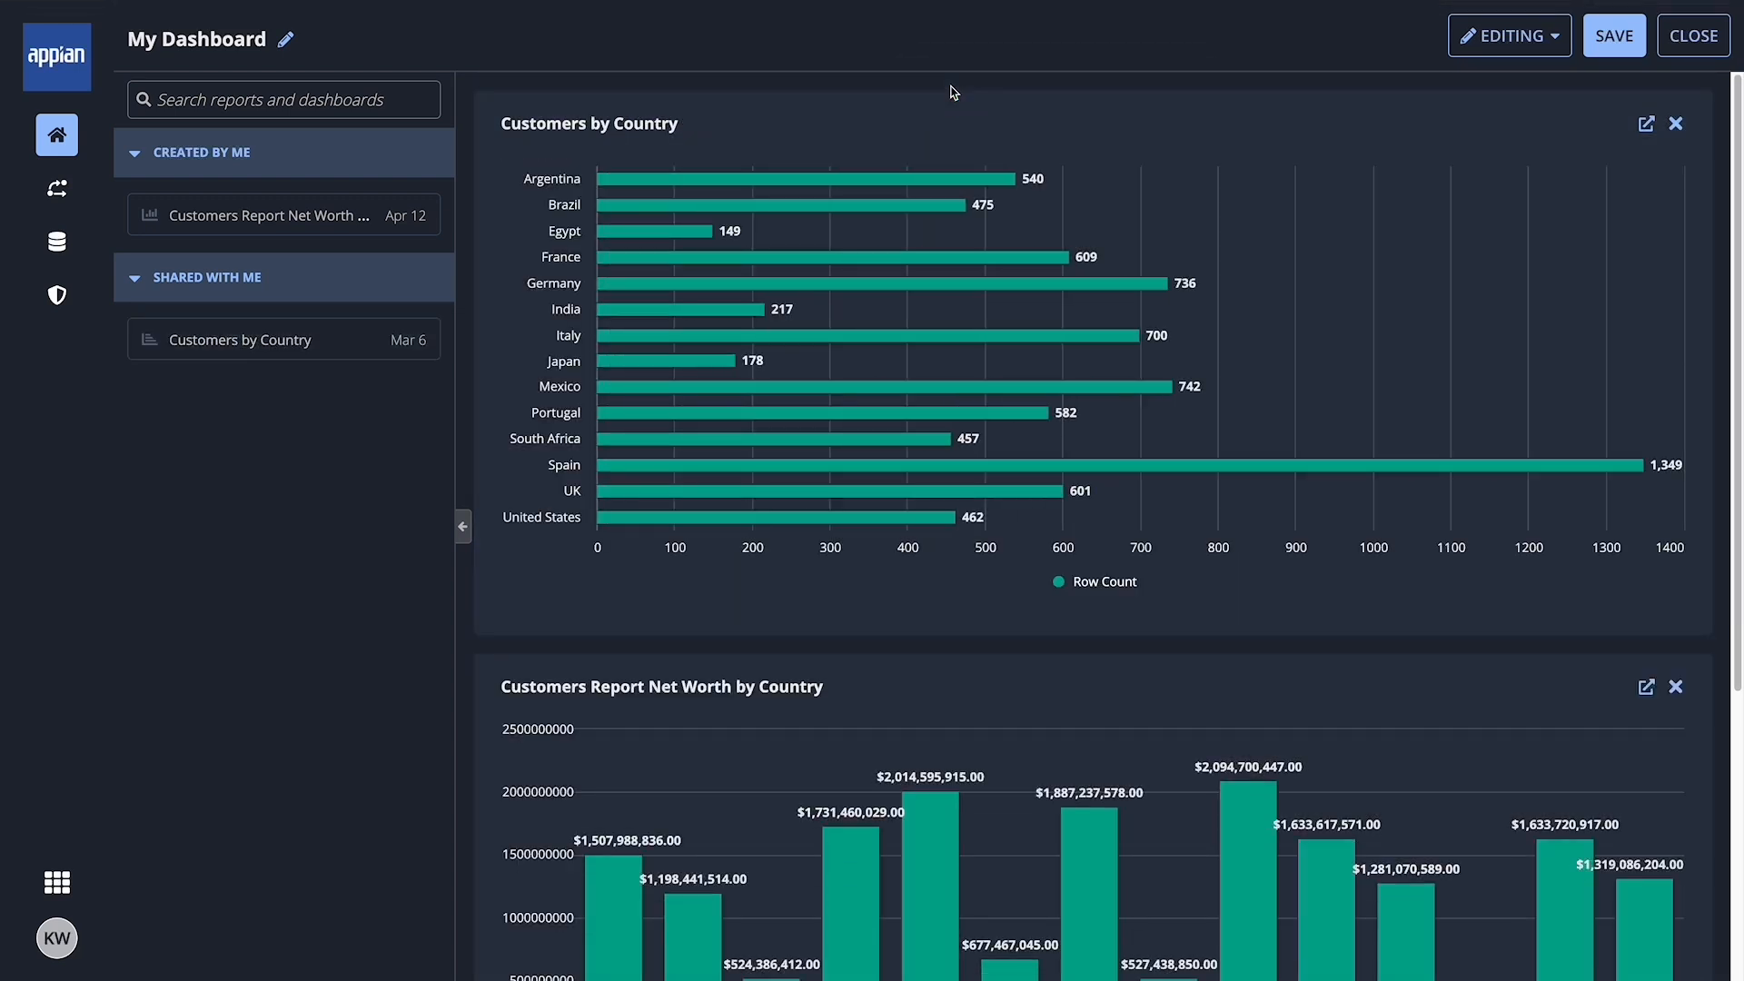
{"action": "left_click", "coordinate": [1691, 34]}
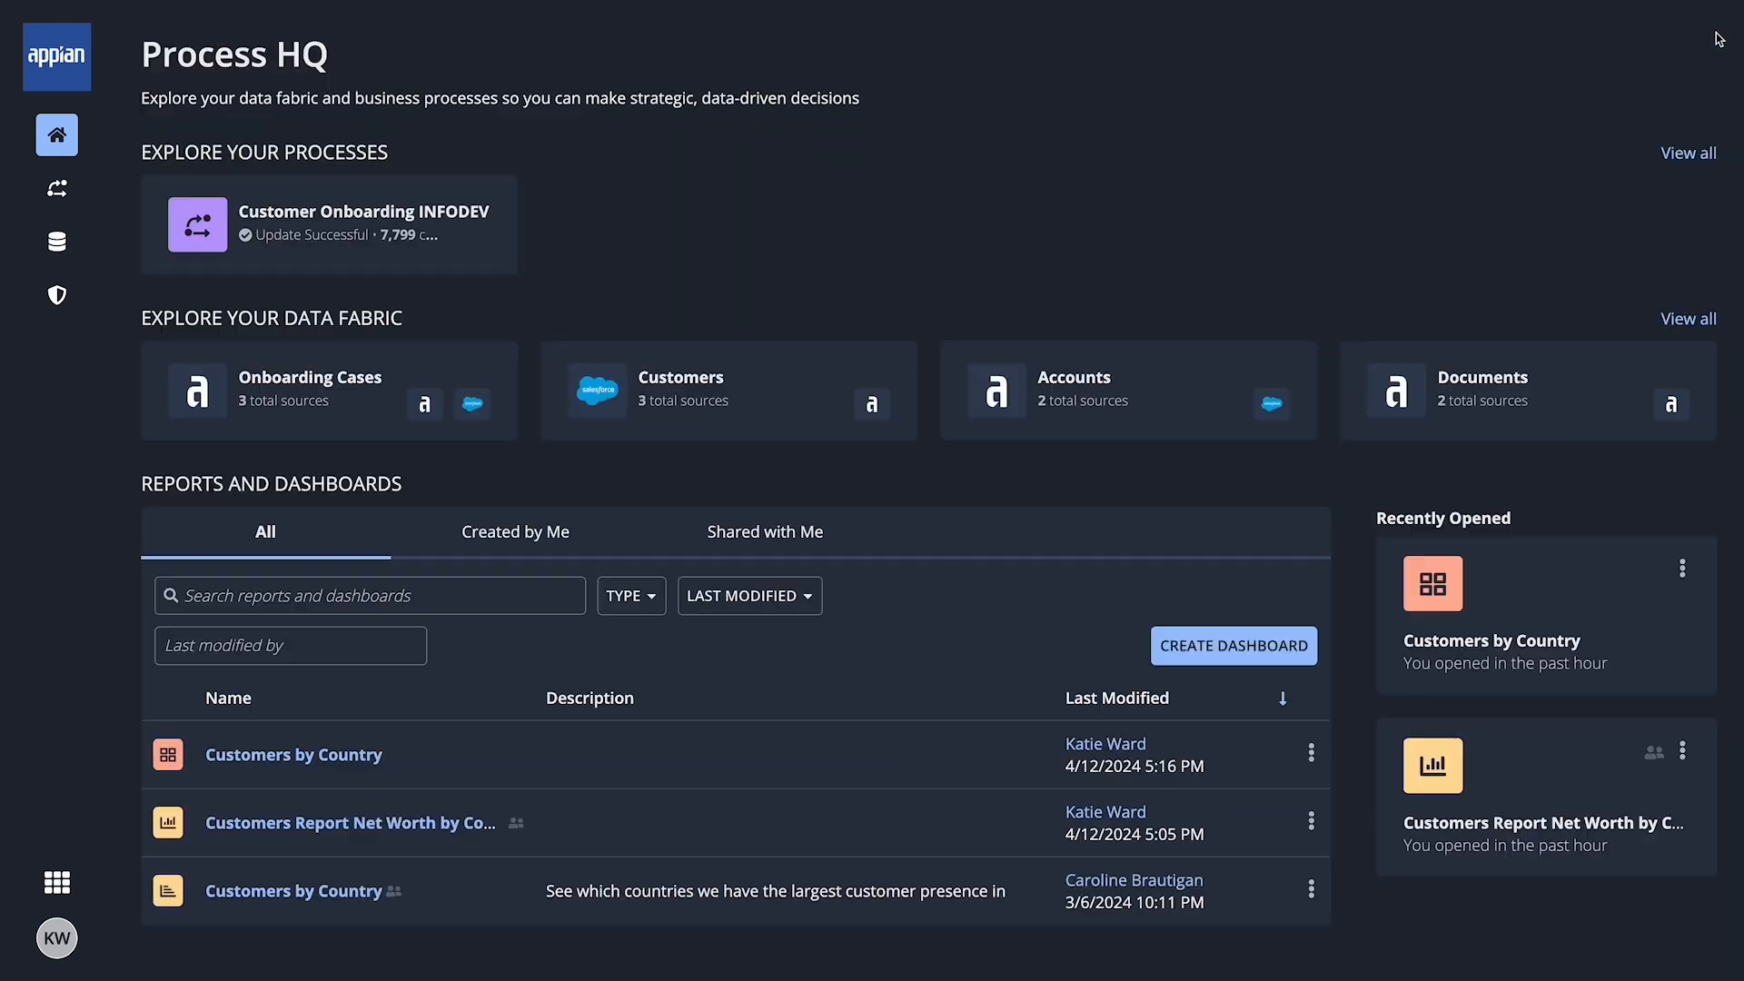
{"action": "mouse_move", "coordinate": [1181, 847]}
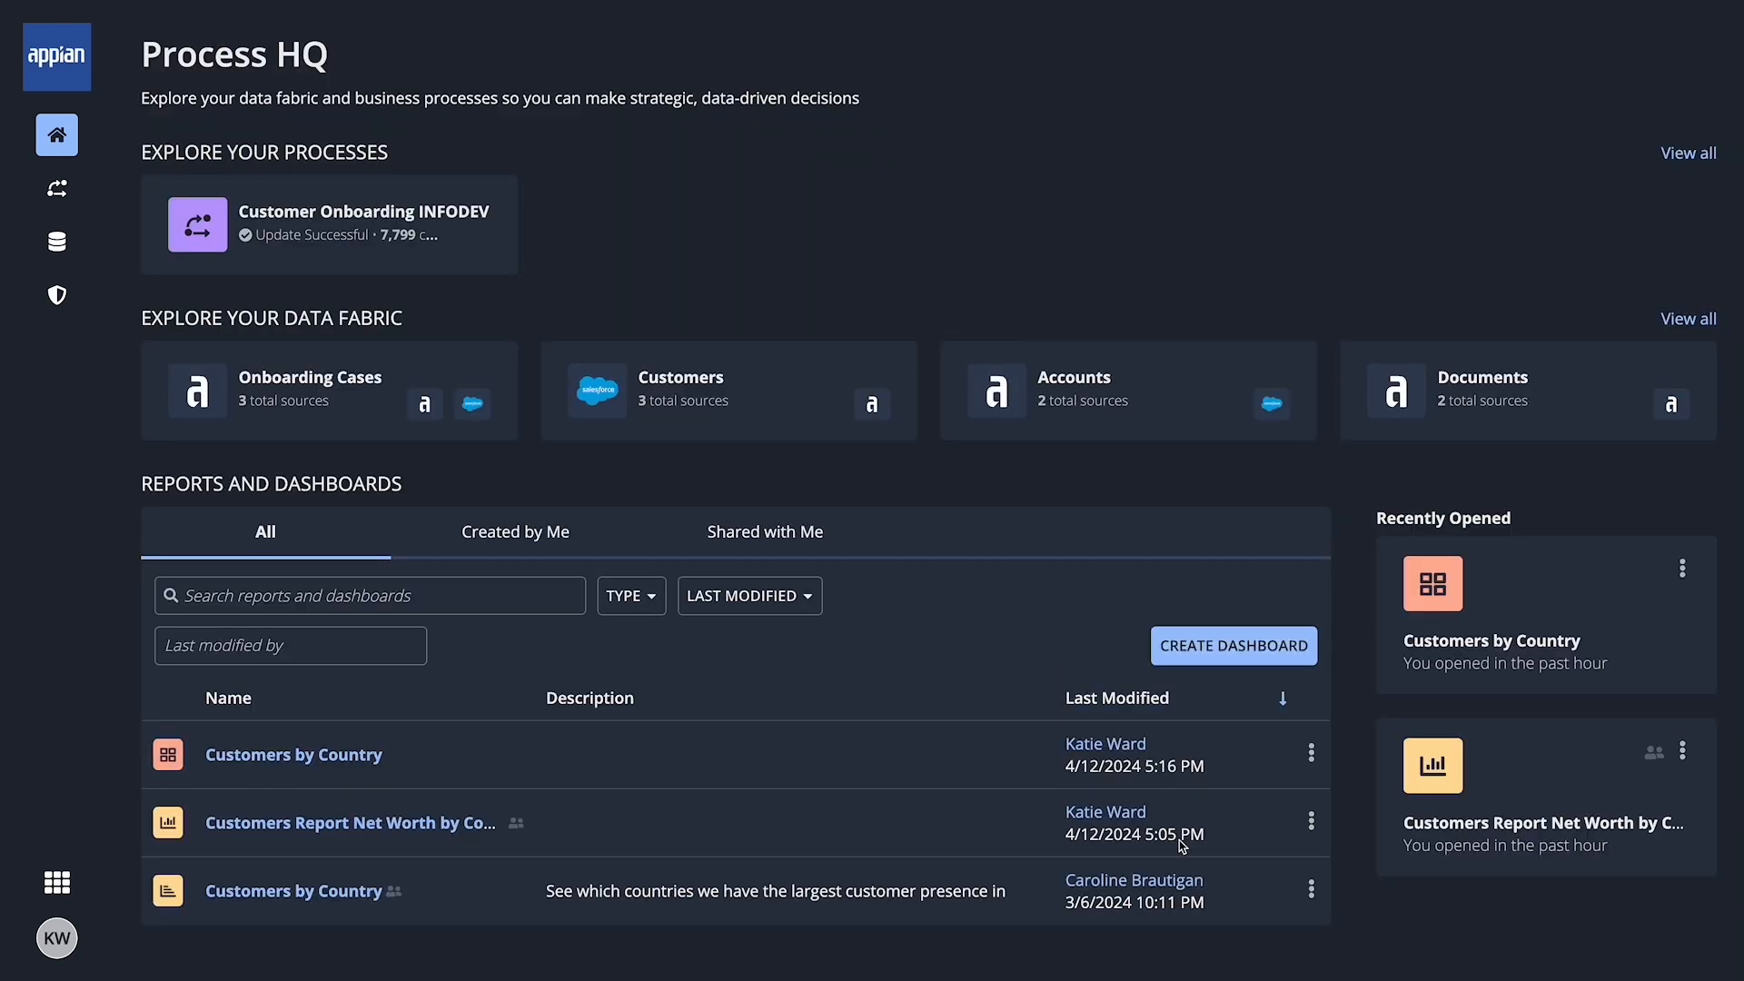
{"action": "left_click", "coordinate": [349, 821]}
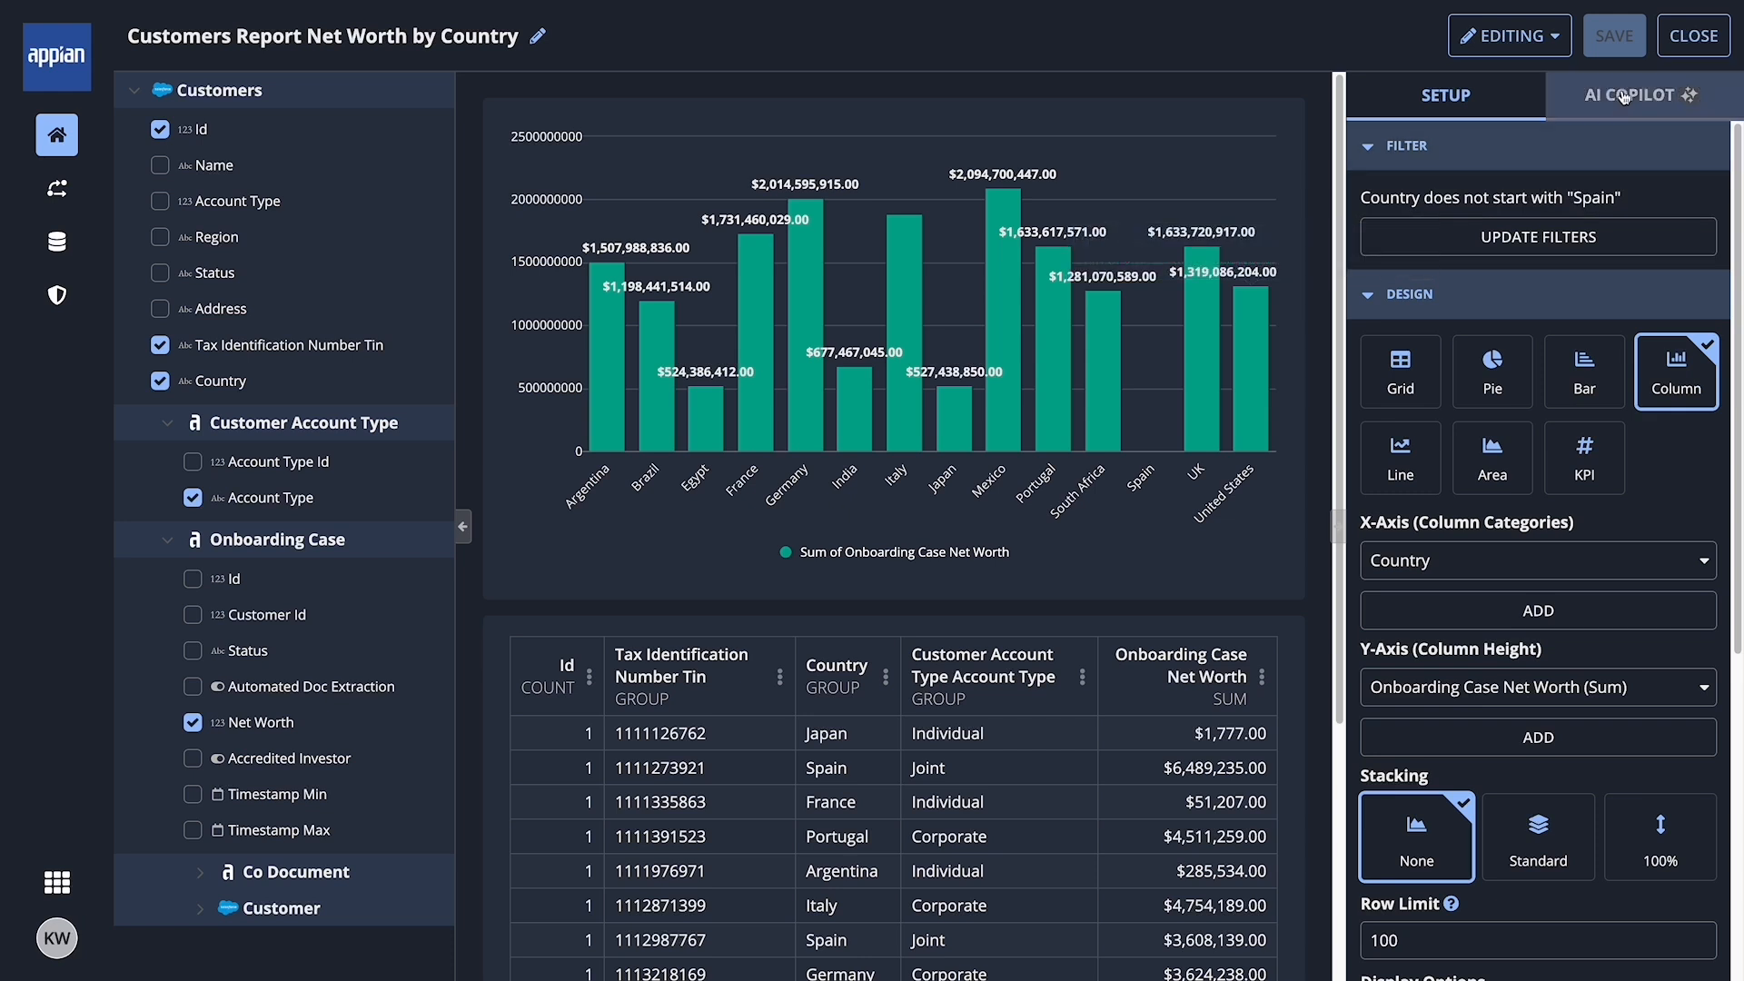
Ask AI Copilot about missed trends in the report and read through its observations.
{"action": "left_click", "coordinate": [1637, 94]}
{"action": "type", "text": "Are there any patterns or trends I have missed?"}
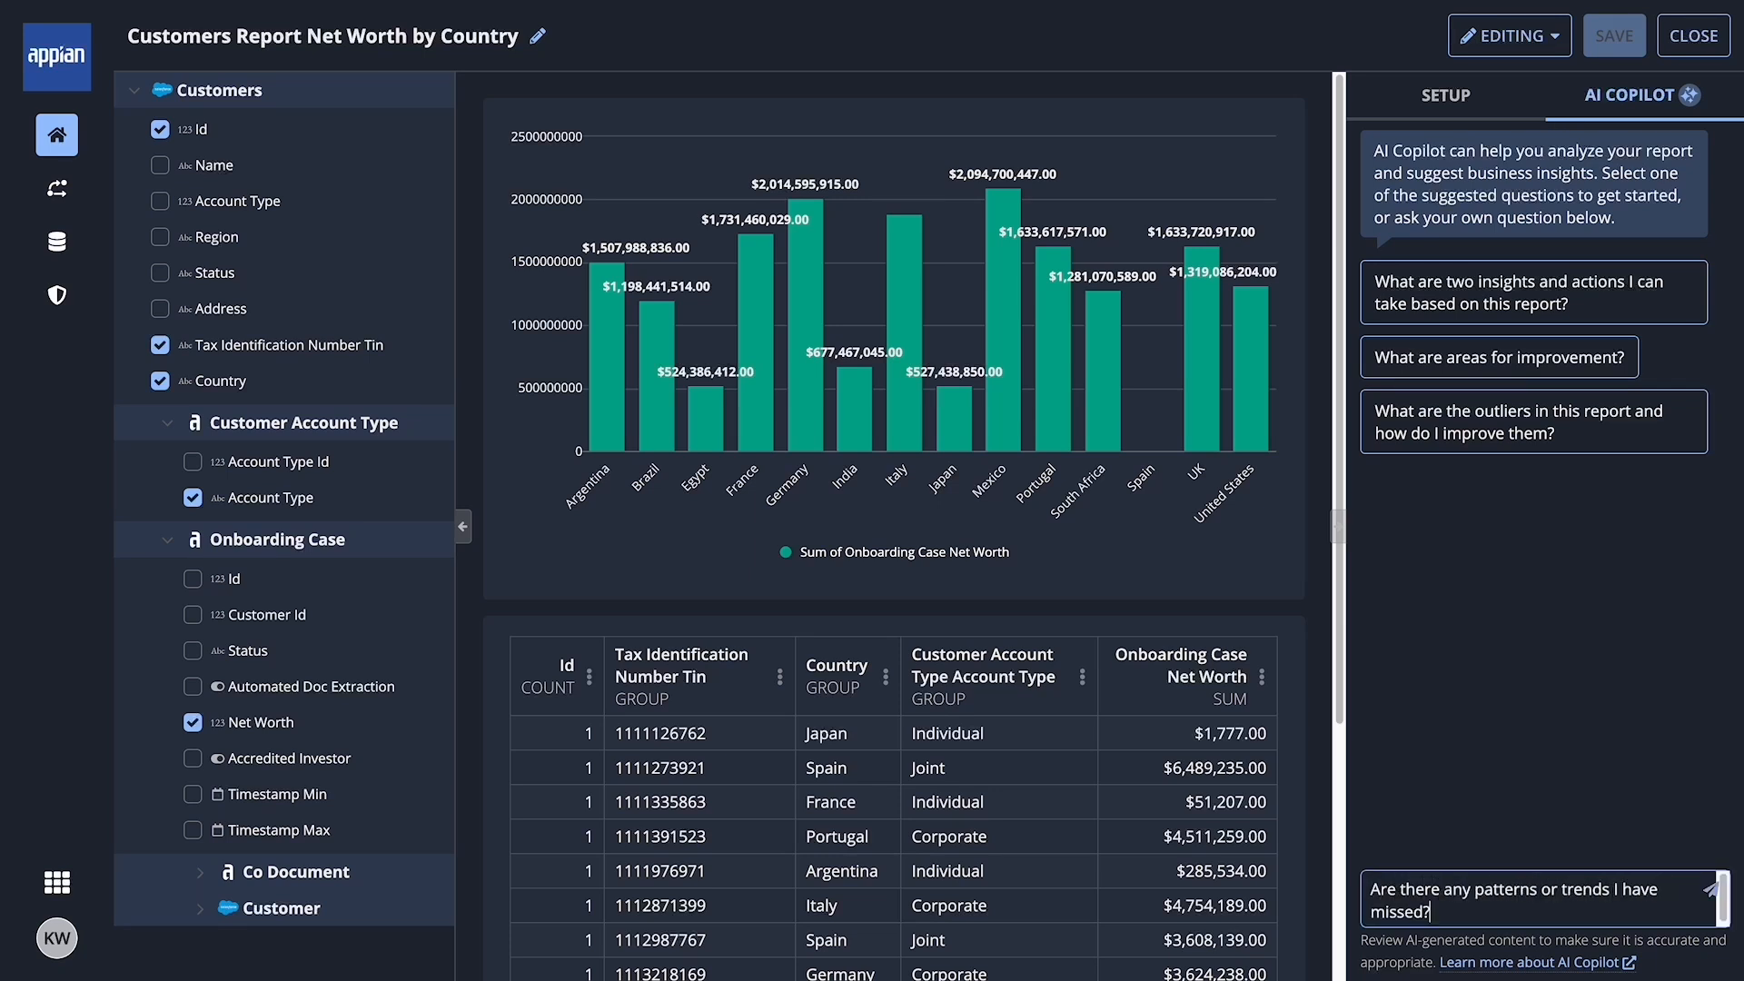
{"action": "left_click", "coordinate": [1711, 895]}
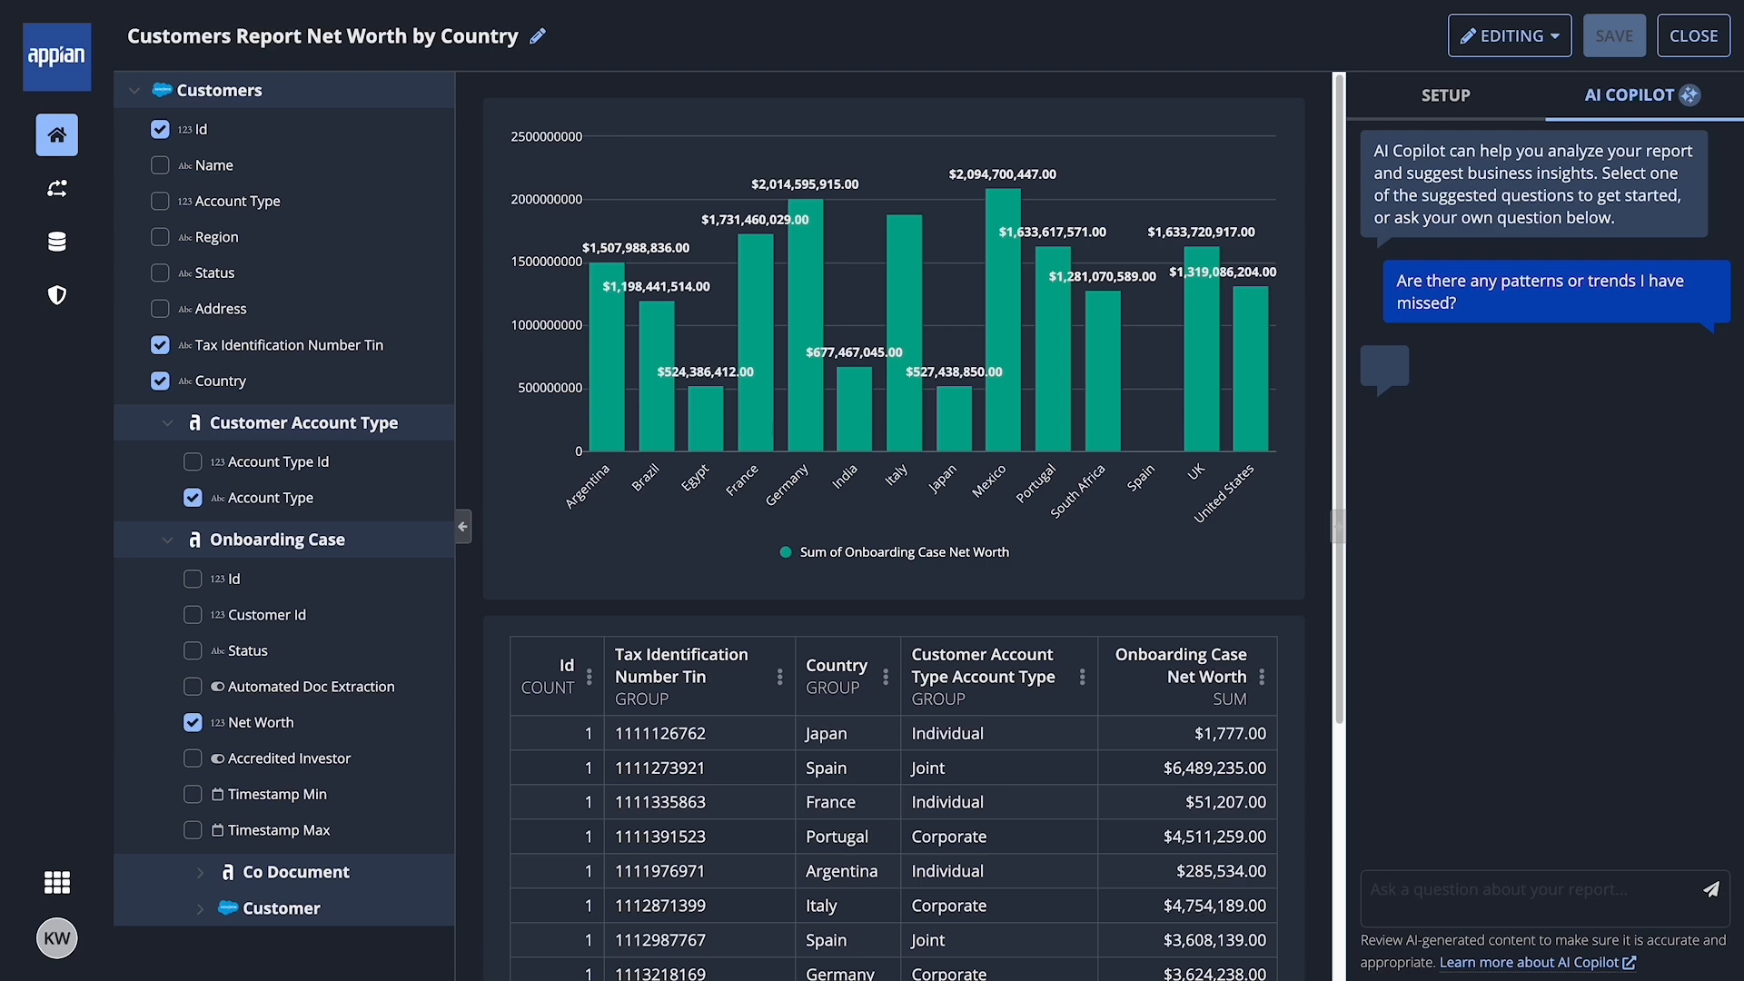
{"action": "left_click", "coordinate": [1555, 294]}
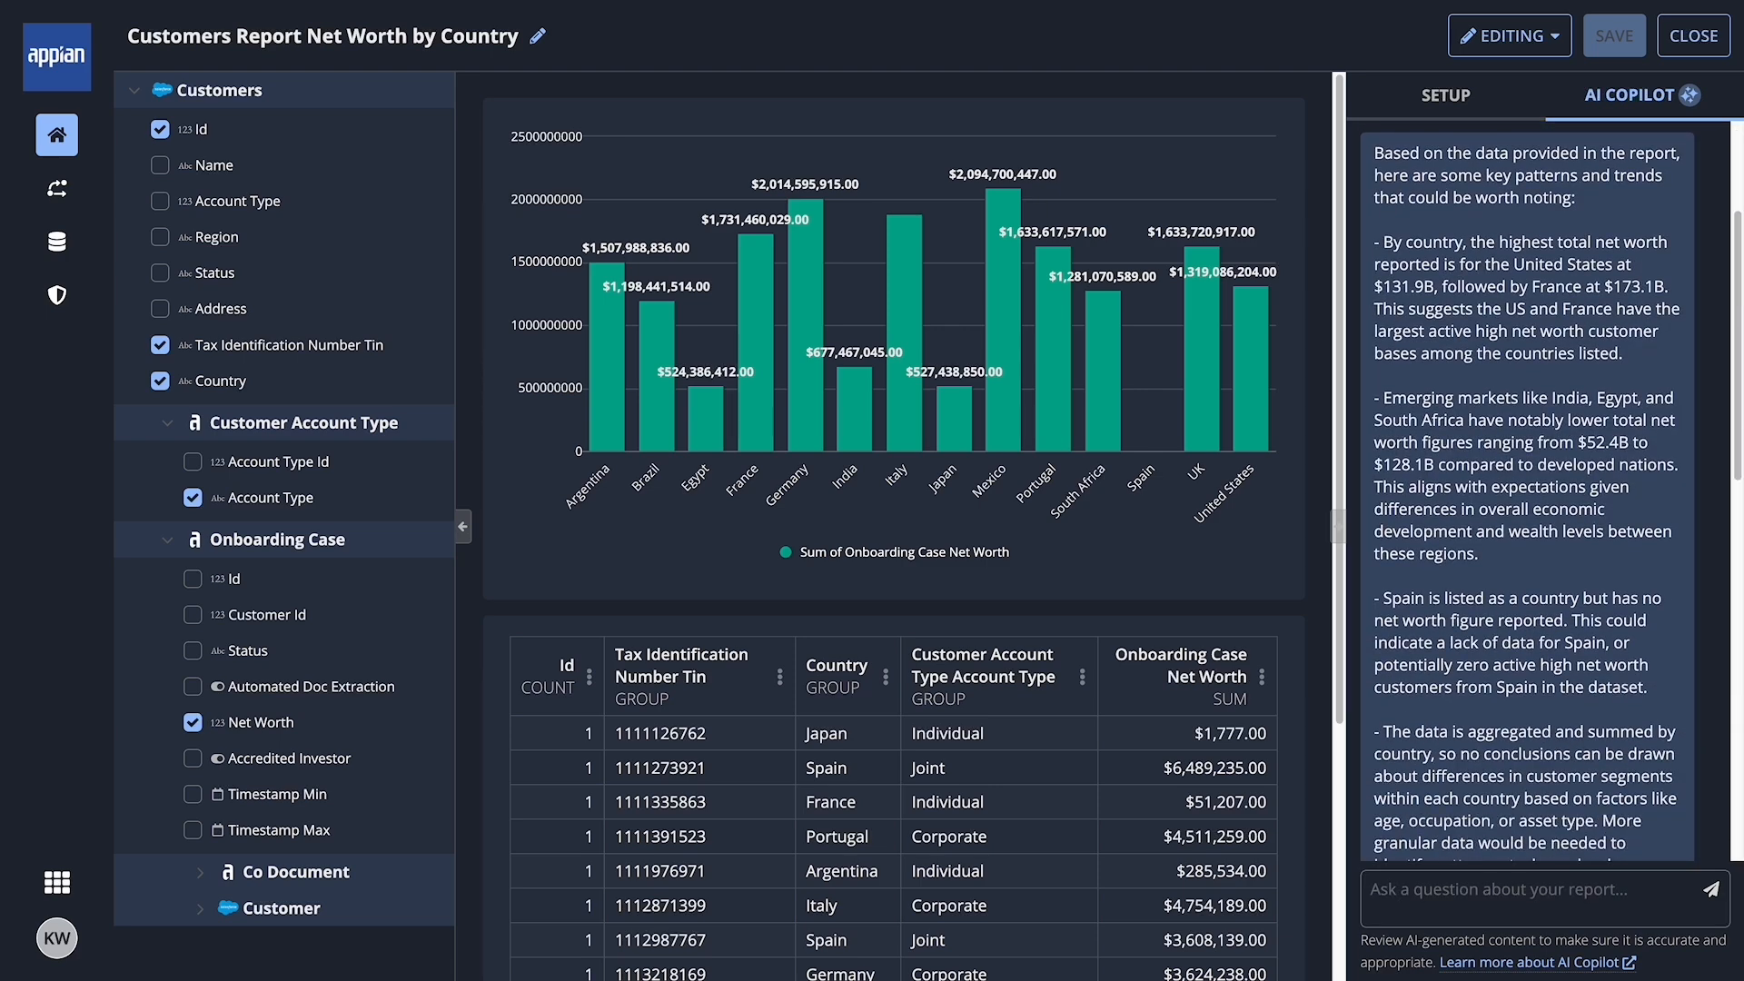
{"action": "scroll", "scroll_direction": "down", "scroll_amount": 3}
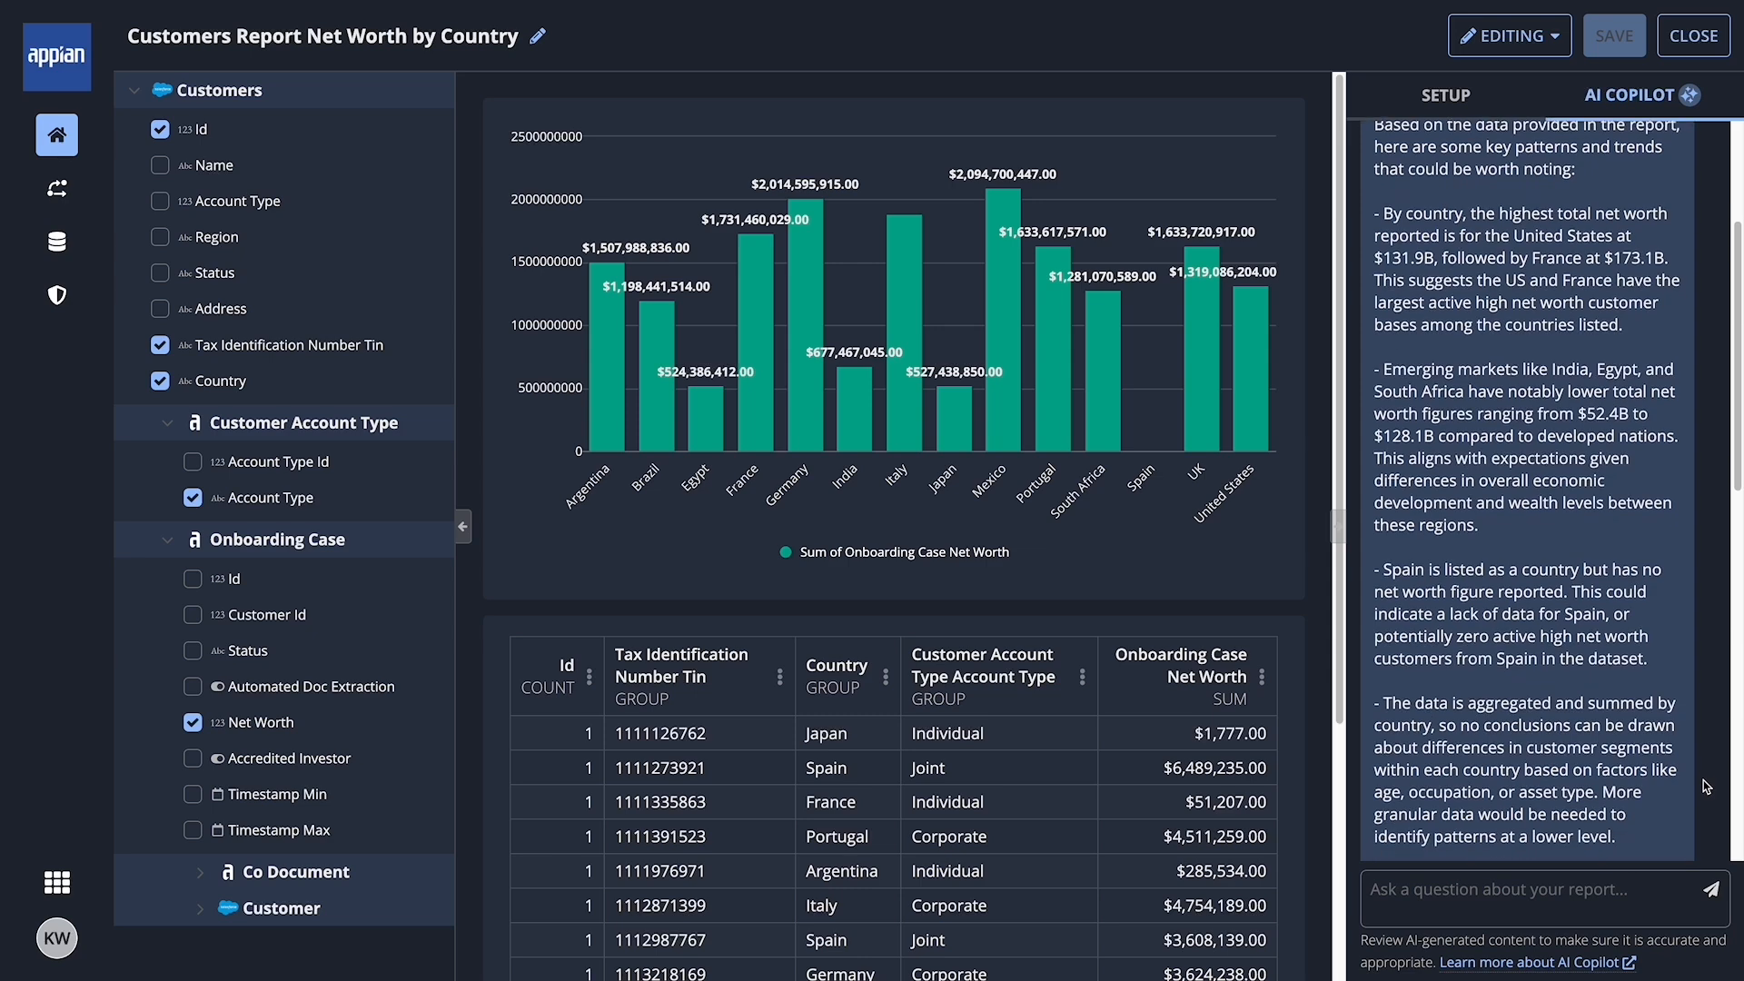
{"action": "scroll", "scroll_direction": "down", "scroll_amount": 3}
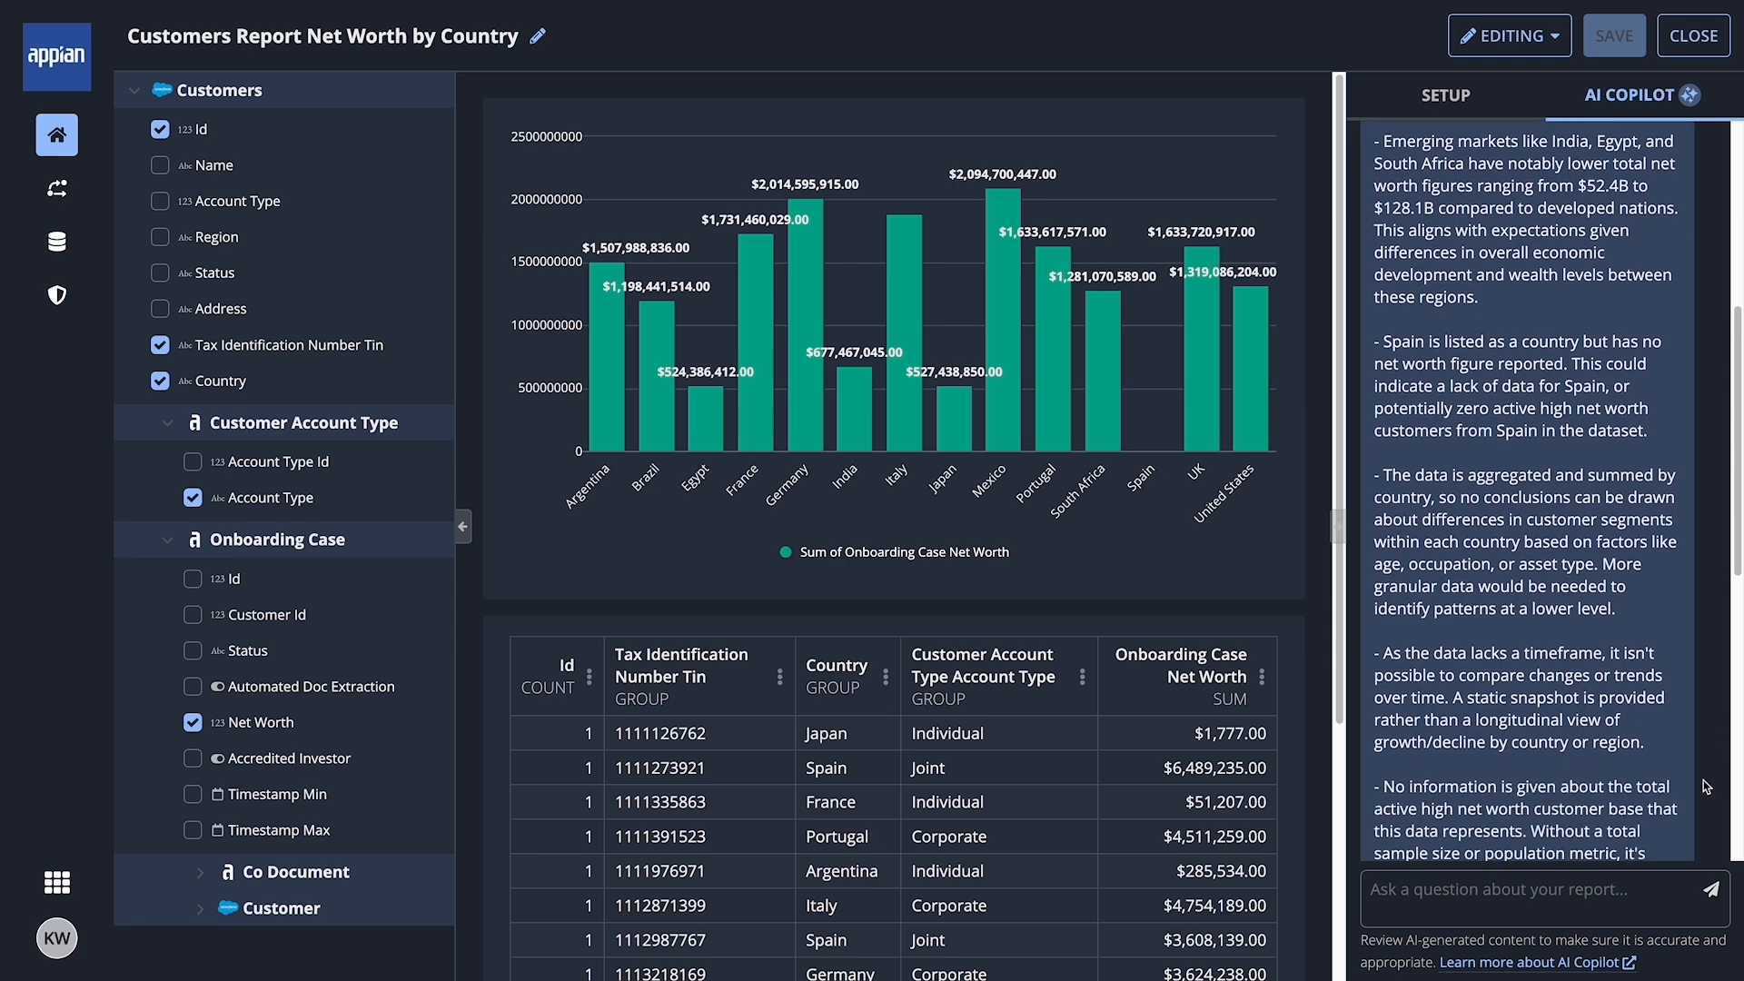
{"action": "scroll", "scroll_direction": "down", "scroll_amount": 3}
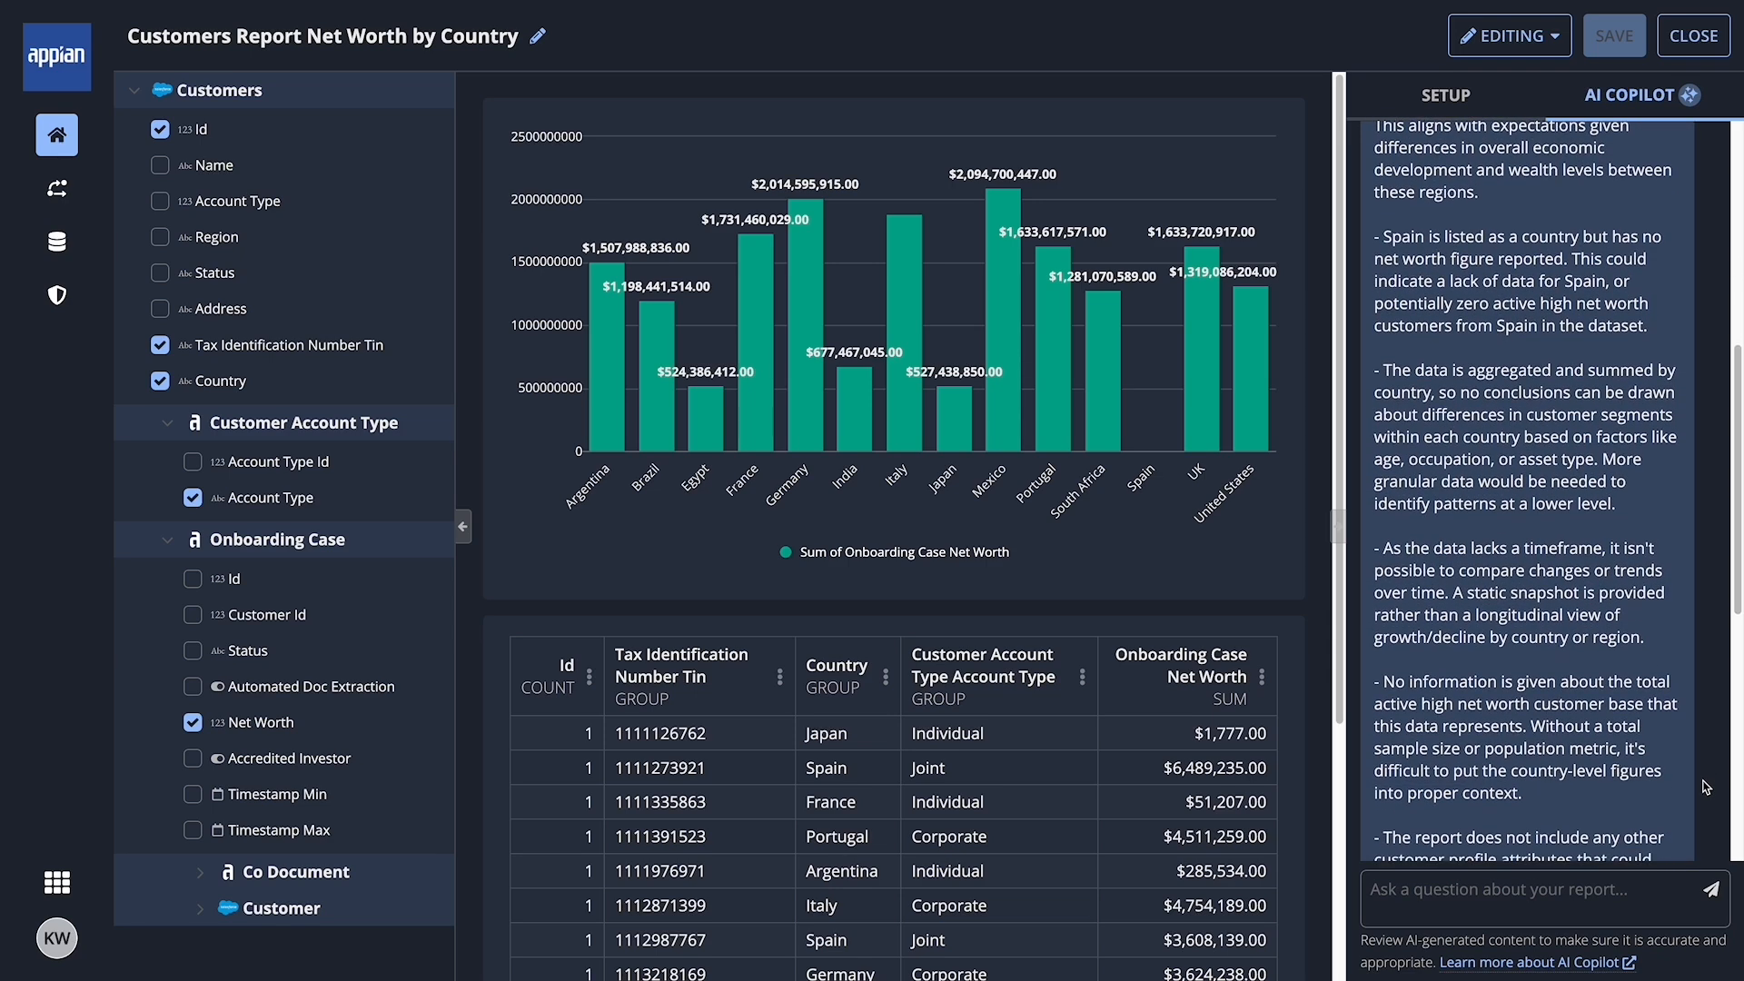
{"action": "scroll", "scroll_direction": "down", "scroll_amount": 3}
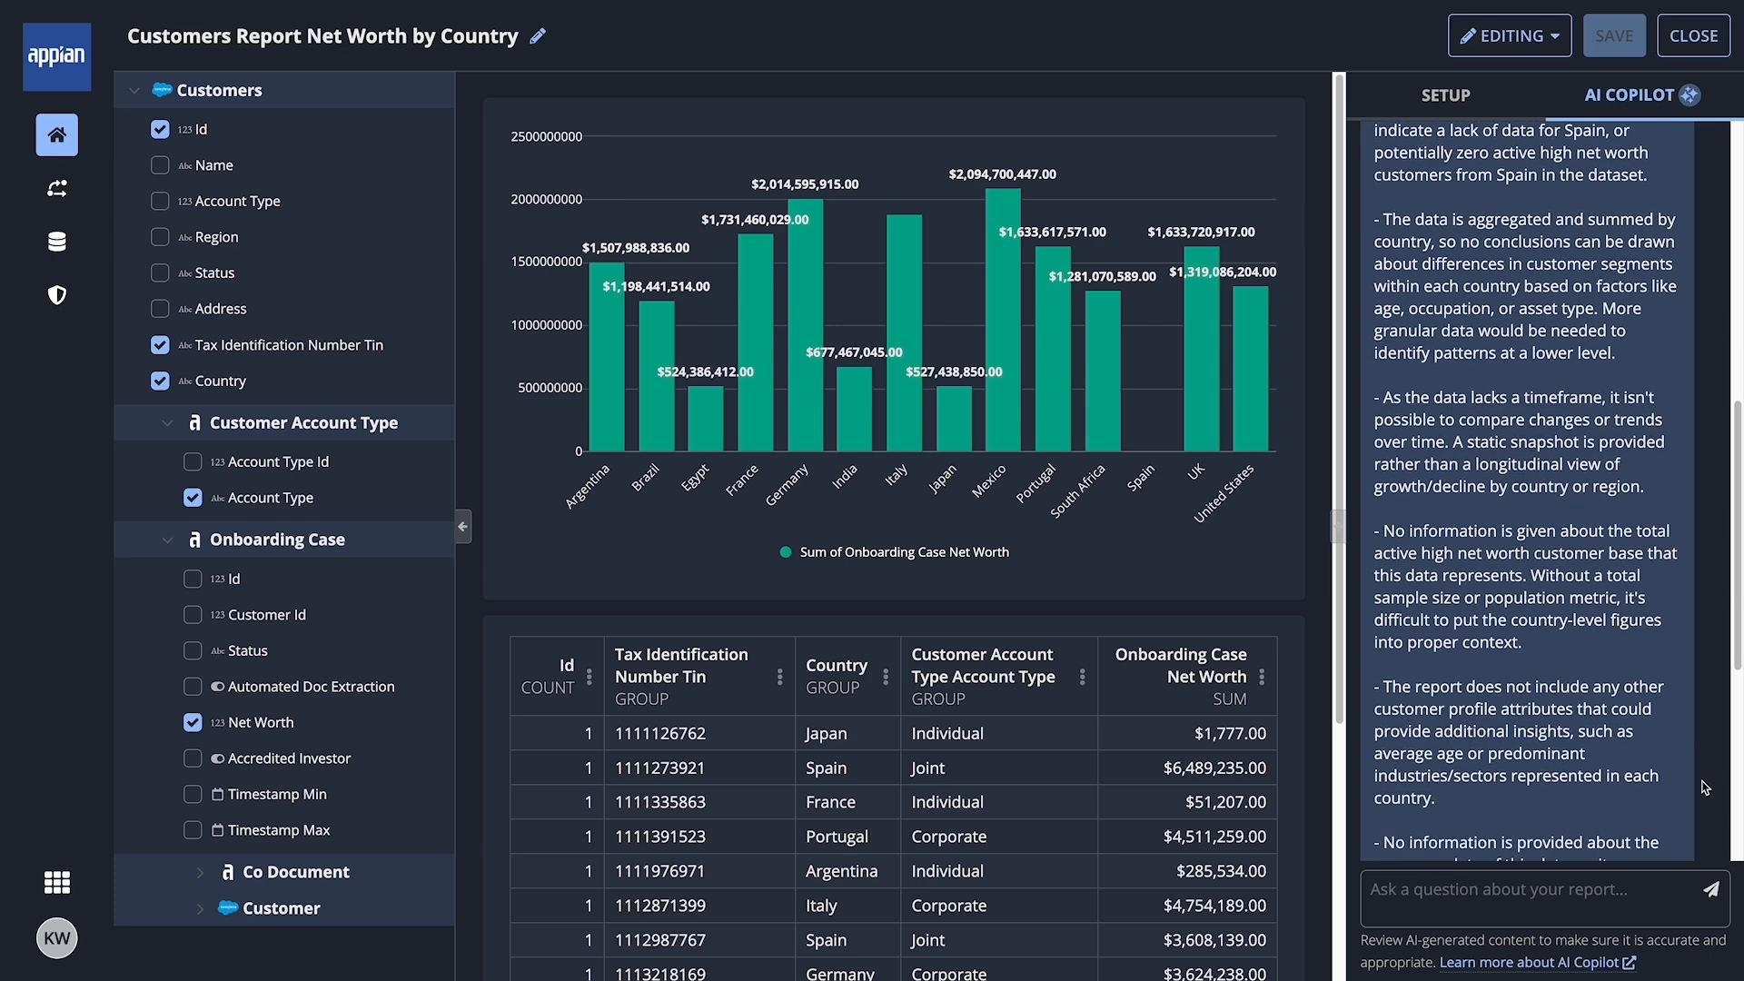
{"action": "scroll", "scroll_direction": "down", "scroll_amount": 3}
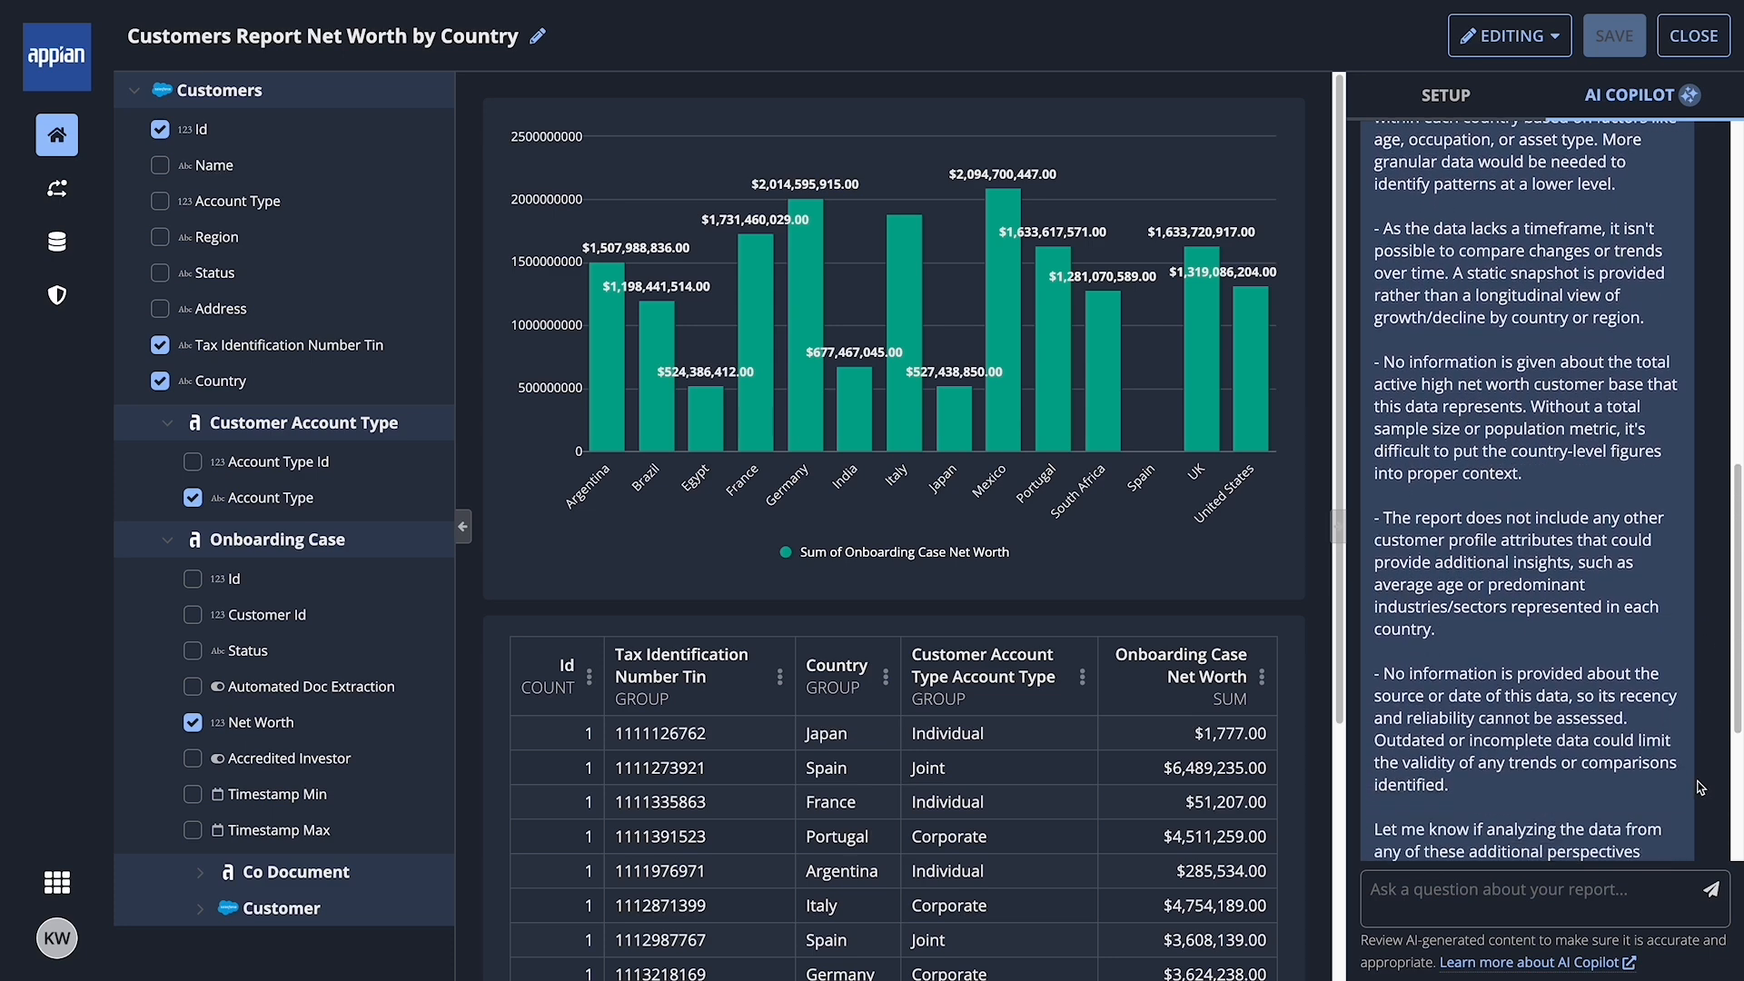
{"action": "scroll", "scroll_direction": "down", "scroll_amount": 3}
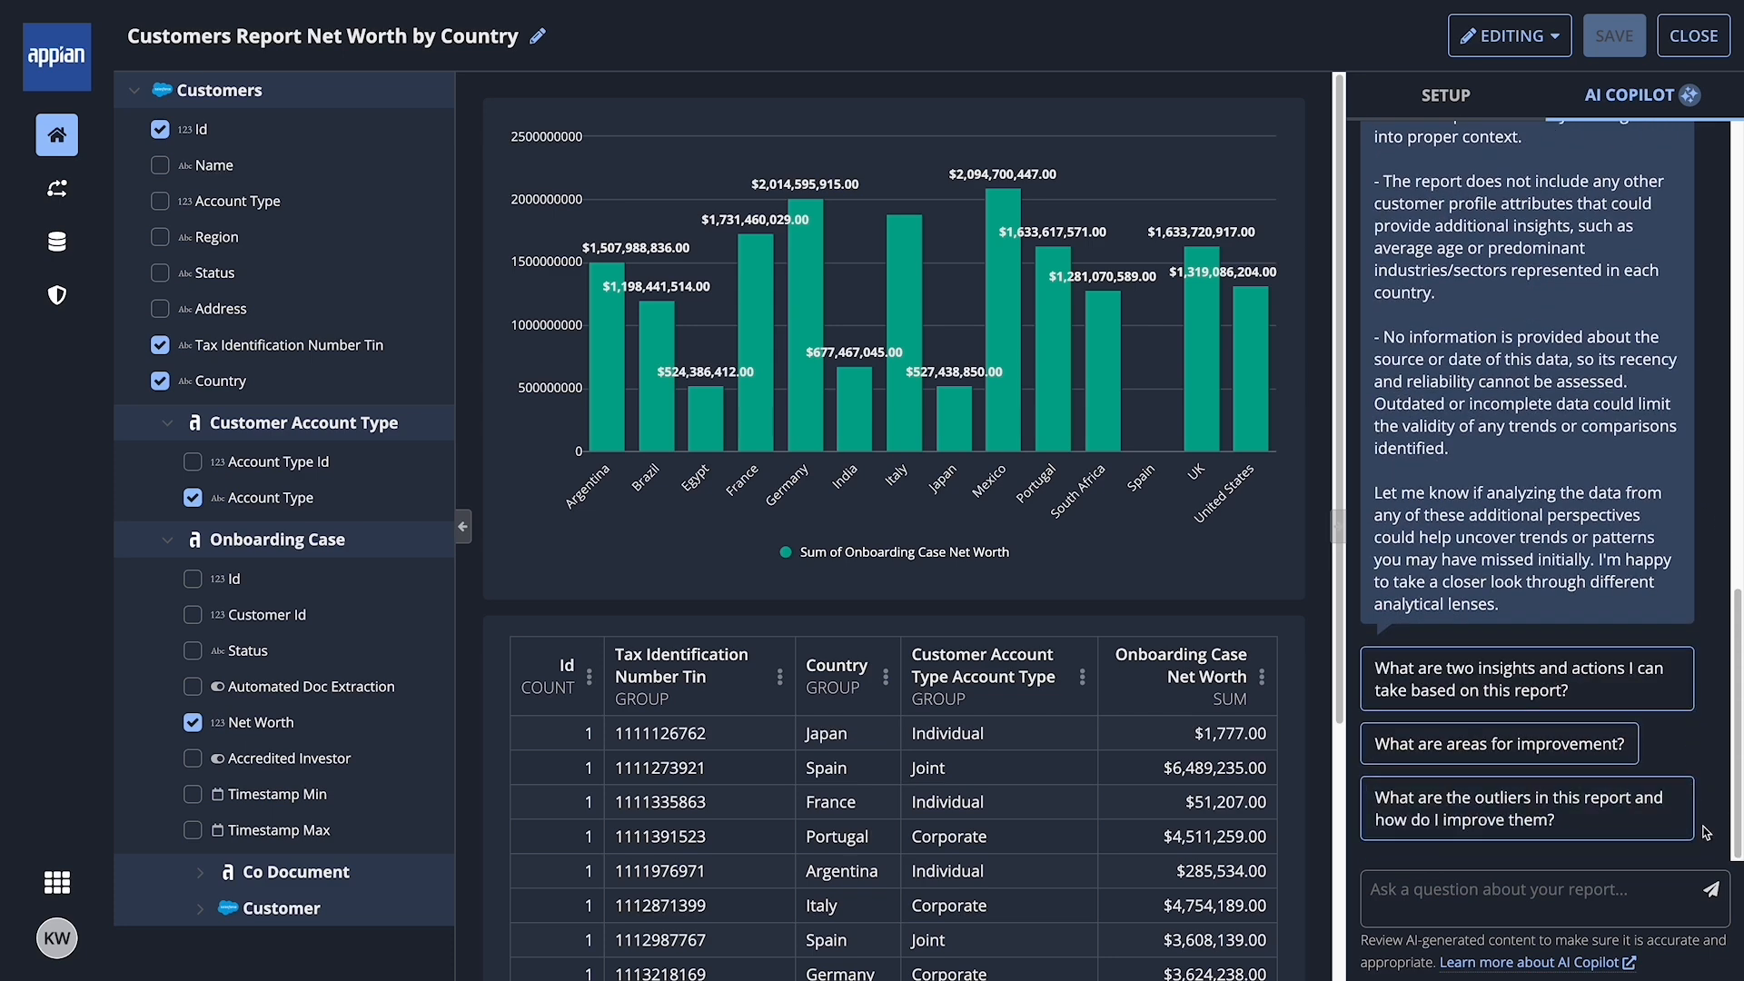
Ask the suggested follow-up question about low-end outliers.
{"action": "left_click", "coordinate": [1524, 808]}
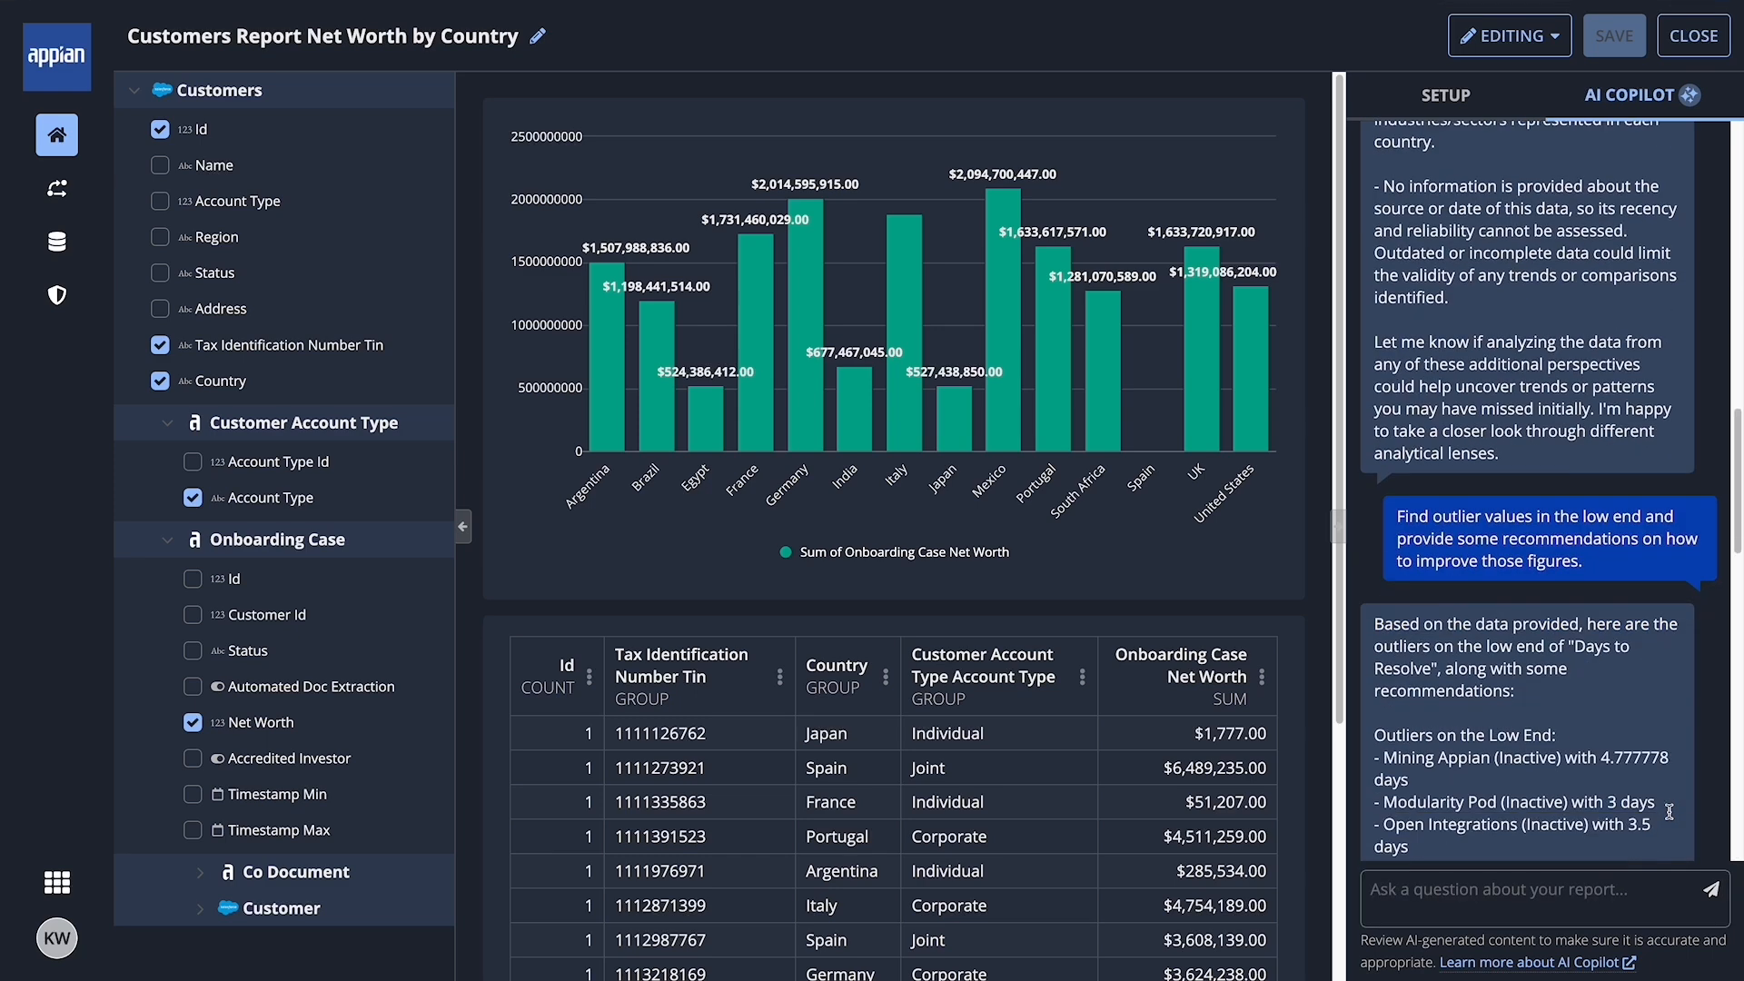
{"action": "scroll", "scroll_direction": "down", "scroll_amount": 3}
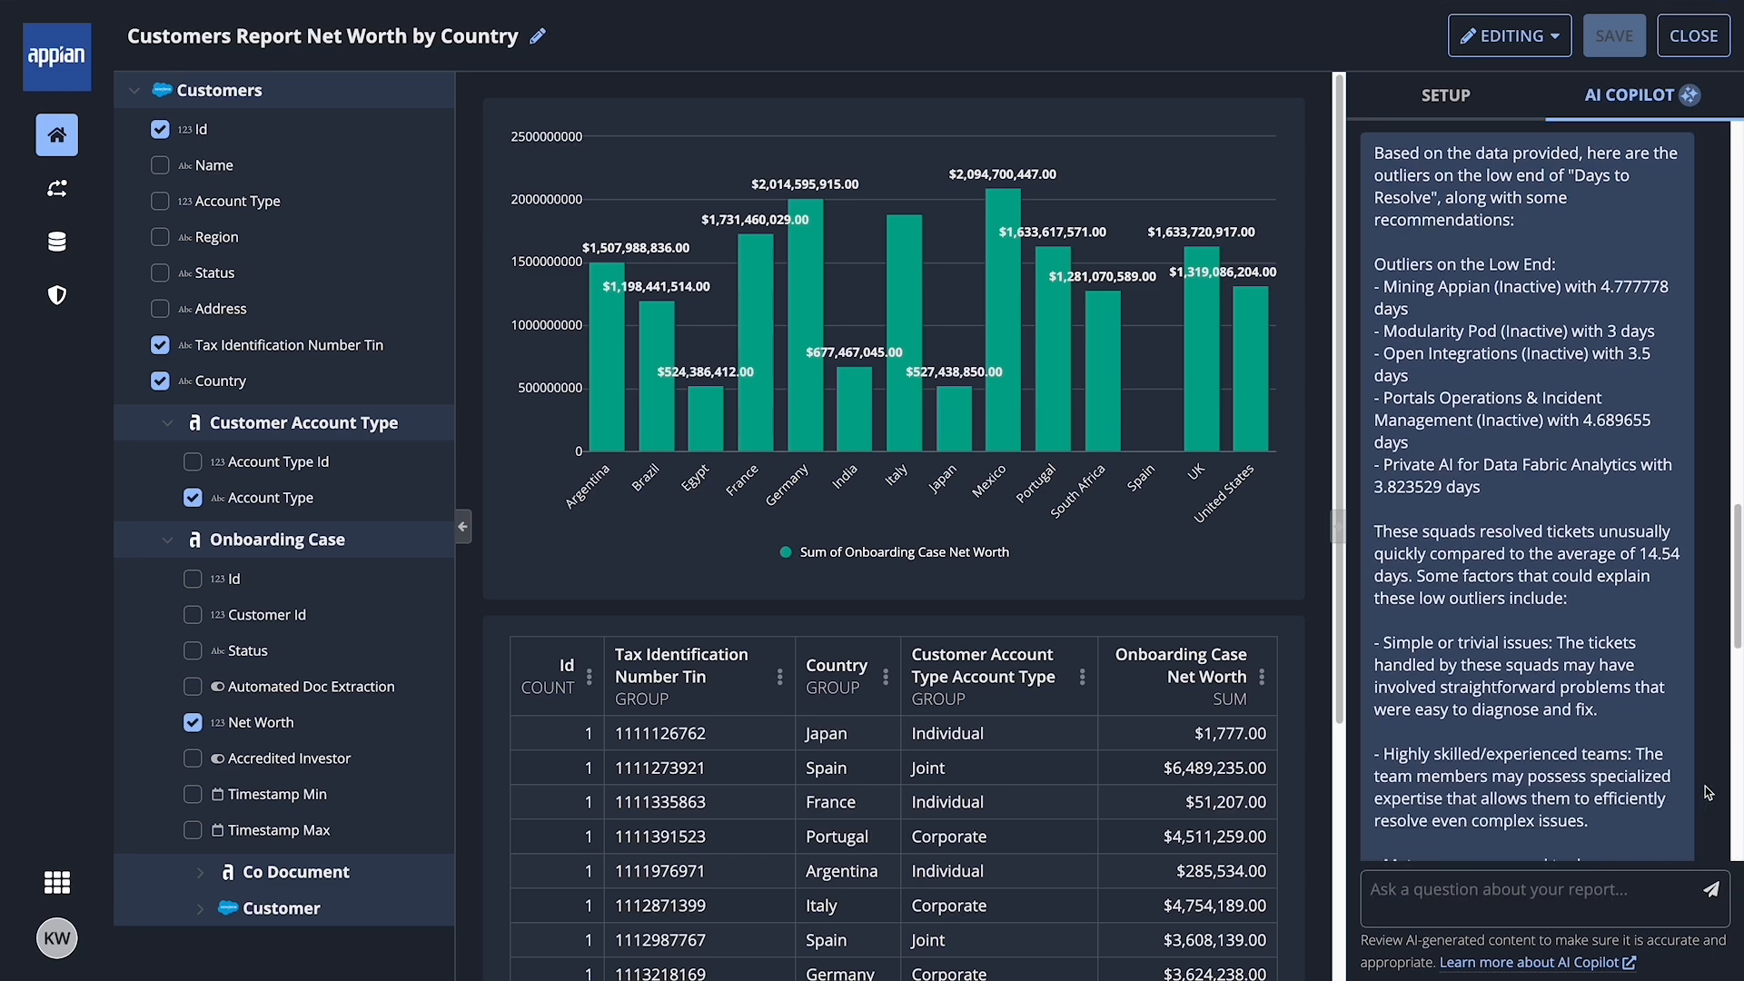
Return to Setup and include the Region field in the report.
{"action": "left_click", "coordinate": [1444, 94]}
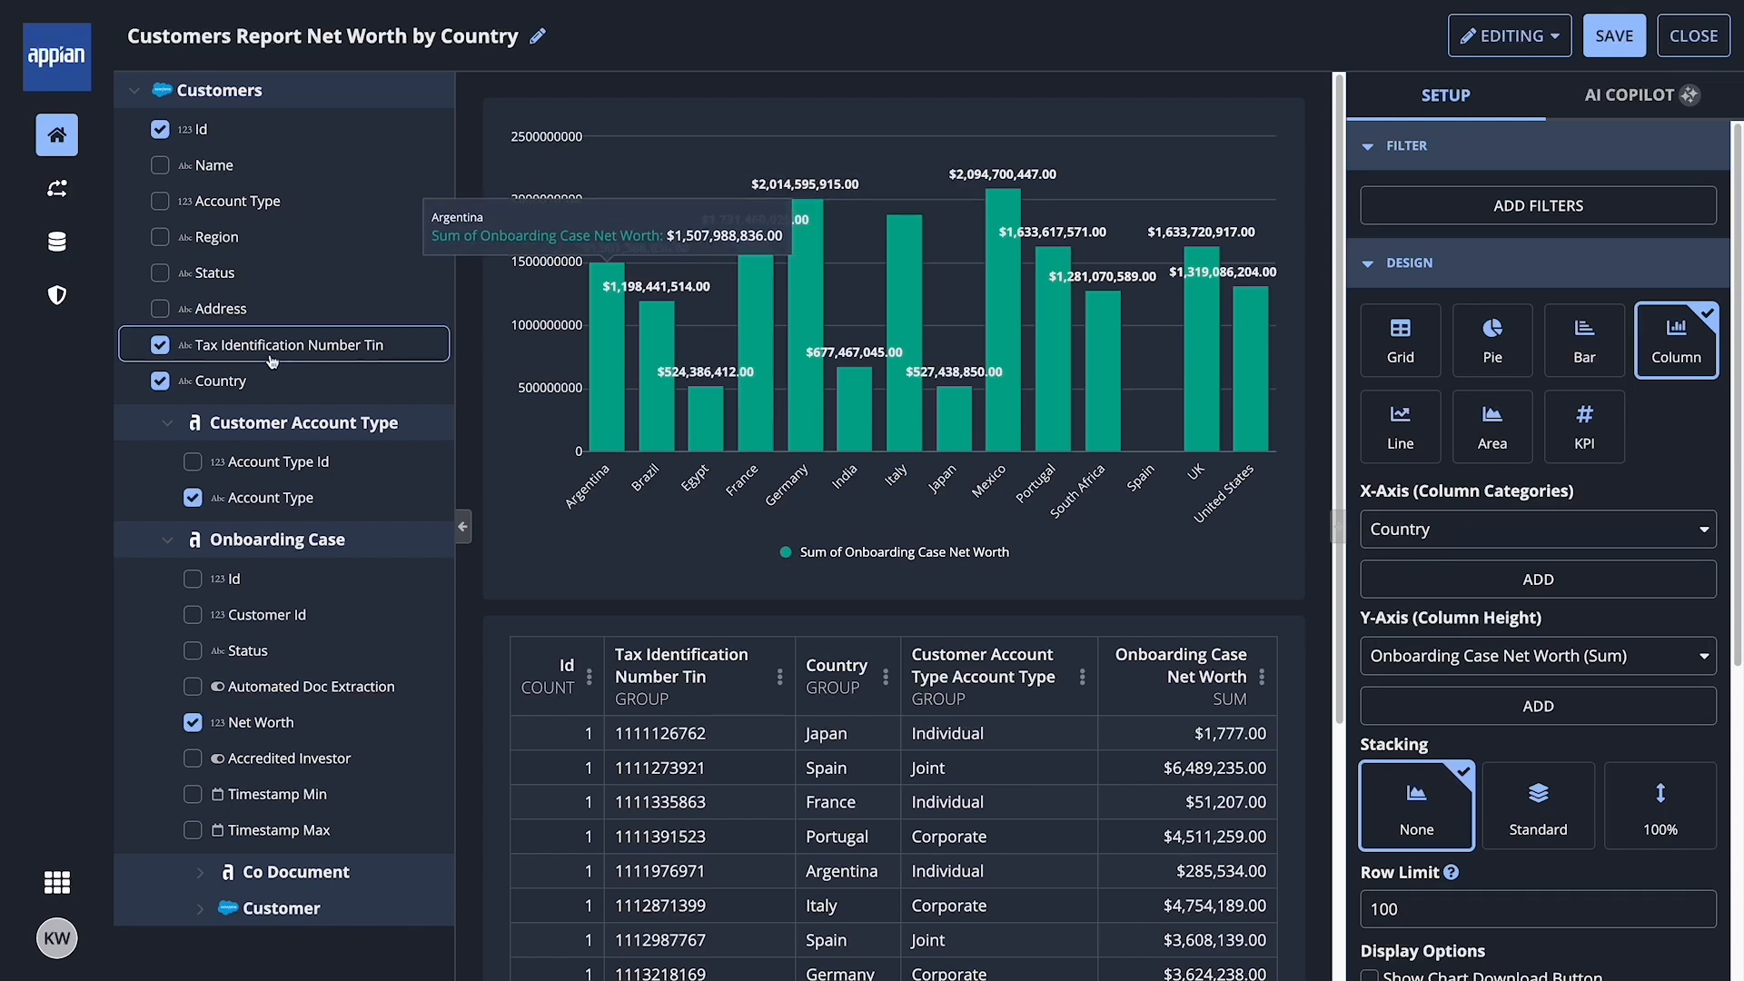
{"action": "left_click", "coordinate": [160, 236]}
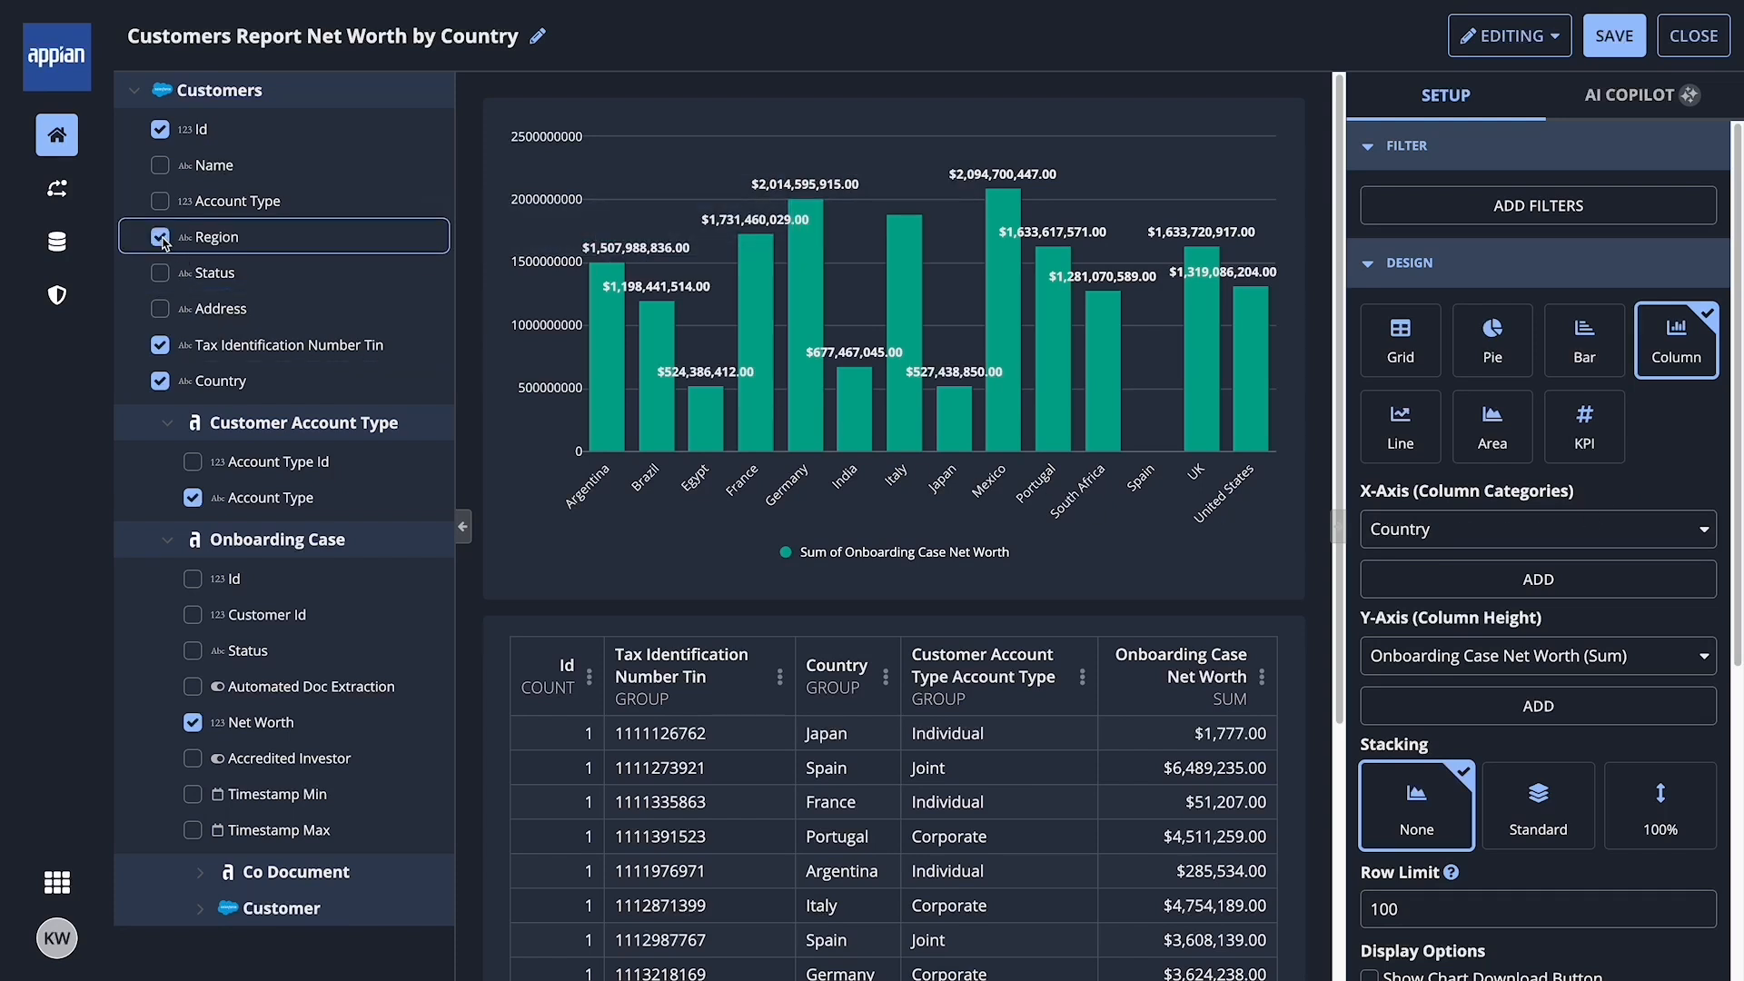